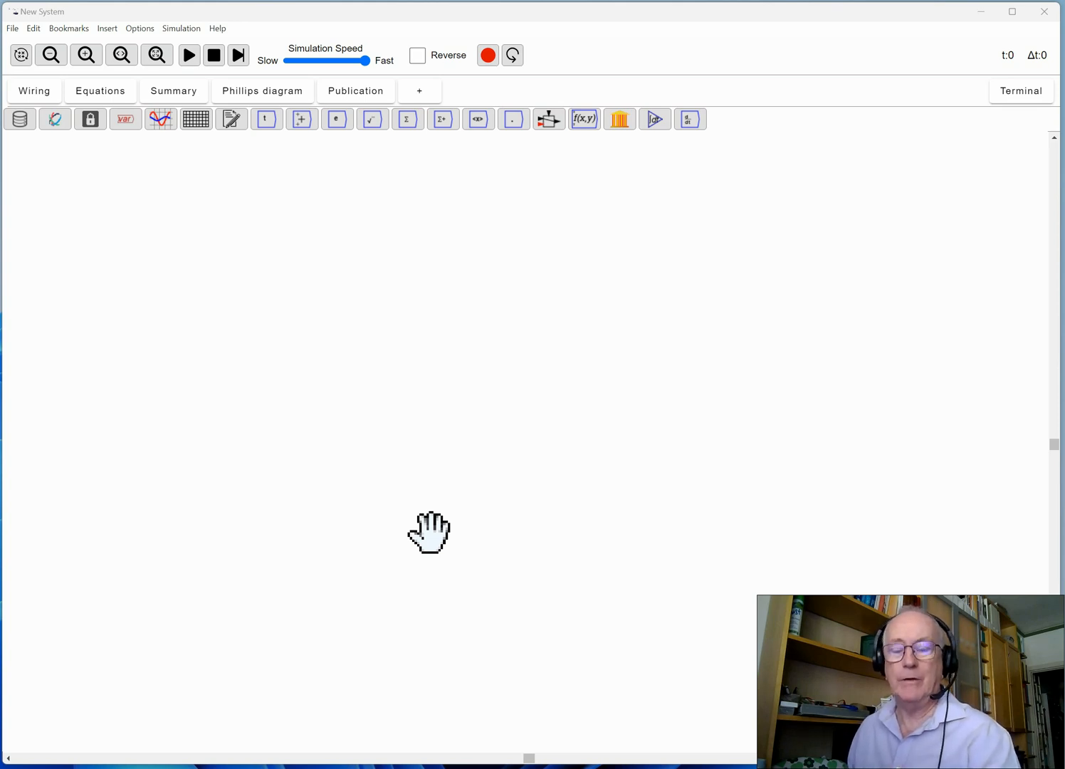
pyautogui.moveTo(472, 496)
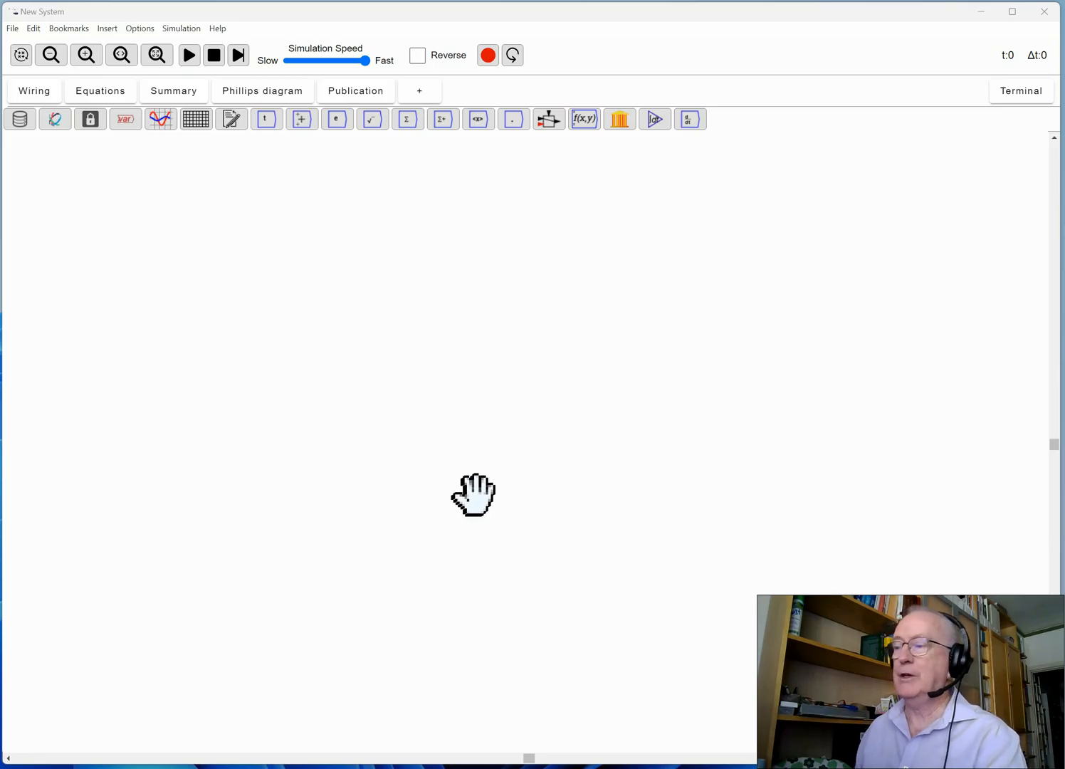
pyautogui.moveTo(496, 458)
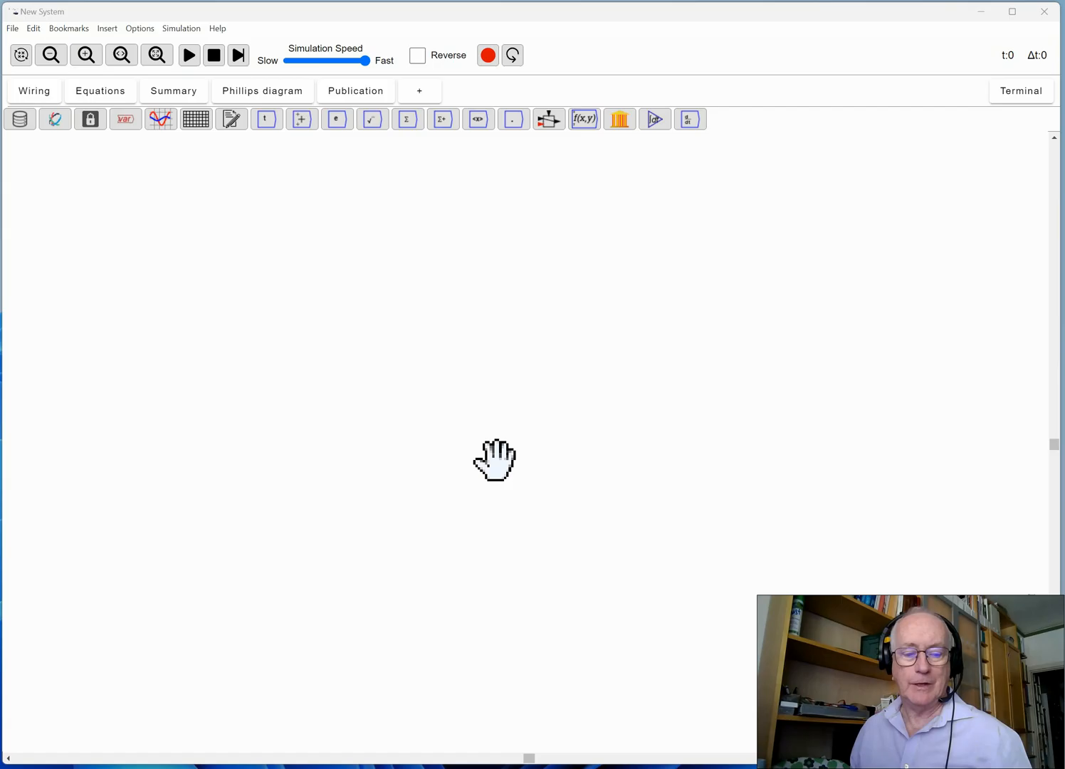
pyautogui.moveTo(415, 377)
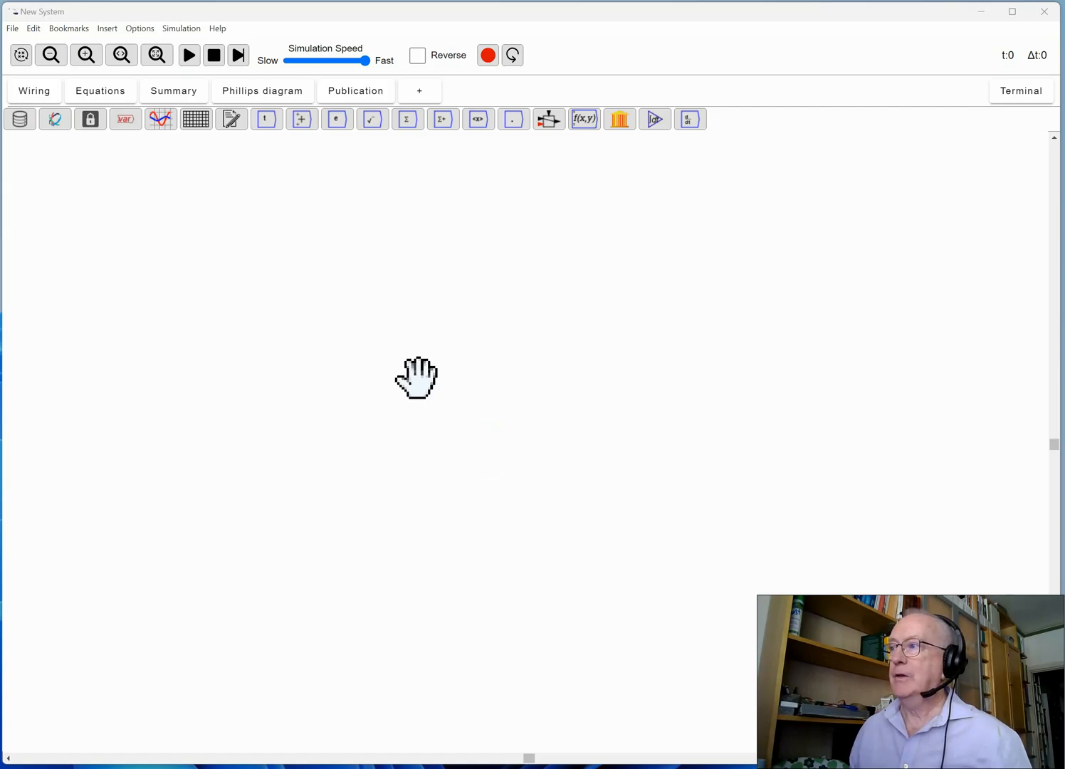
pyautogui.moveTo(619, 120)
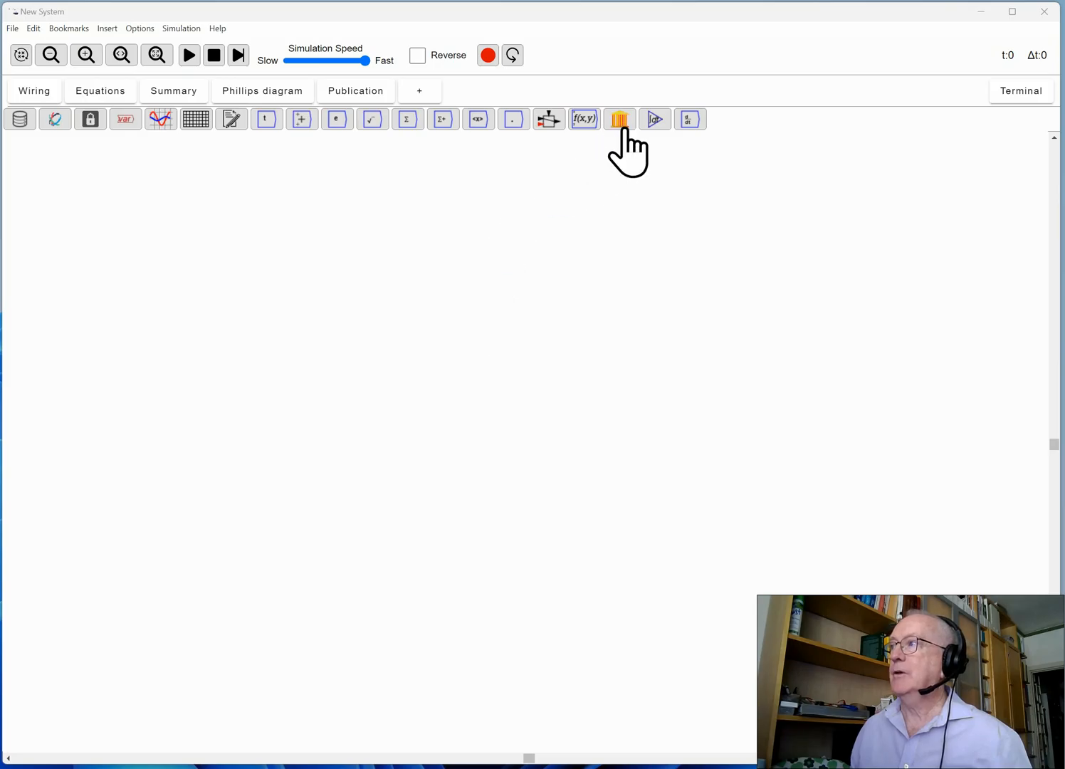
# - Place a Godley table, switch it to editor mode and begin titling it 'Banking Sector'
pyautogui.click(619, 119)
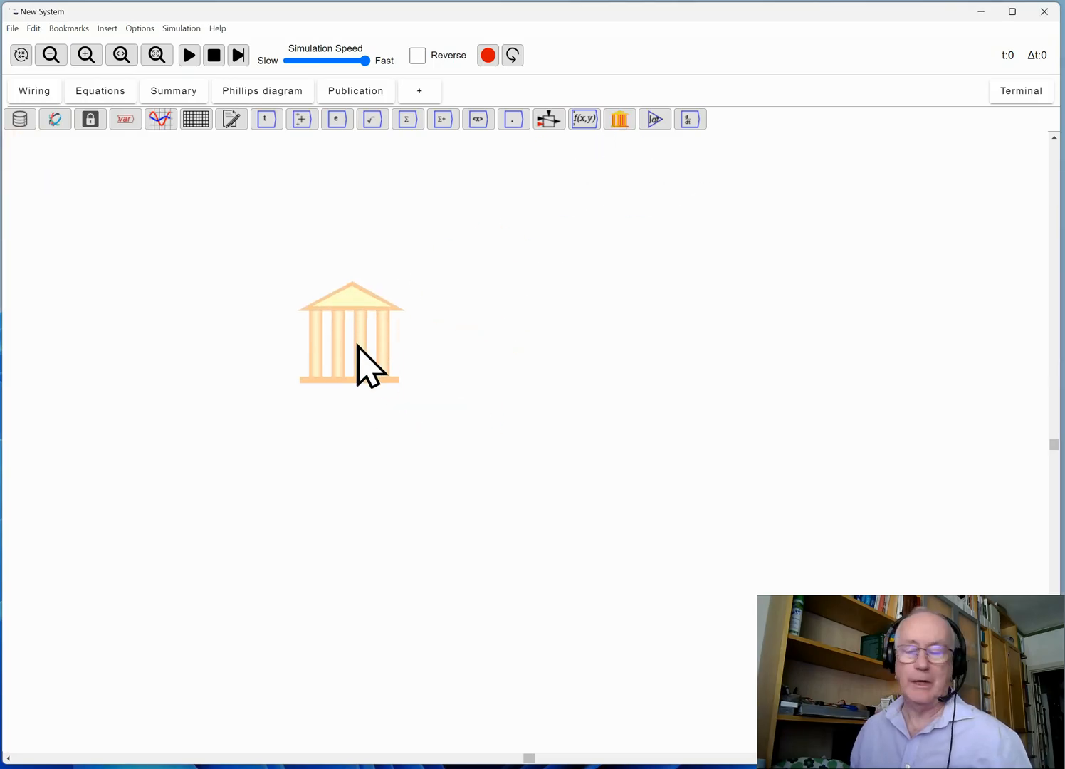
pyautogui.rightClick(349, 339)
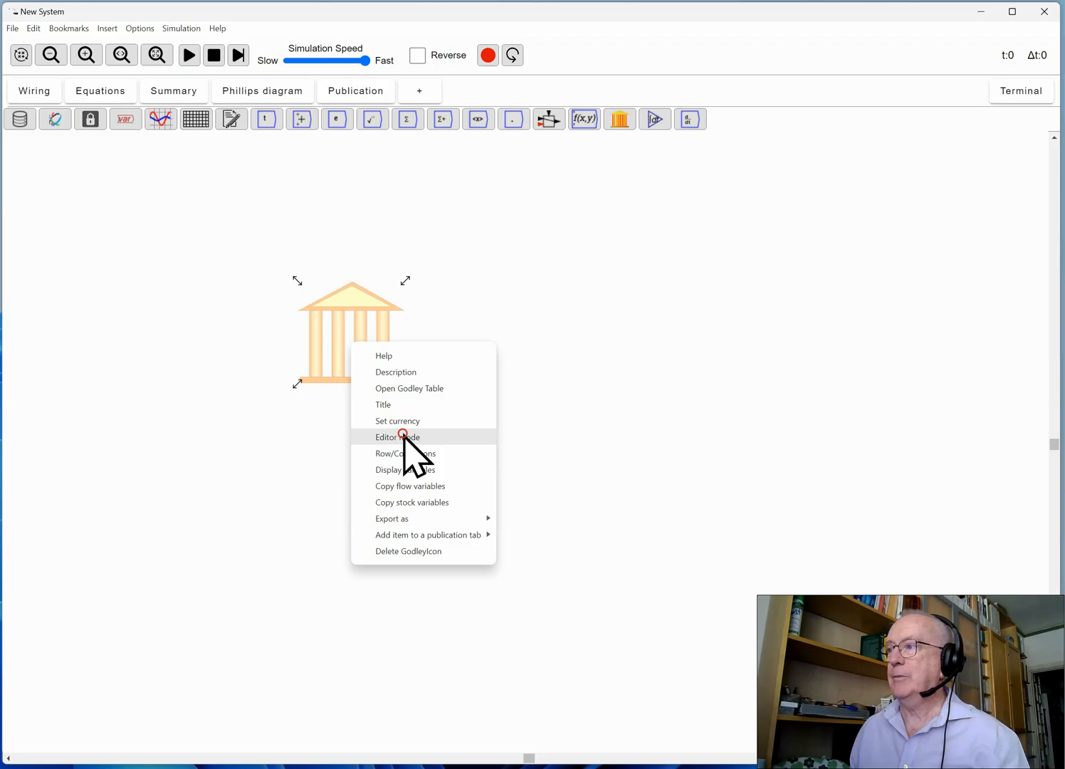
pyautogui.click(397, 436)
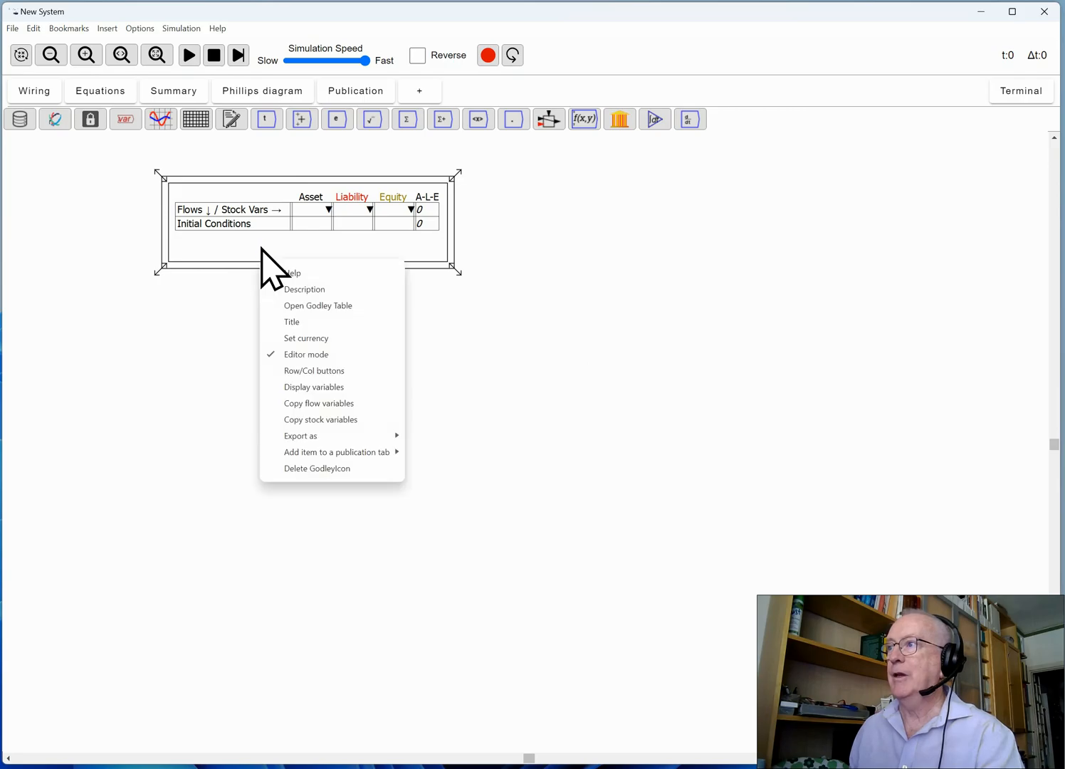
pyautogui.click(292, 335)
pyautogui.write('Banking Sect')
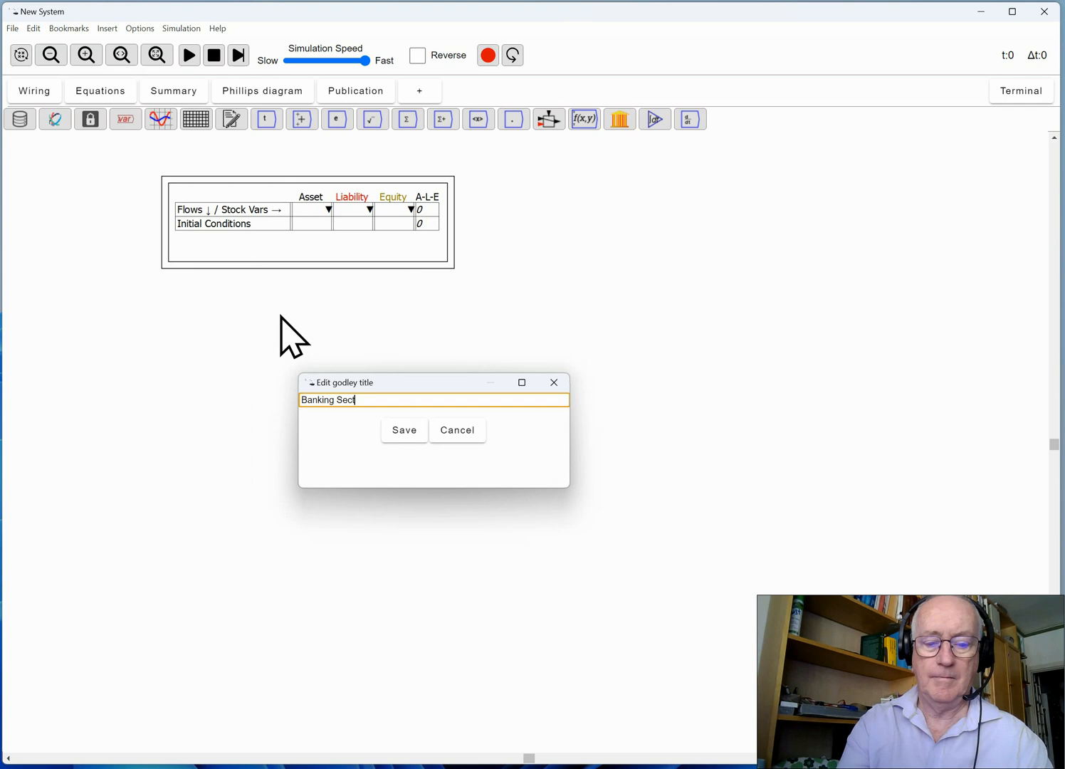
pyautogui.click(404, 430)
pyautogui.write('D')
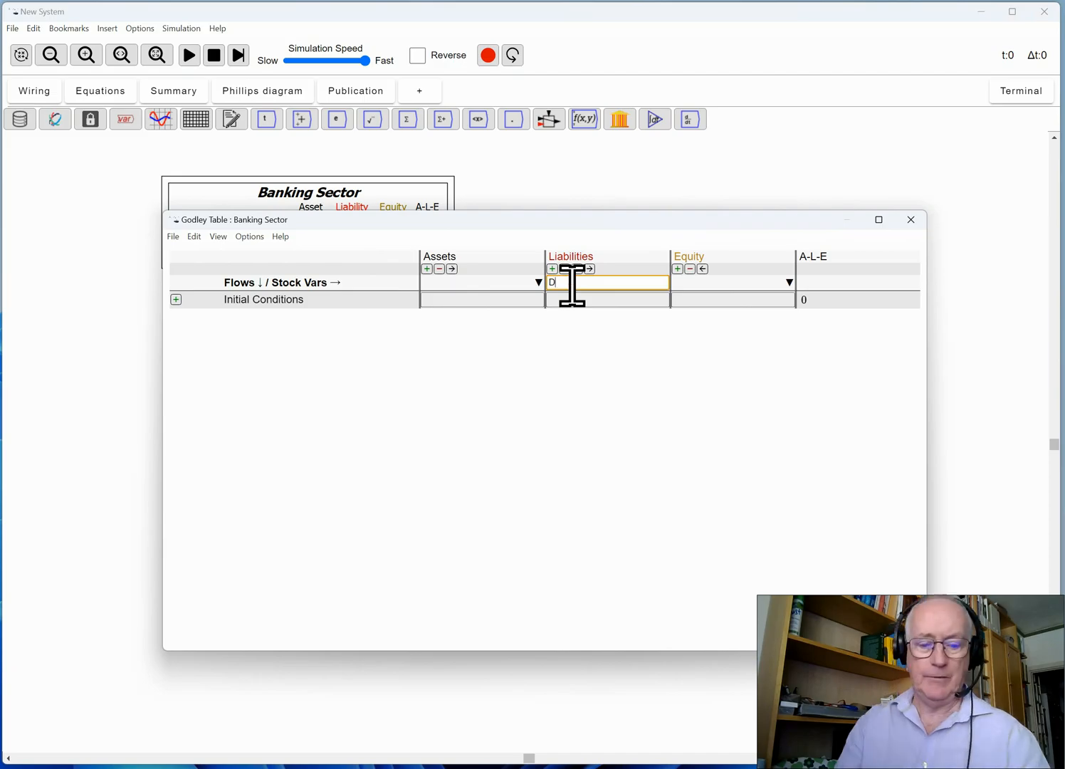
# - Name the liability Deposits and the equity Banks_E, then add a flow row
pyautogui.write('eposits')
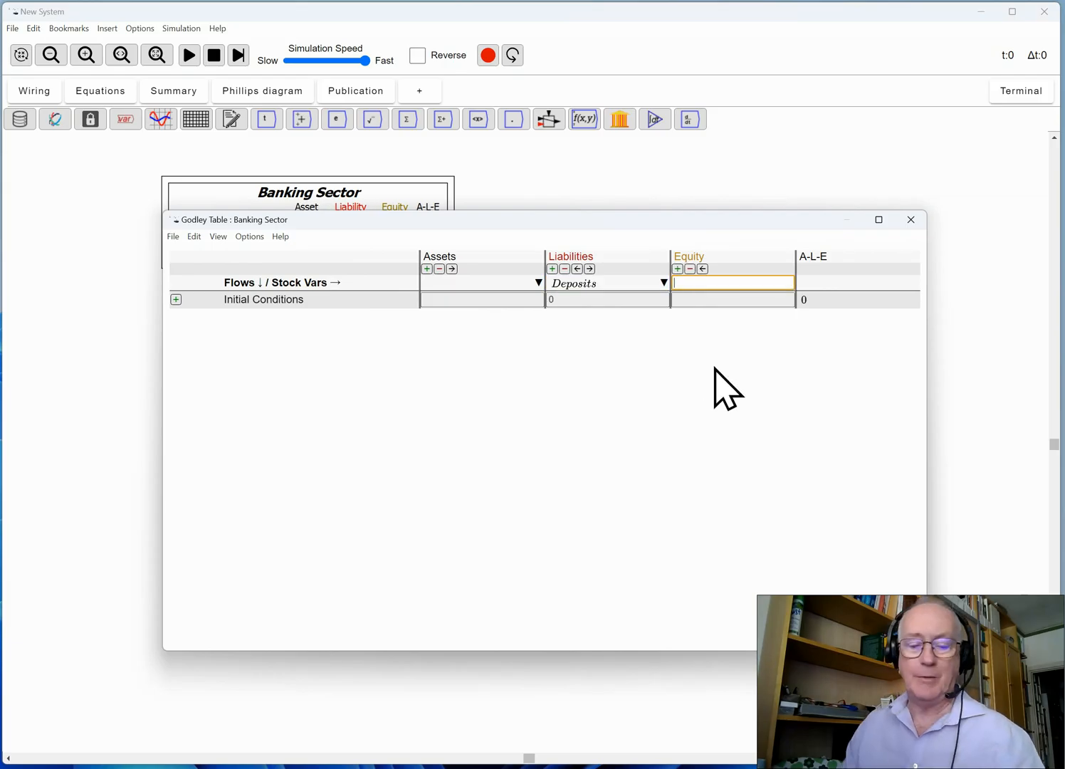
pyautogui.write('Ban')
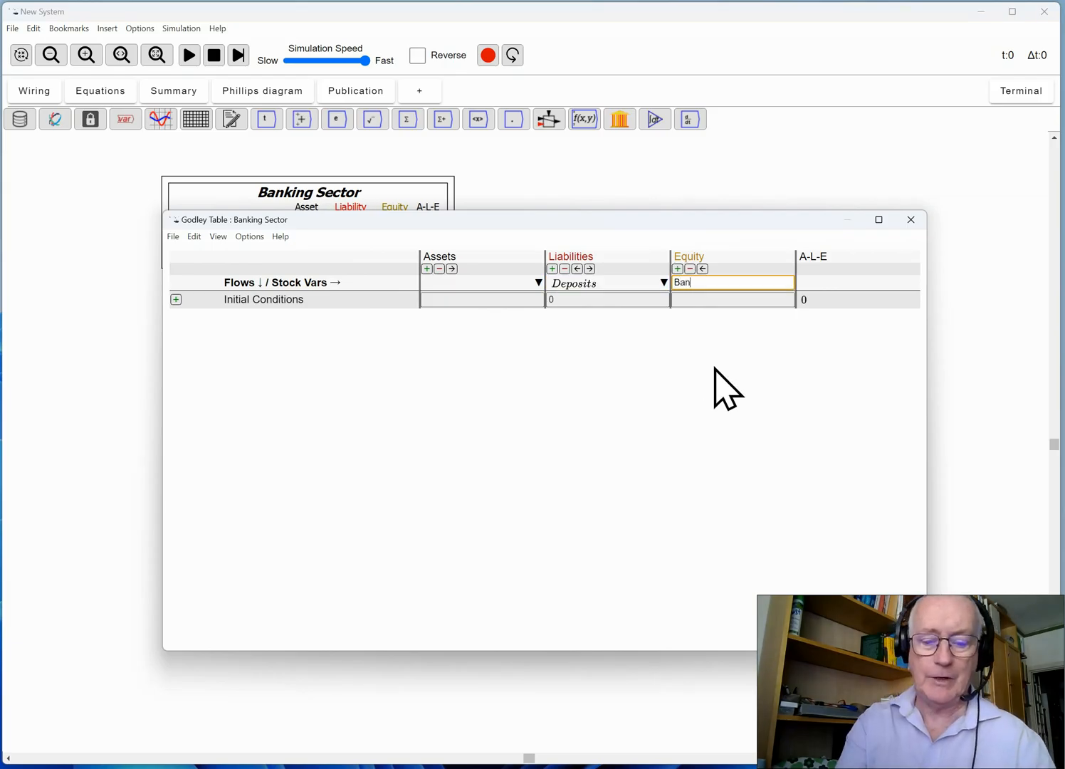
pyautogui.write('ks_E')
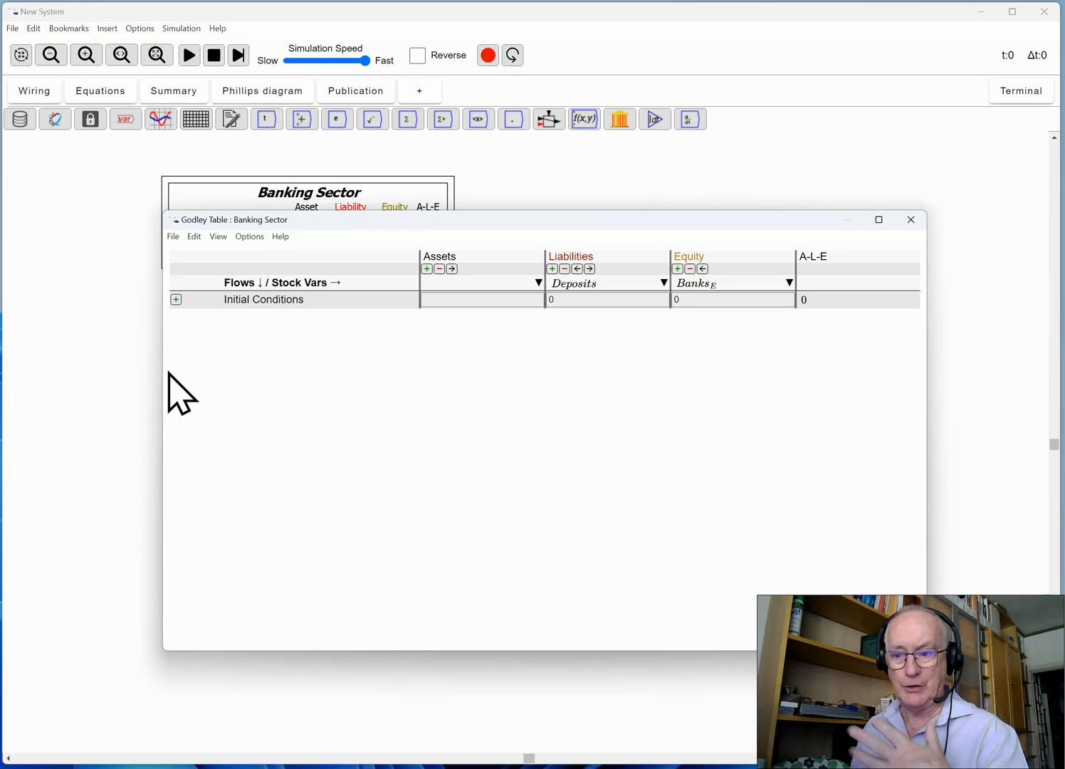
pyautogui.click(177, 299)
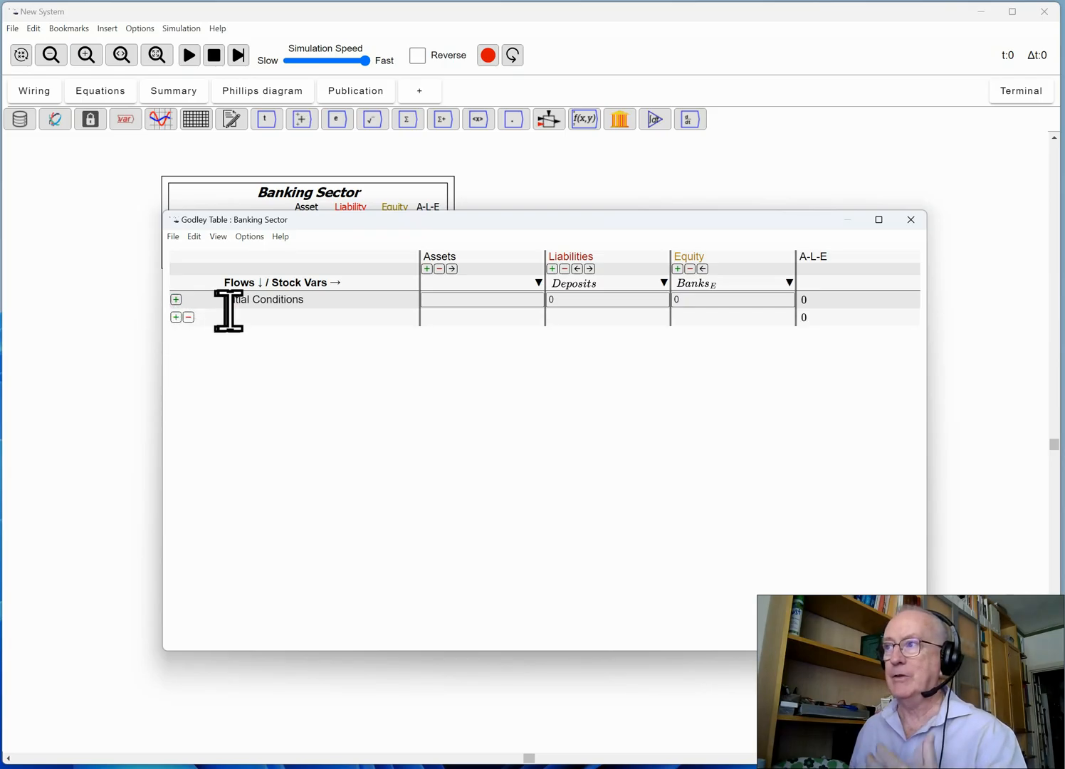
# - Name the row Government spending with Spend_G under Deposits
pyautogui.click(320, 316)
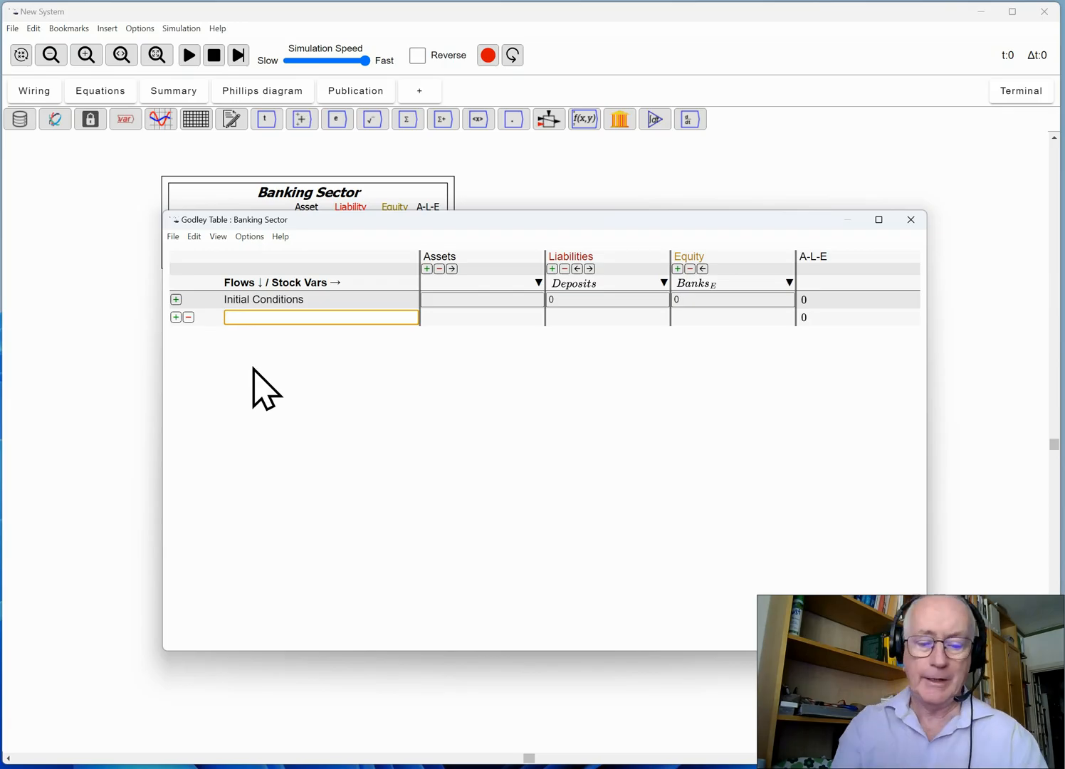
pyautogui.write('Government spending')
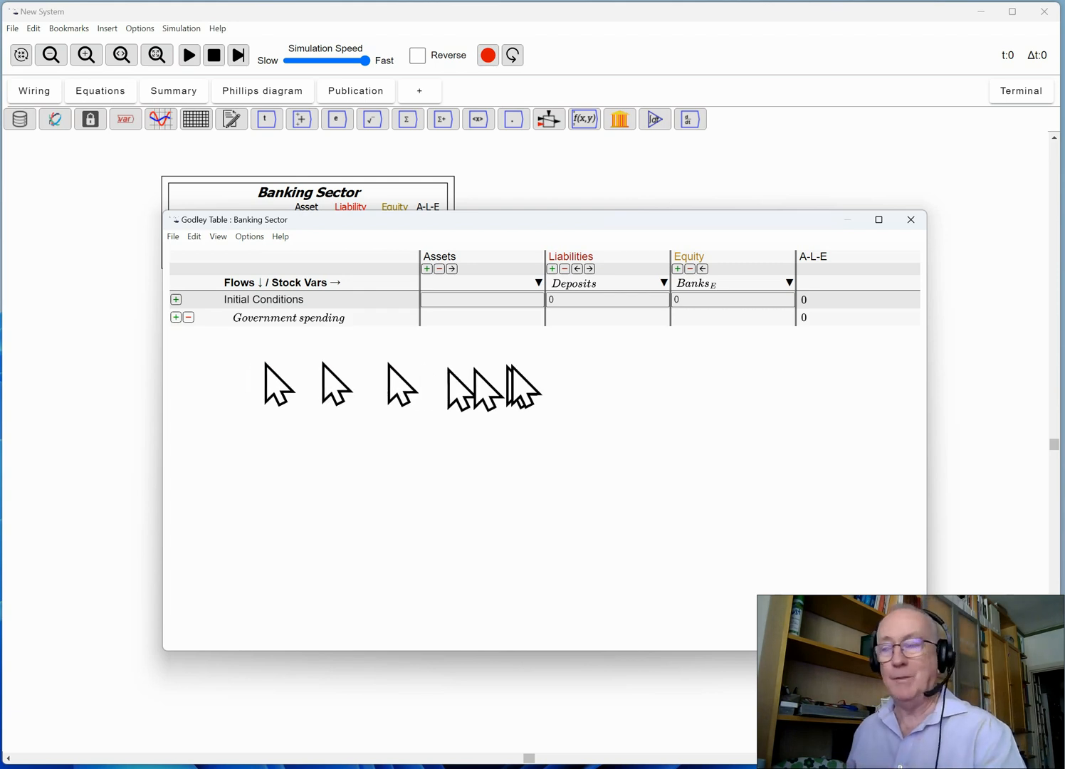
pyautogui.click(607, 318)
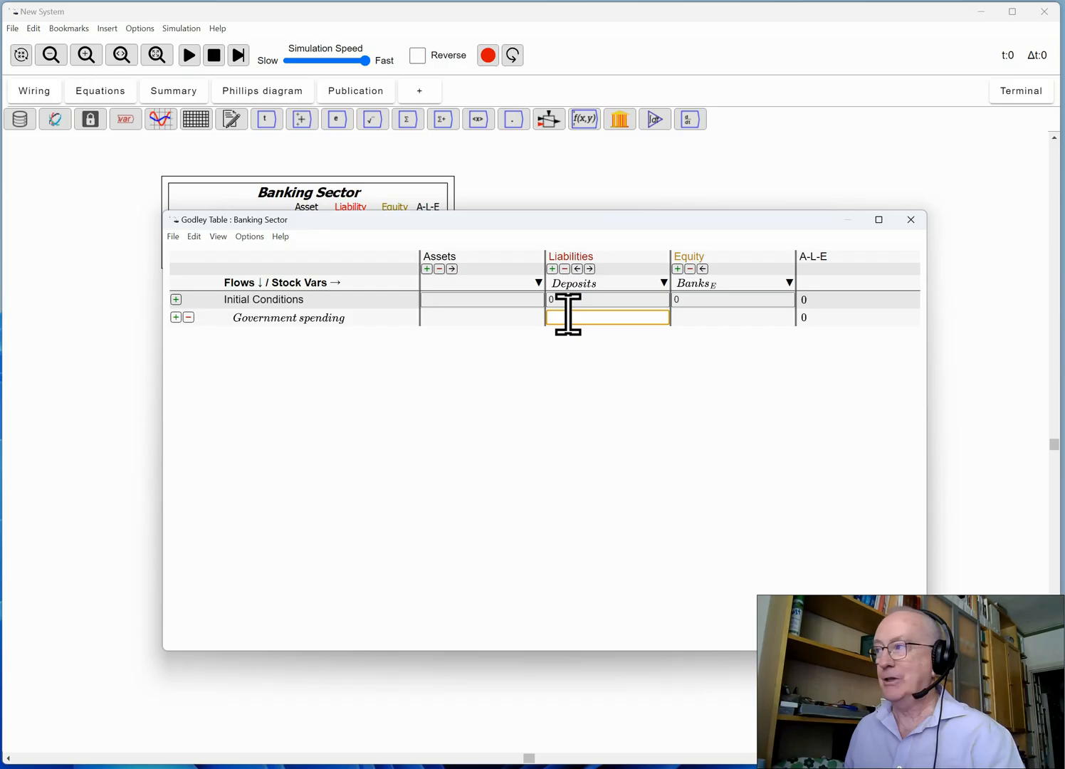
pyautogui.write('S')
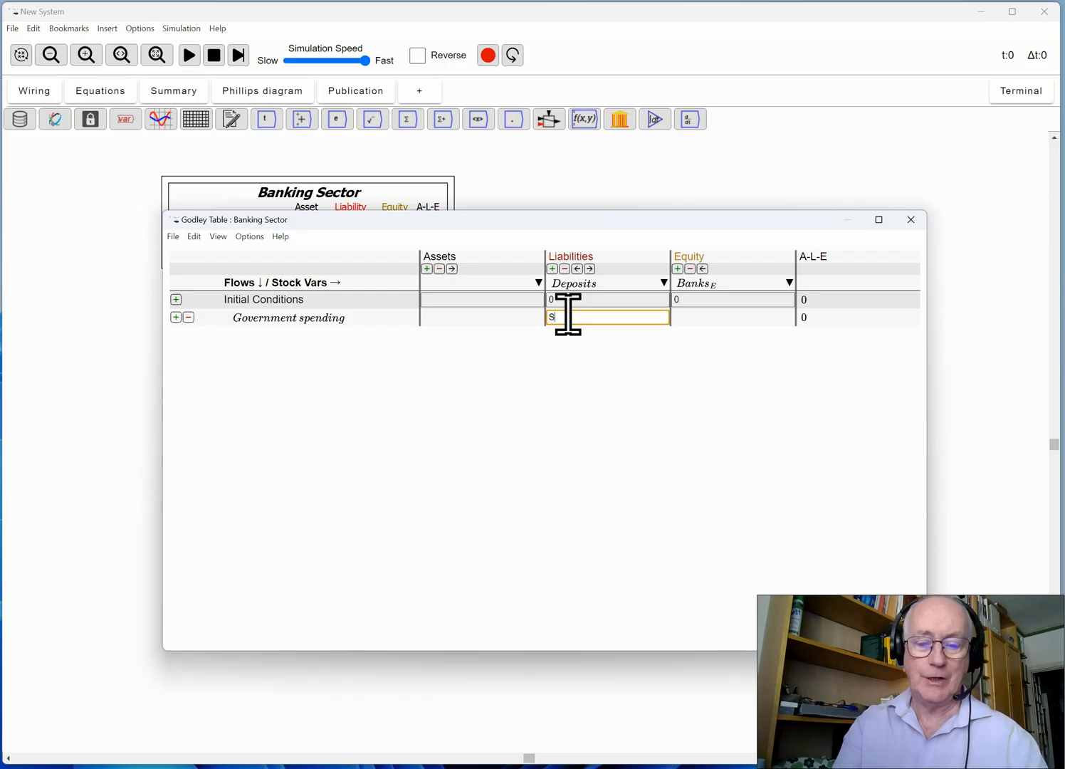
pyautogui.write('pend_G')
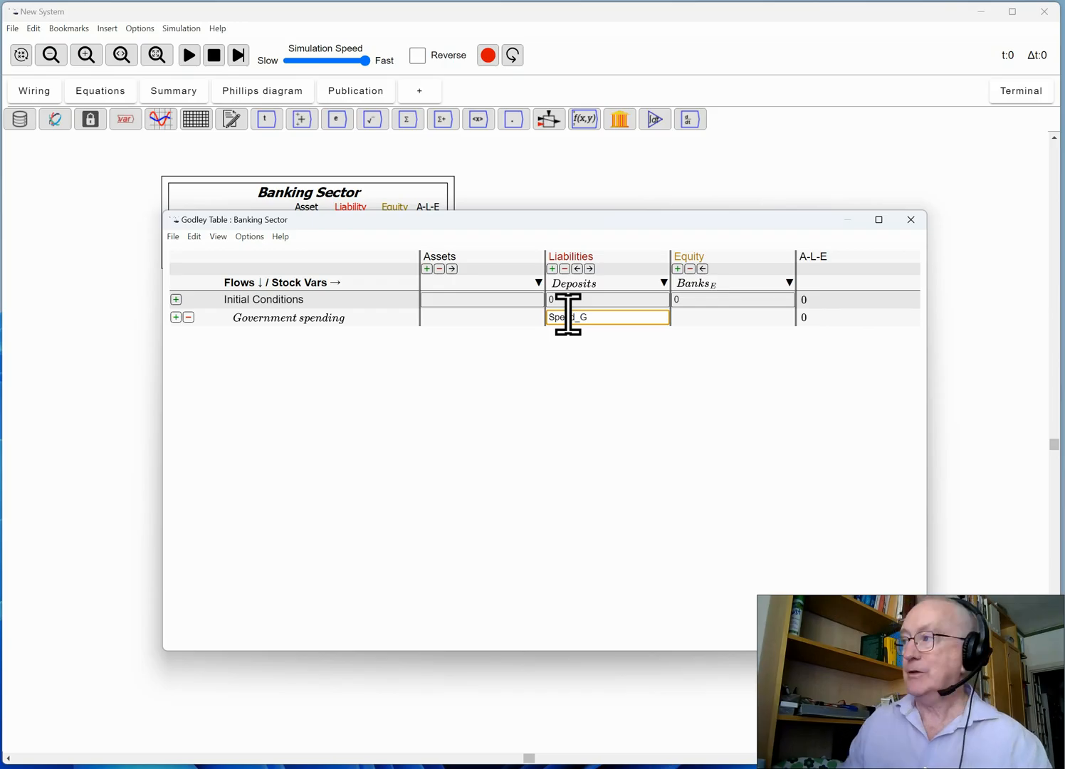
pyautogui.moveTo(569, 420)
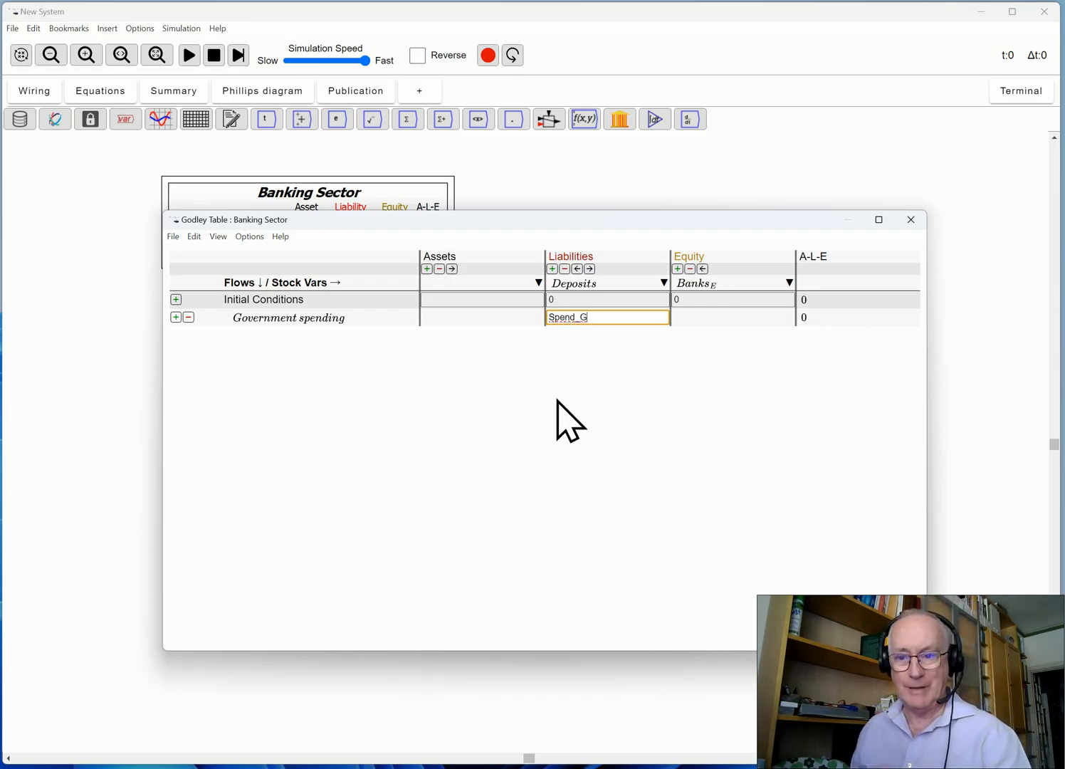
pyautogui.press('Return')
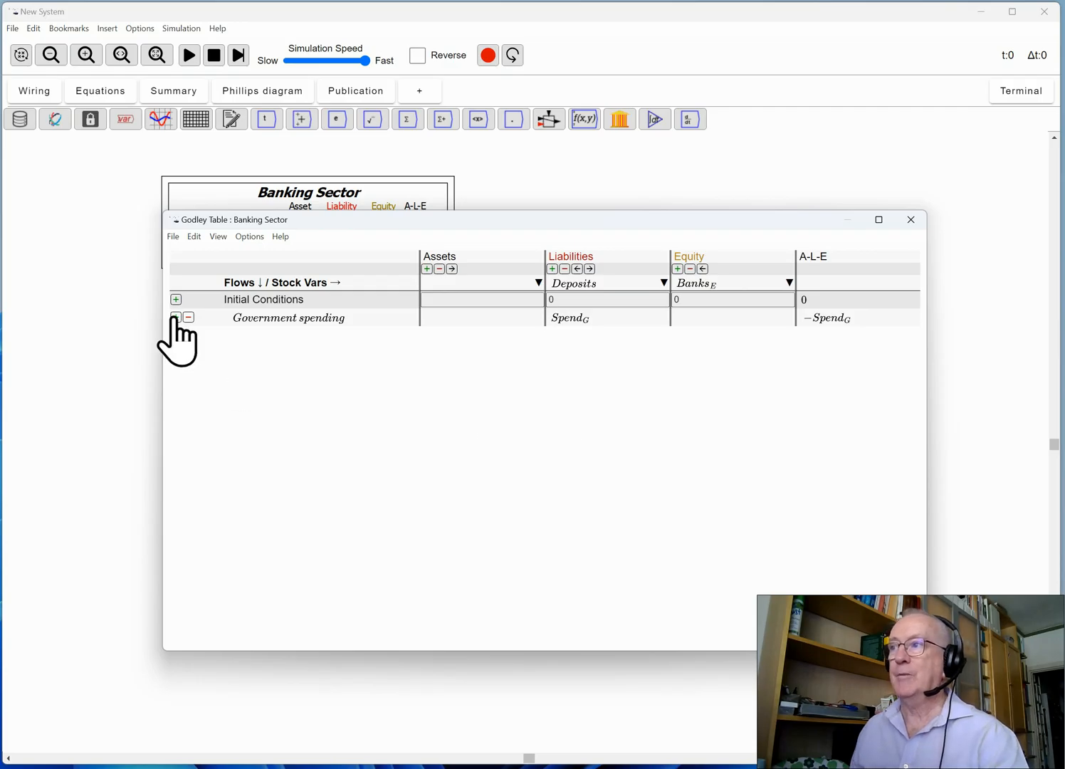
# - Add a Taxation flow row below Government spending
pyautogui.click(176, 316)
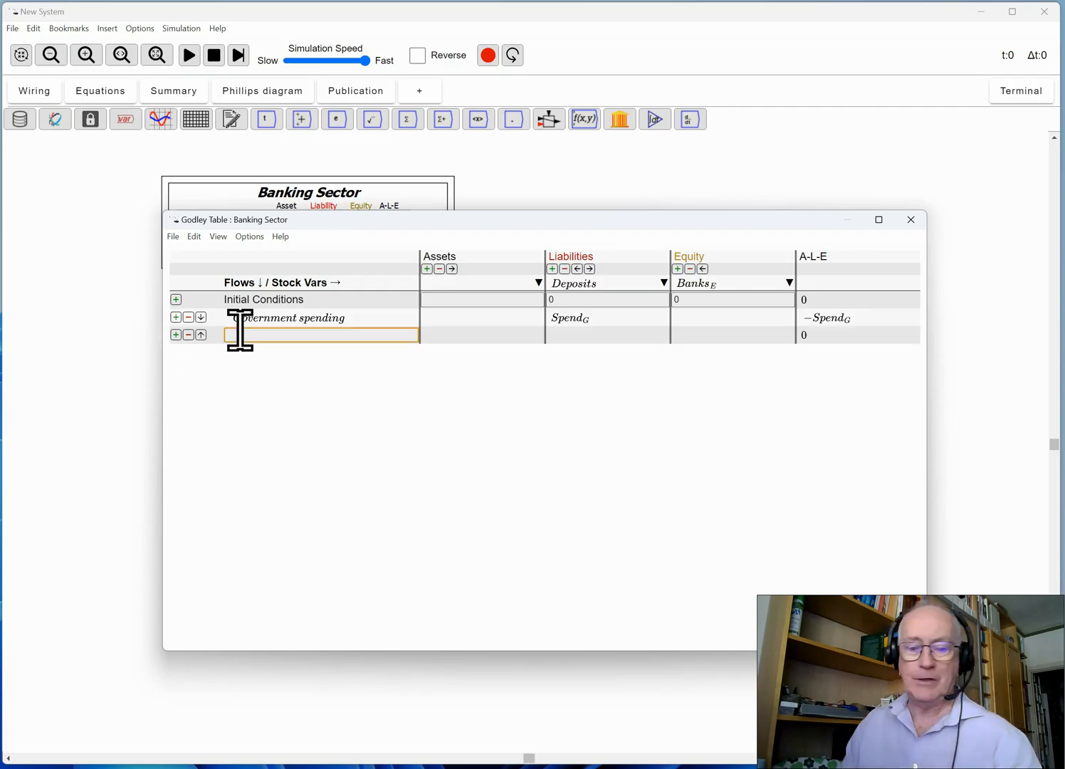
pyautogui.write('Taxation')
pyautogui.click(606, 335)
pyautogui.write('-Tax')
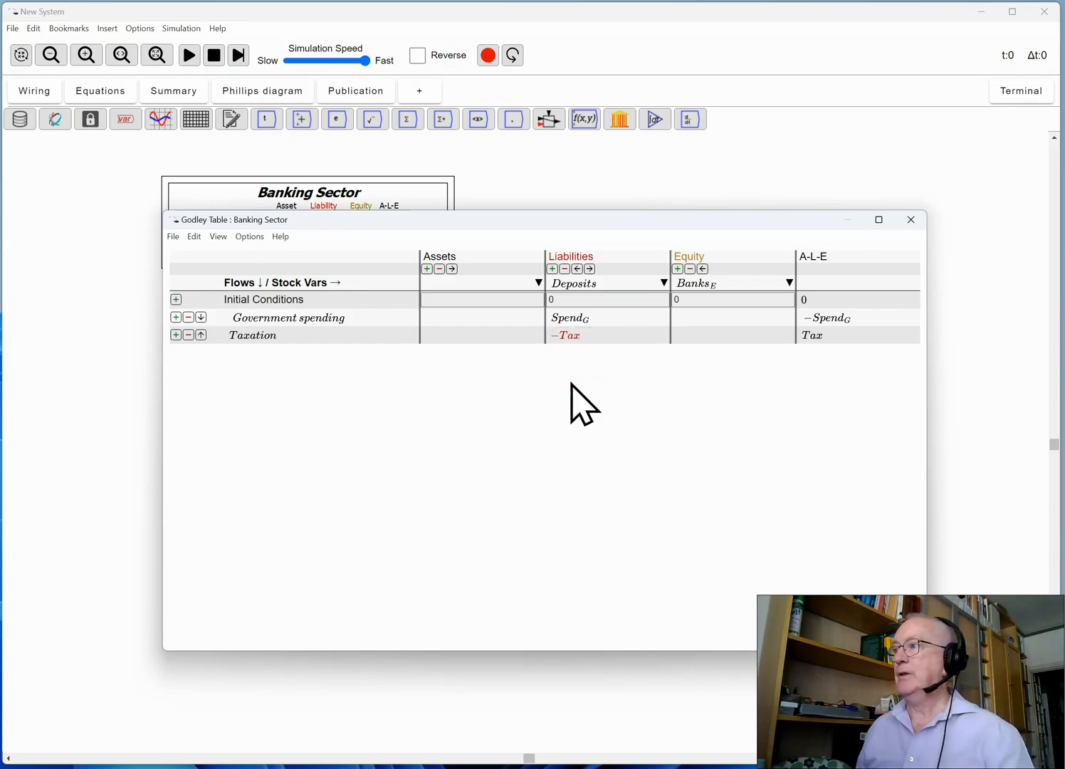
pyautogui.moveTo(725, 330)
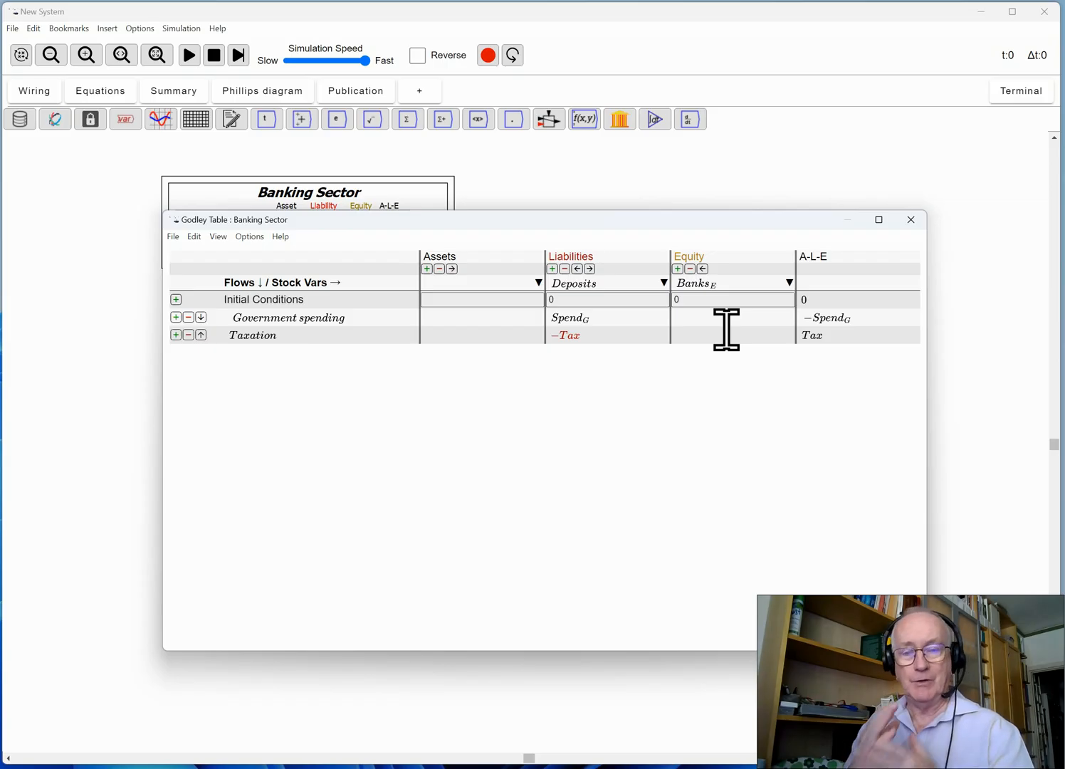
pyautogui.moveTo(444, 285)
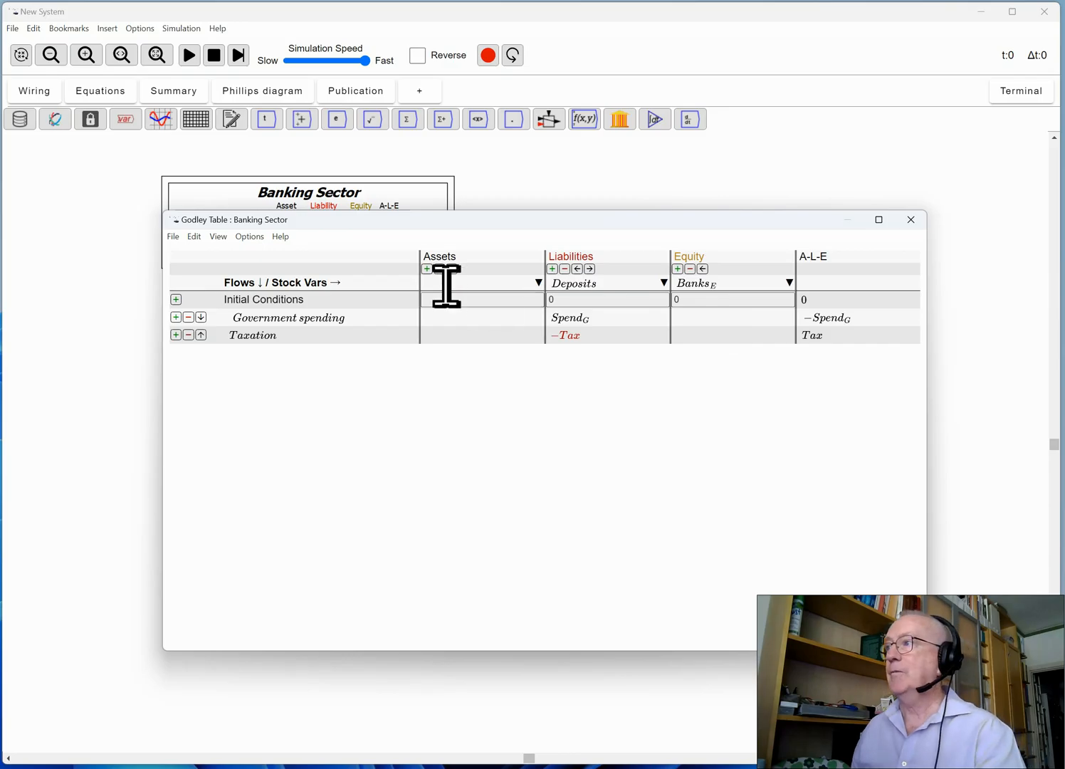
# - Name the asset Reserves and enter Spend_G and -Tax in it for the two flow rows
pyautogui.write('R')
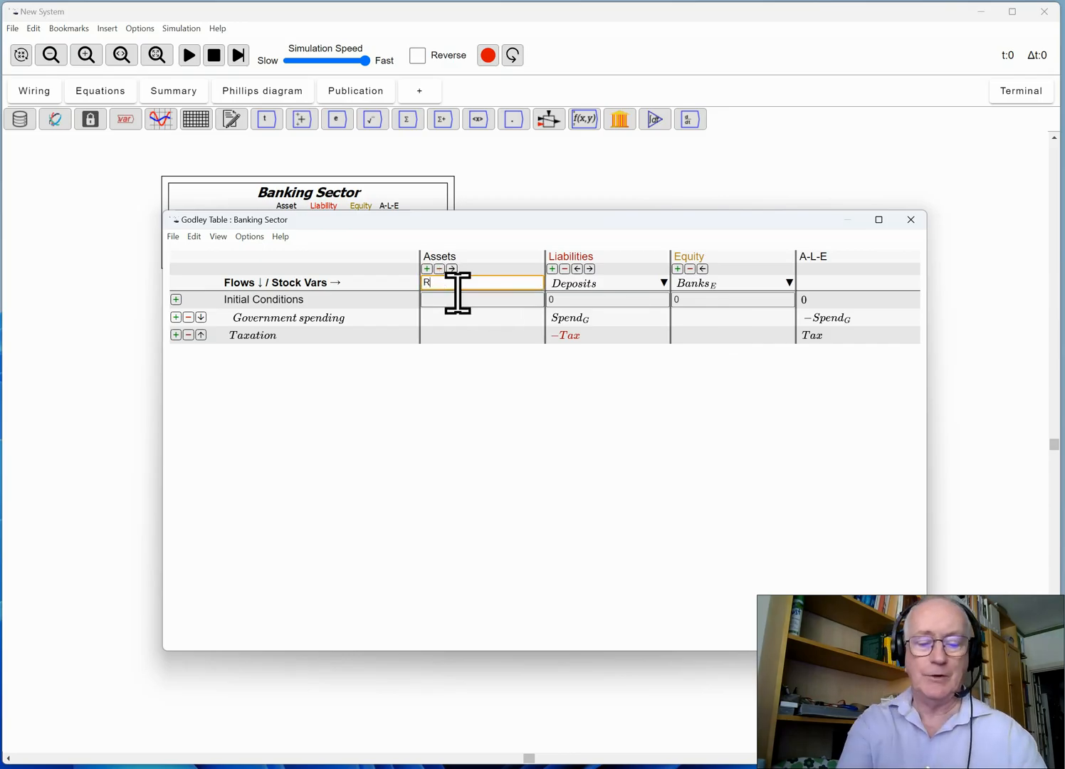
pyautogui.write('esverves')
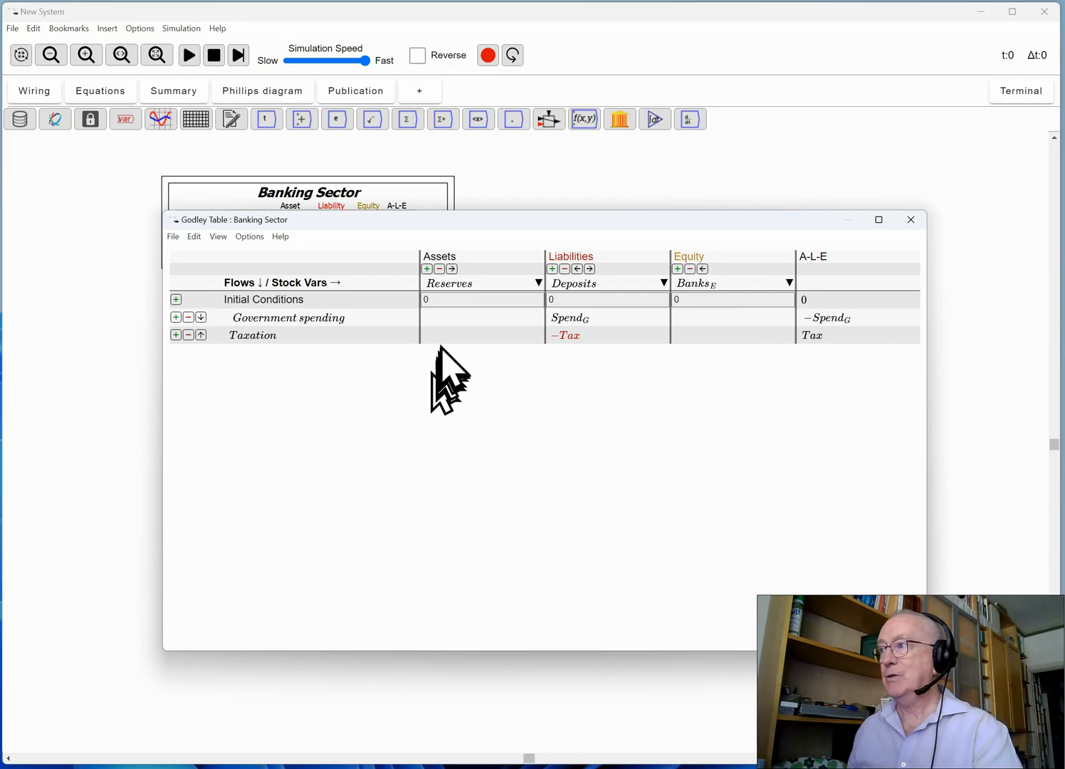
pyautogui.click(481, 317)
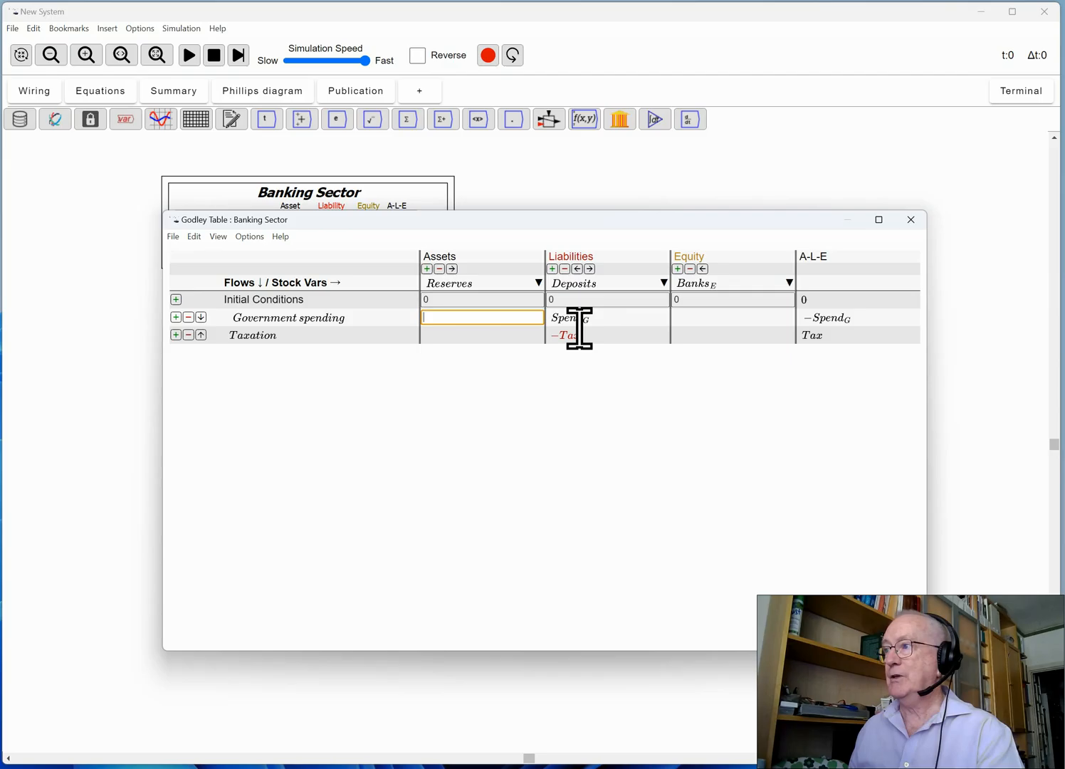
pyautogui.write('Spend_')
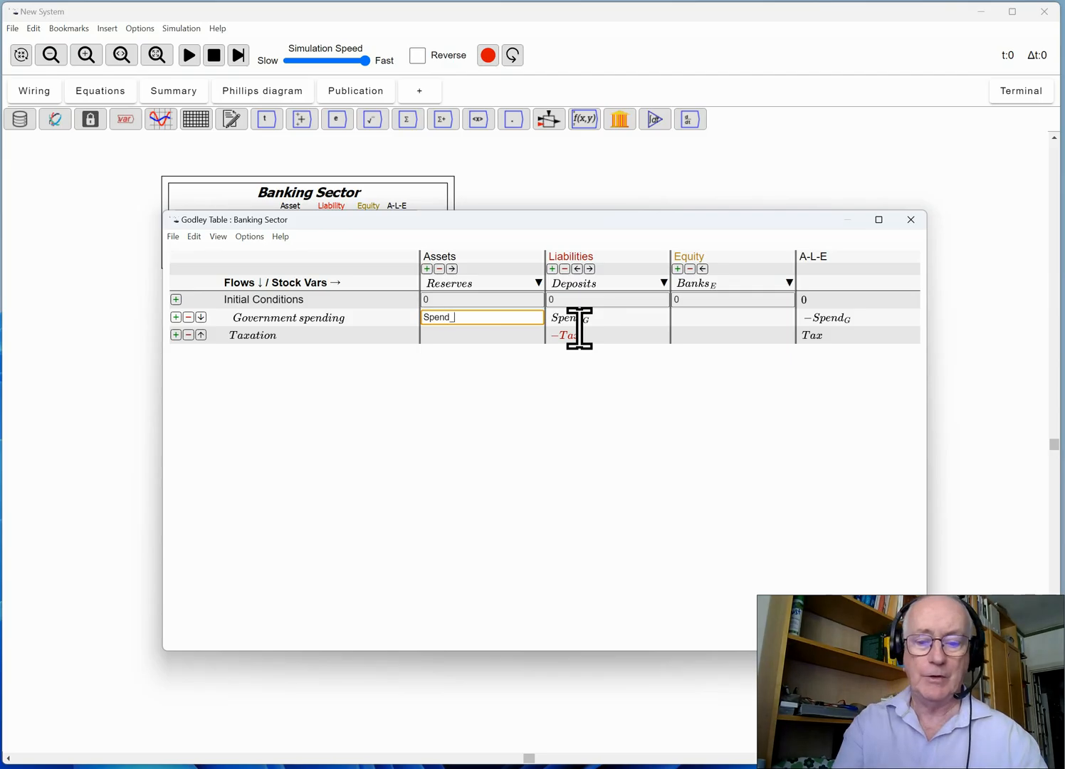
pyautogui.click(516, 424)
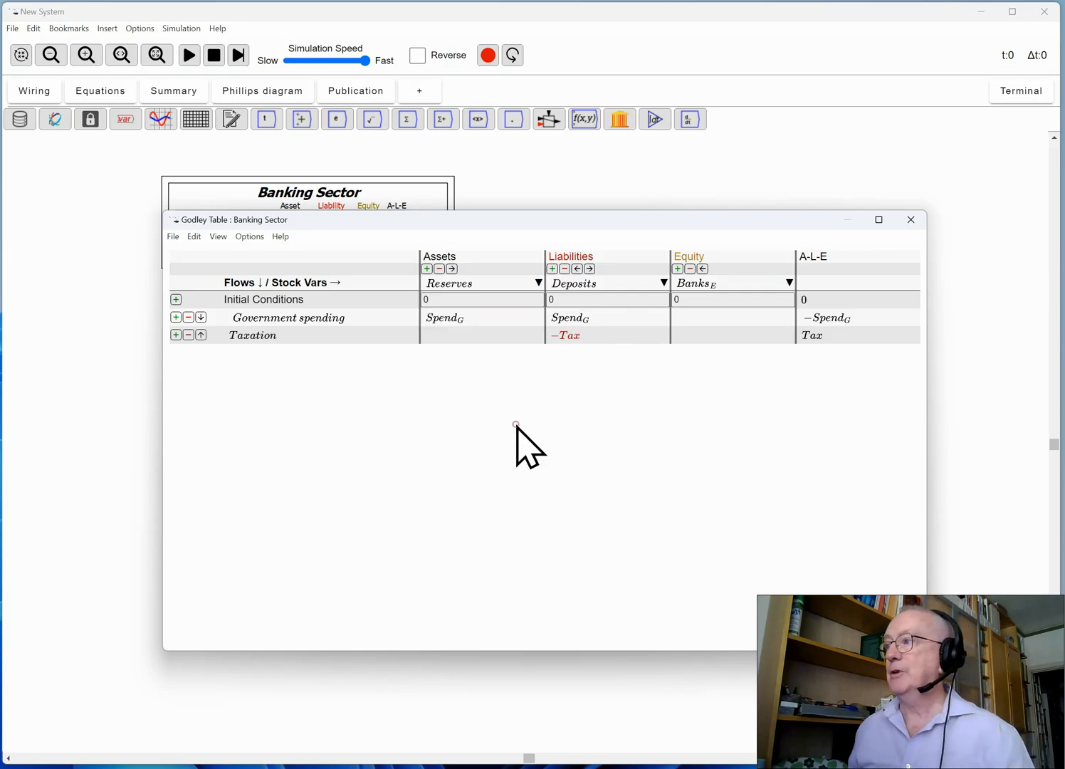
pyautogui.click(481, 335)
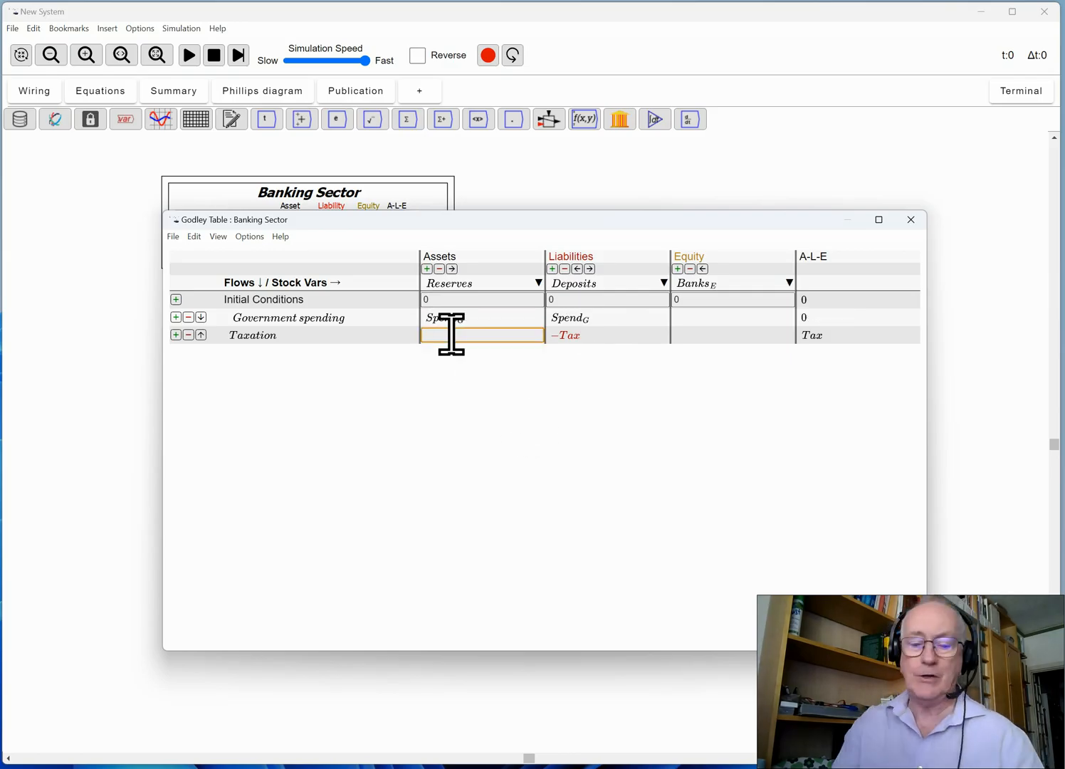
pyautogui.write('-Tax')
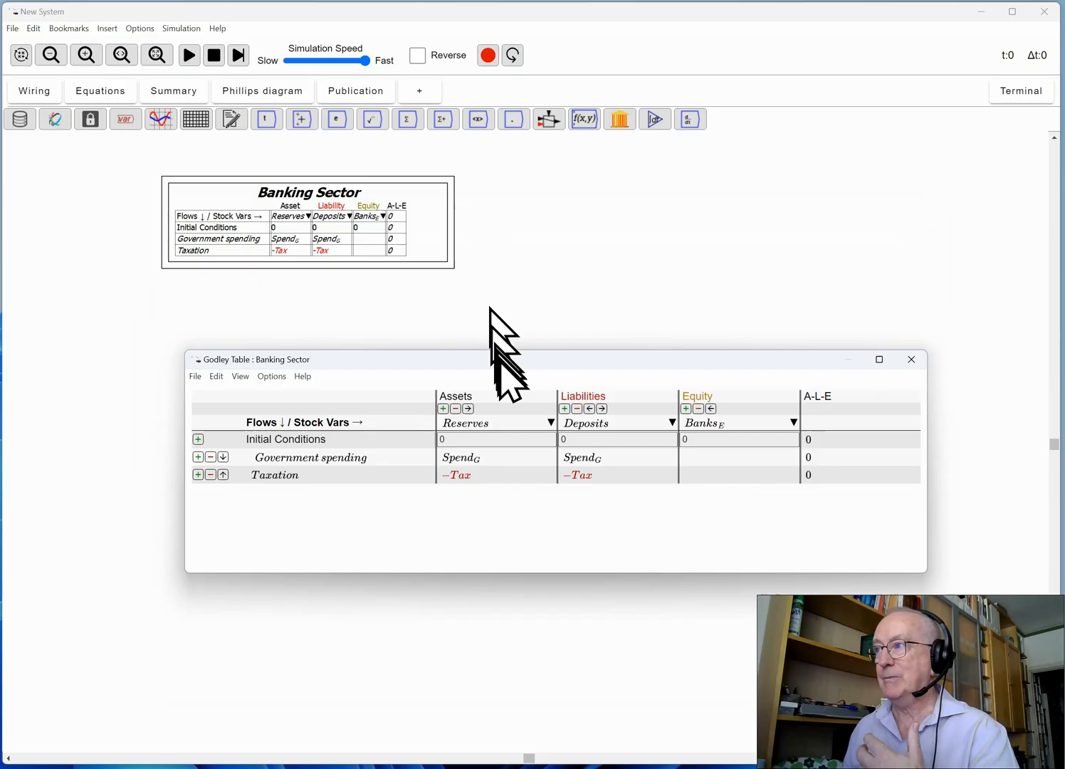
# - Close the Banking Sector editor and place a second Godley table below it
pyautogui.click(911, 359)
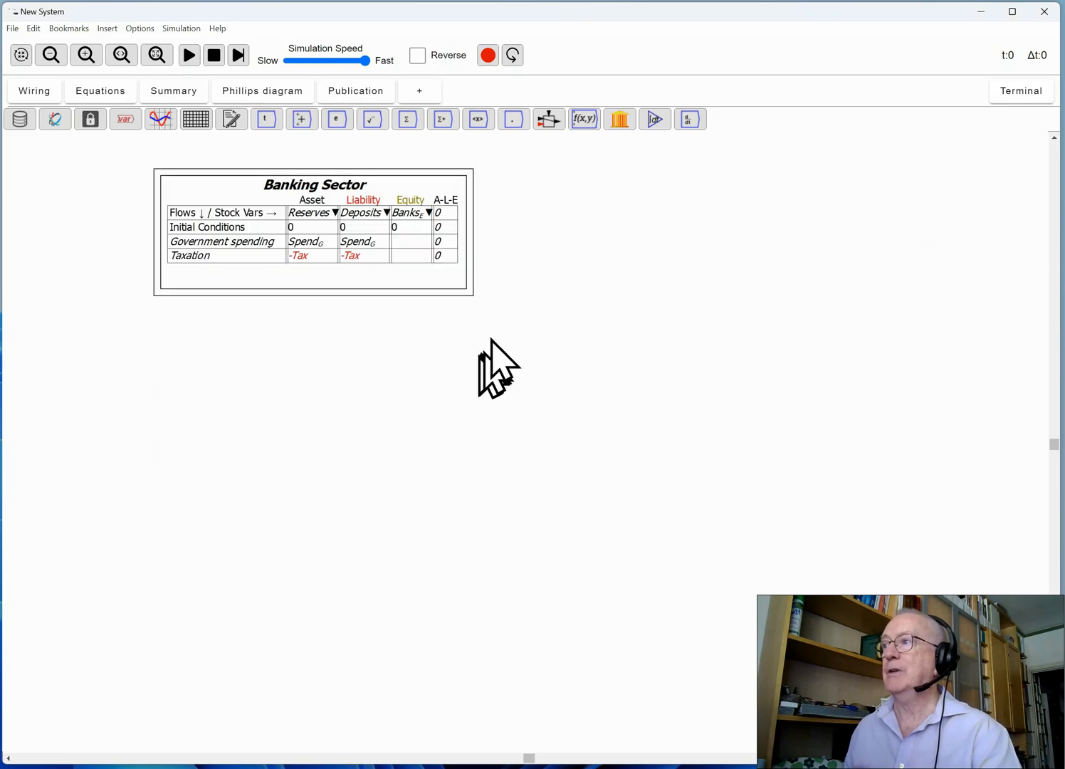
pyautogui.moveTo(629, 158)
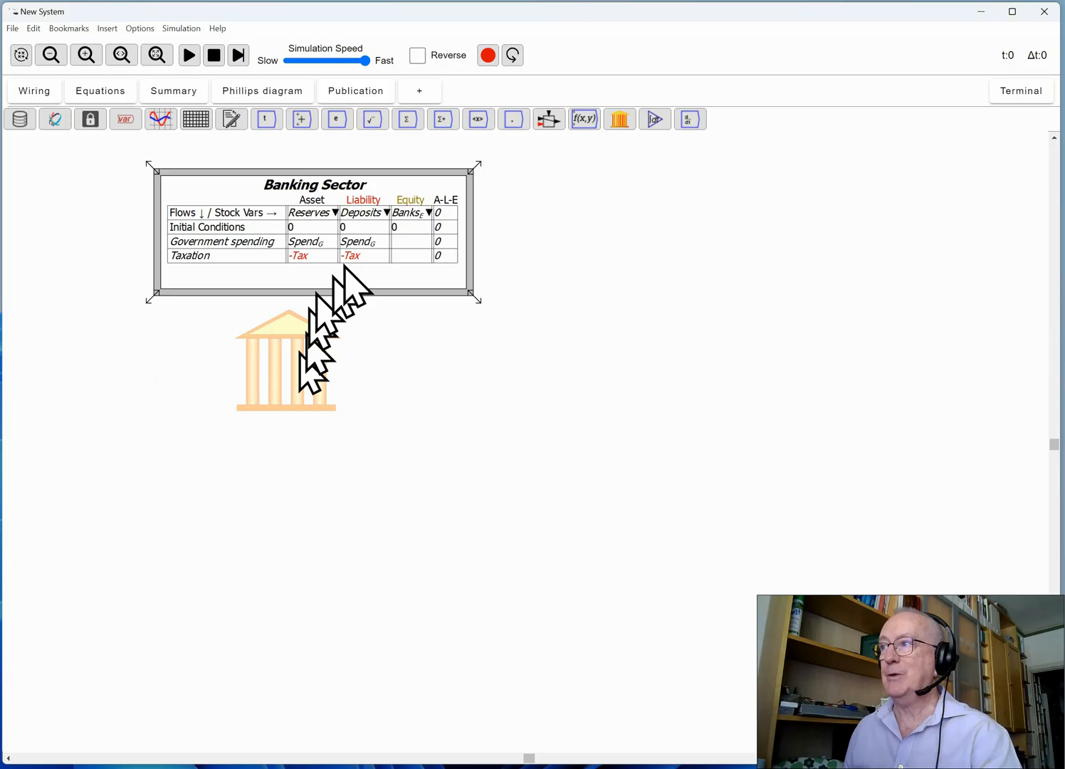
pyautogui.moveTo(367, 231)
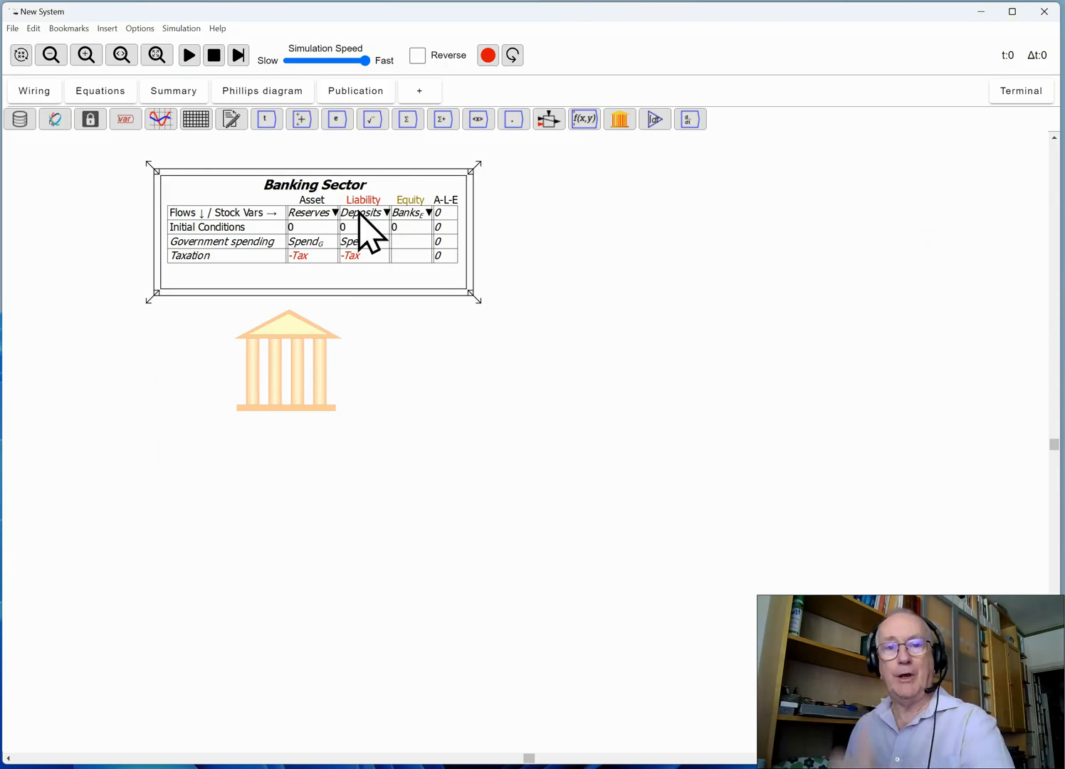
pyautogui.click(284, 353)
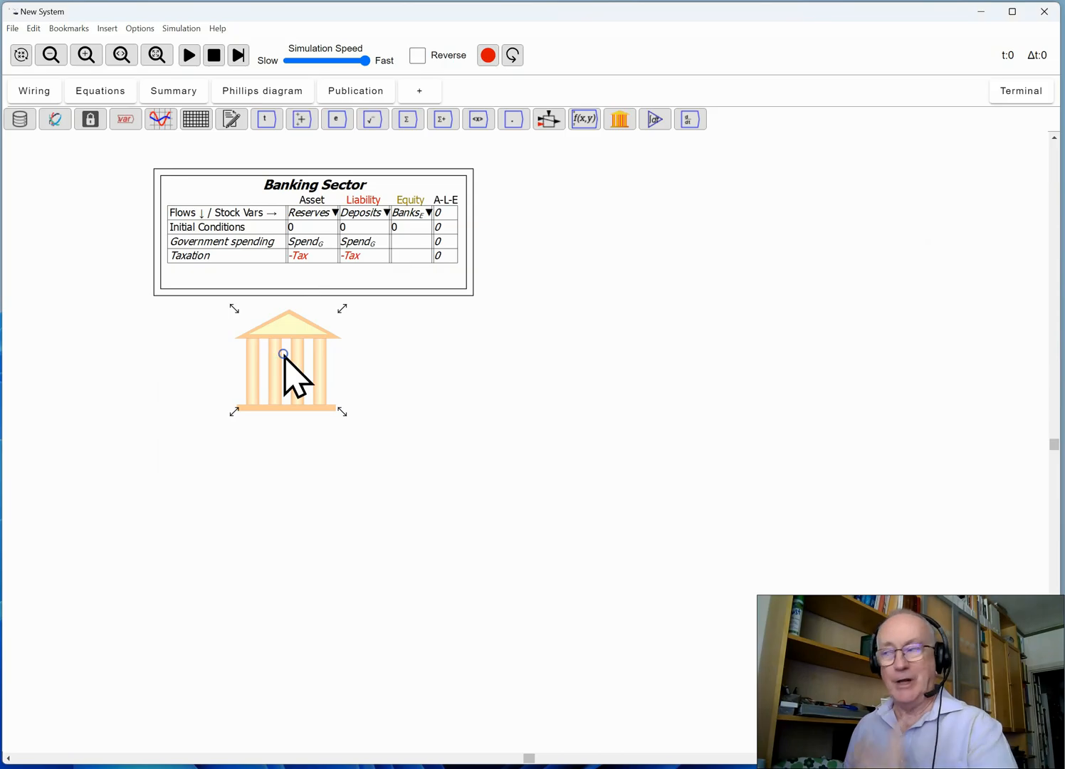
# - Title the second Godley table 'Private Sector' and save it
pyautogui.rightClick(283, 353)
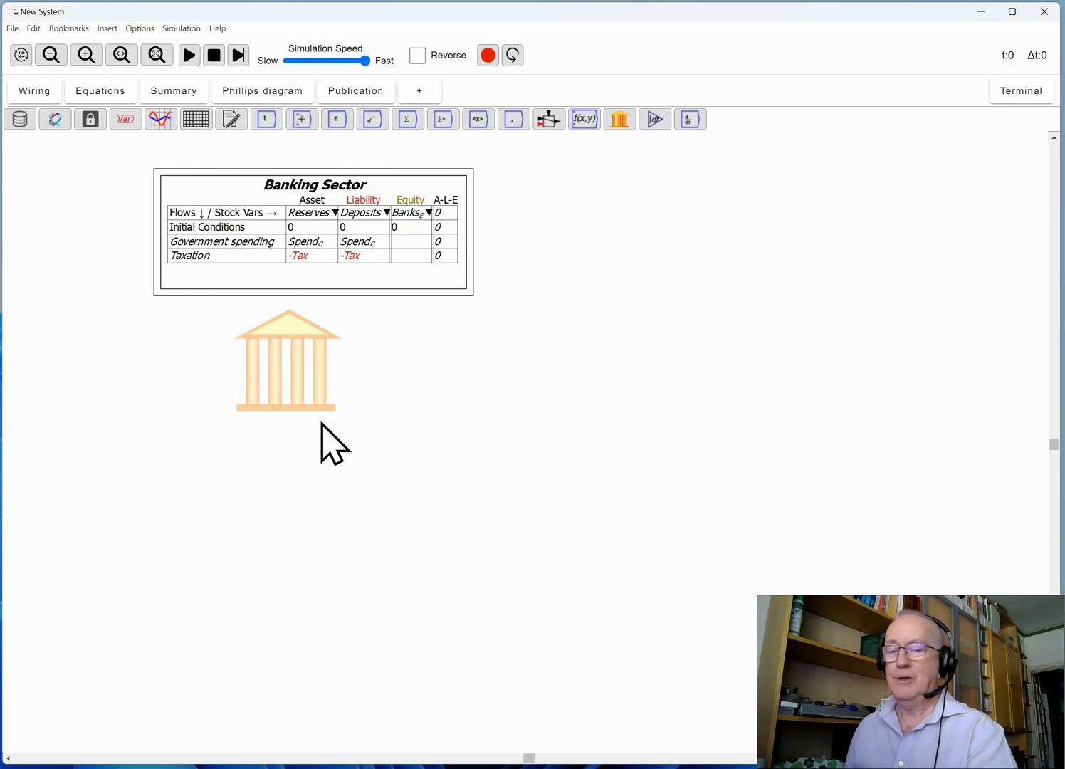
pyautogui.doubleClick(313, 185)
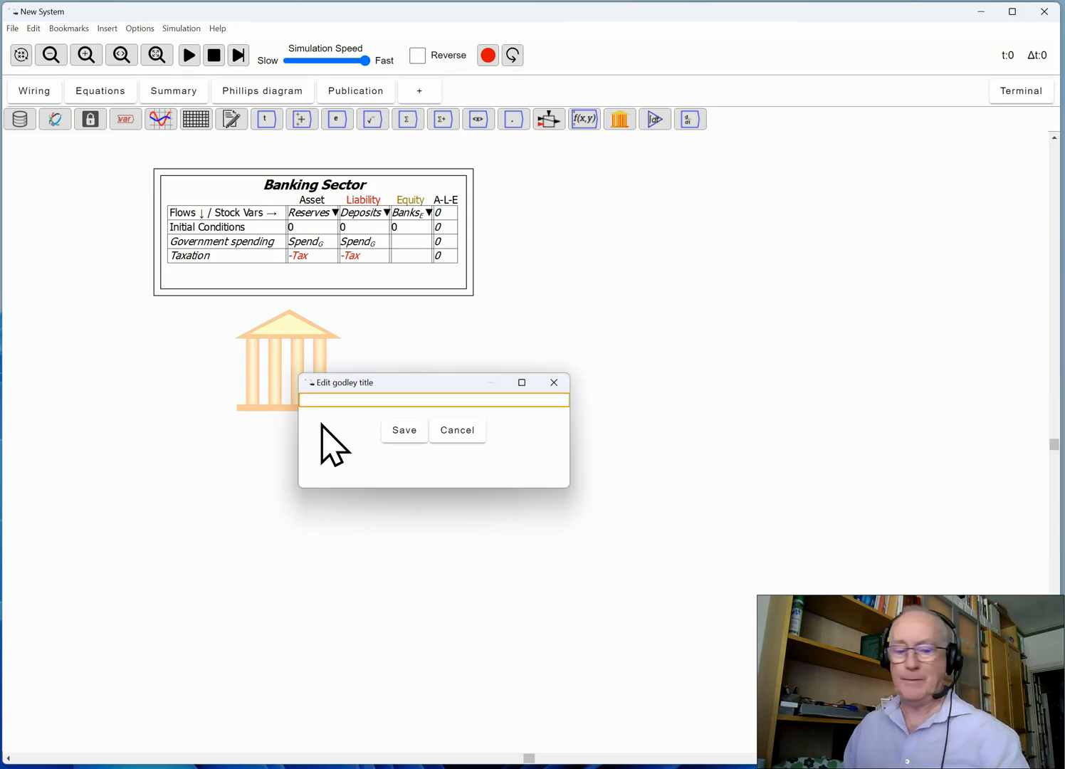
pyautogui.write('Priuvate')
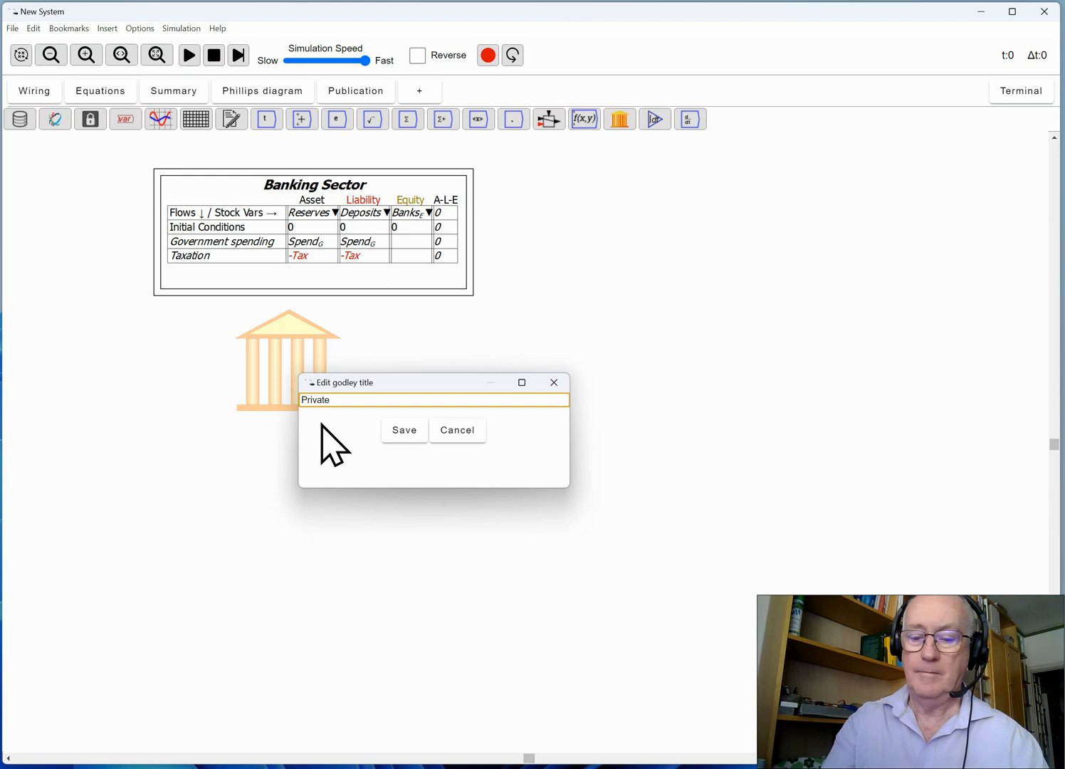
pyautogui.write('Sector')
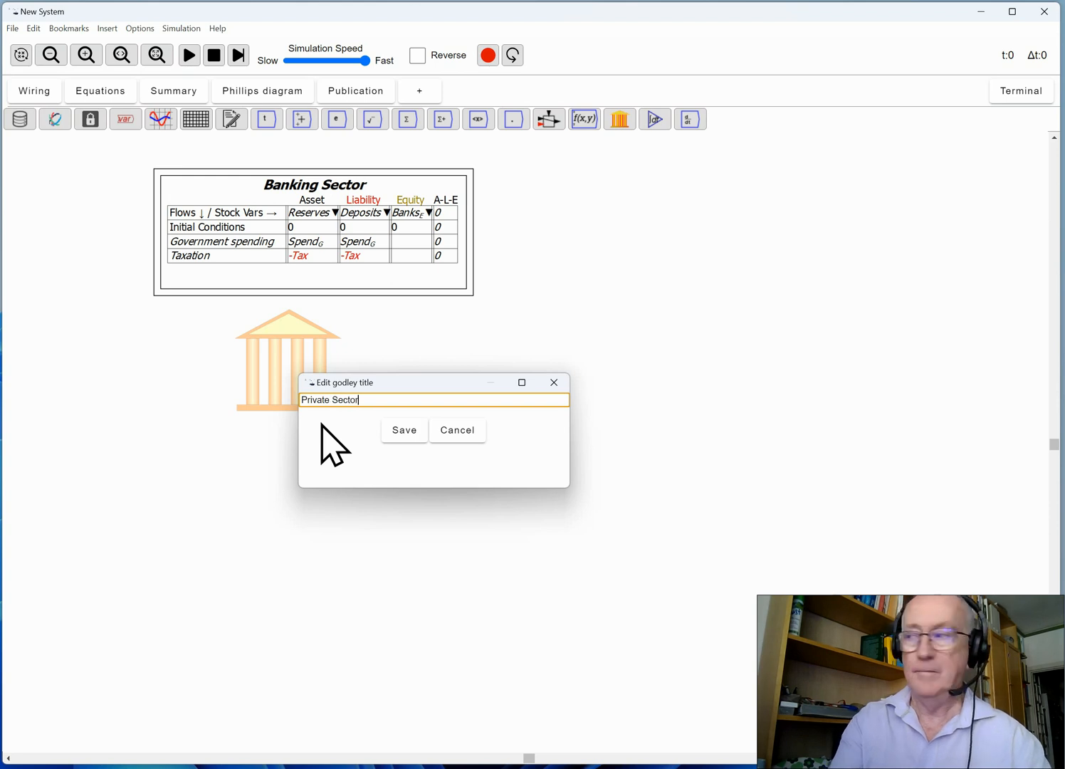
pyautogui.click(404, 429)
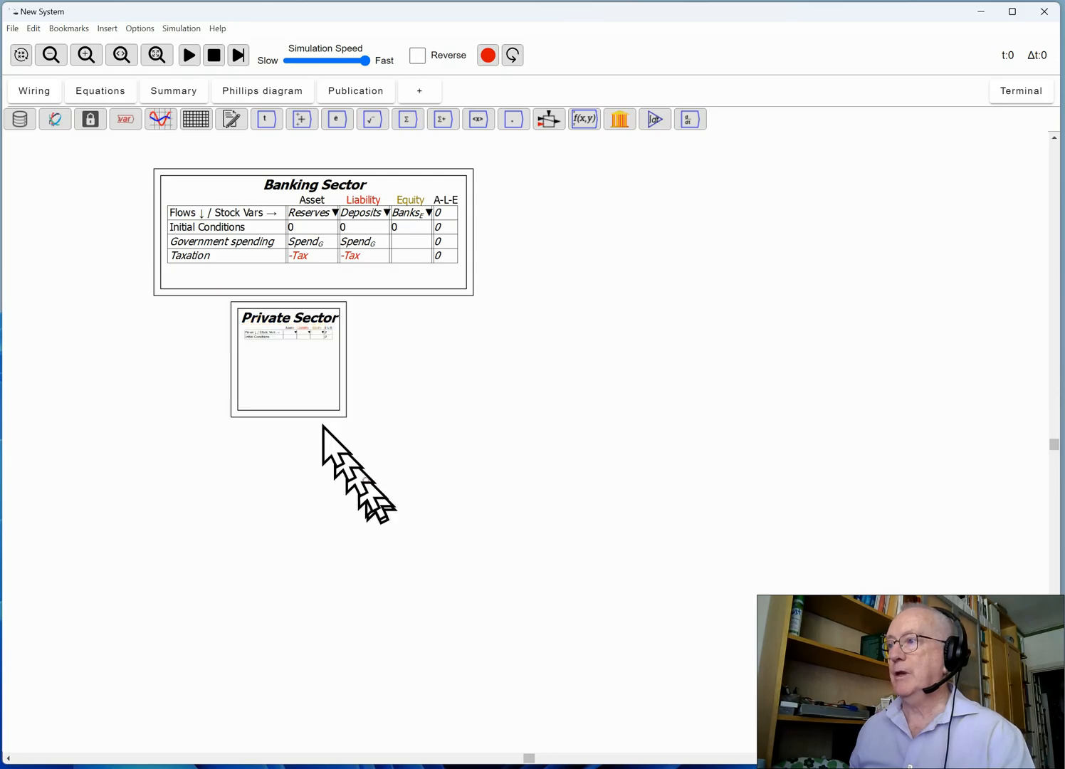
# - Open the Private Sector table in its own editor window
pyautogui.click(289, 359)
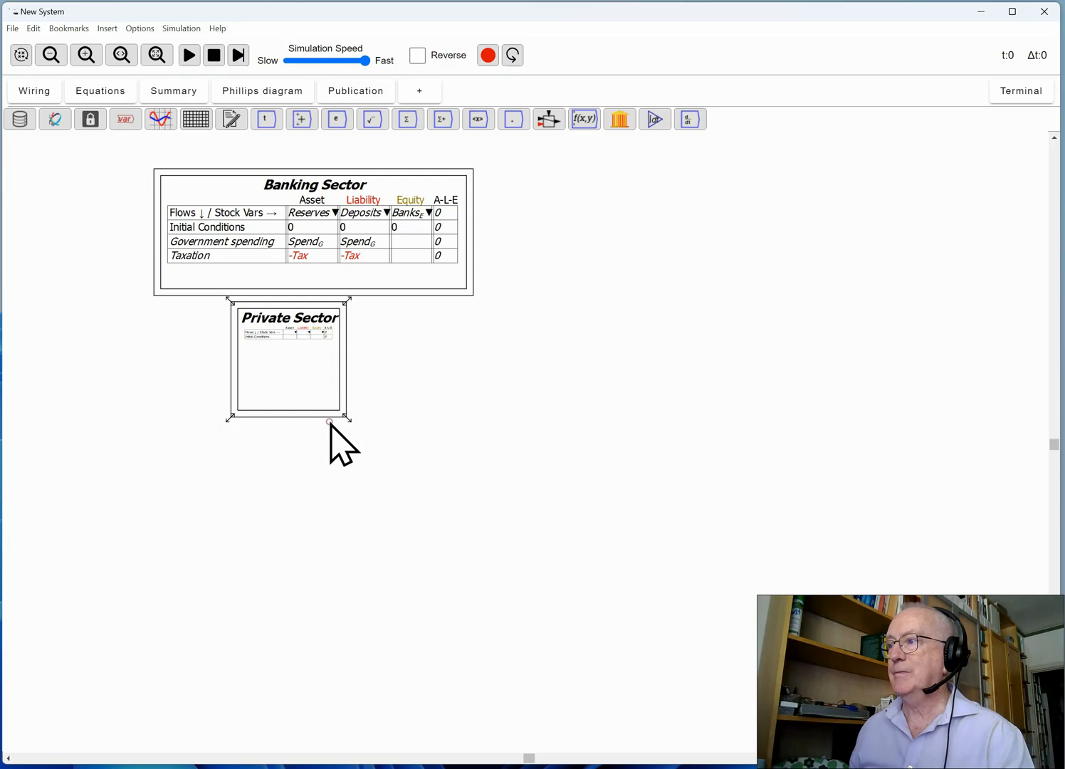
pyautogui.click(511, 390)
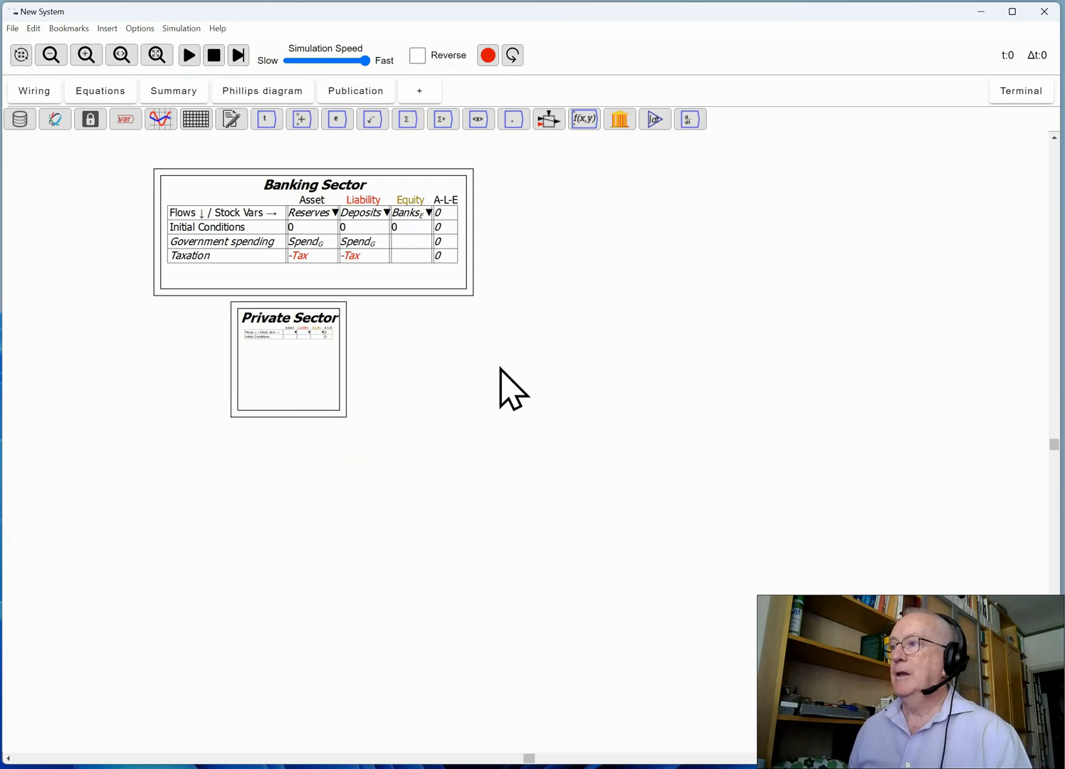
pyautogui.doubleClick(288, 358)
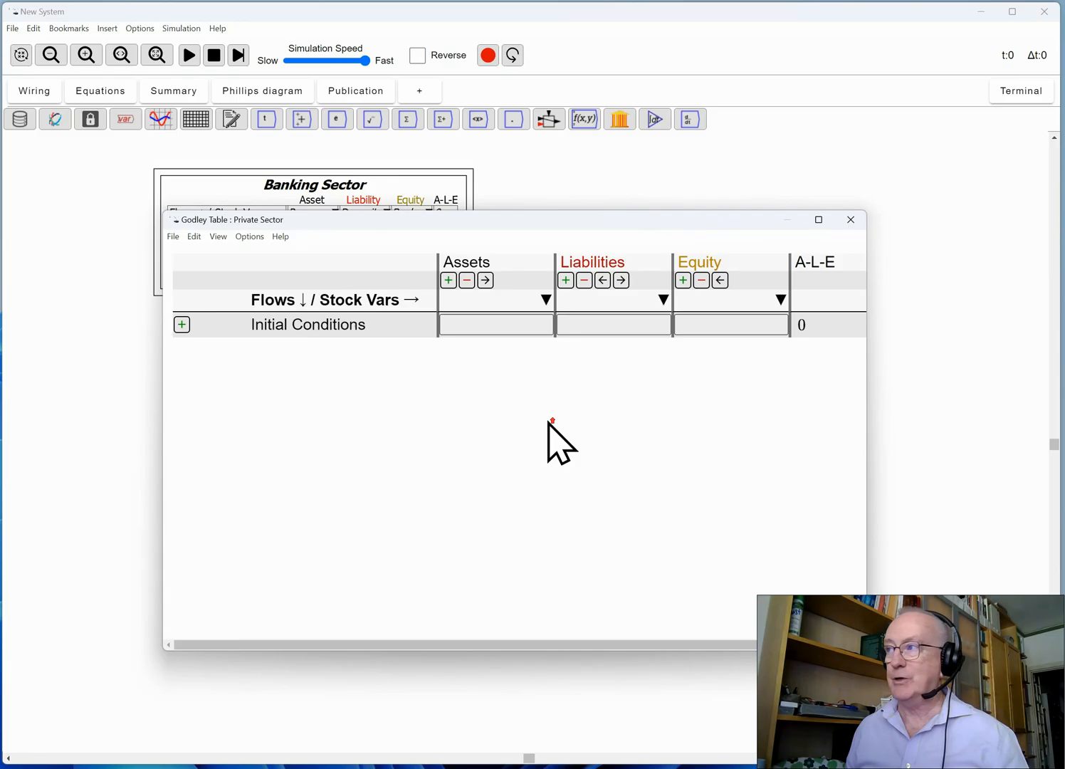
pyautogui.moveTo(868, 420)
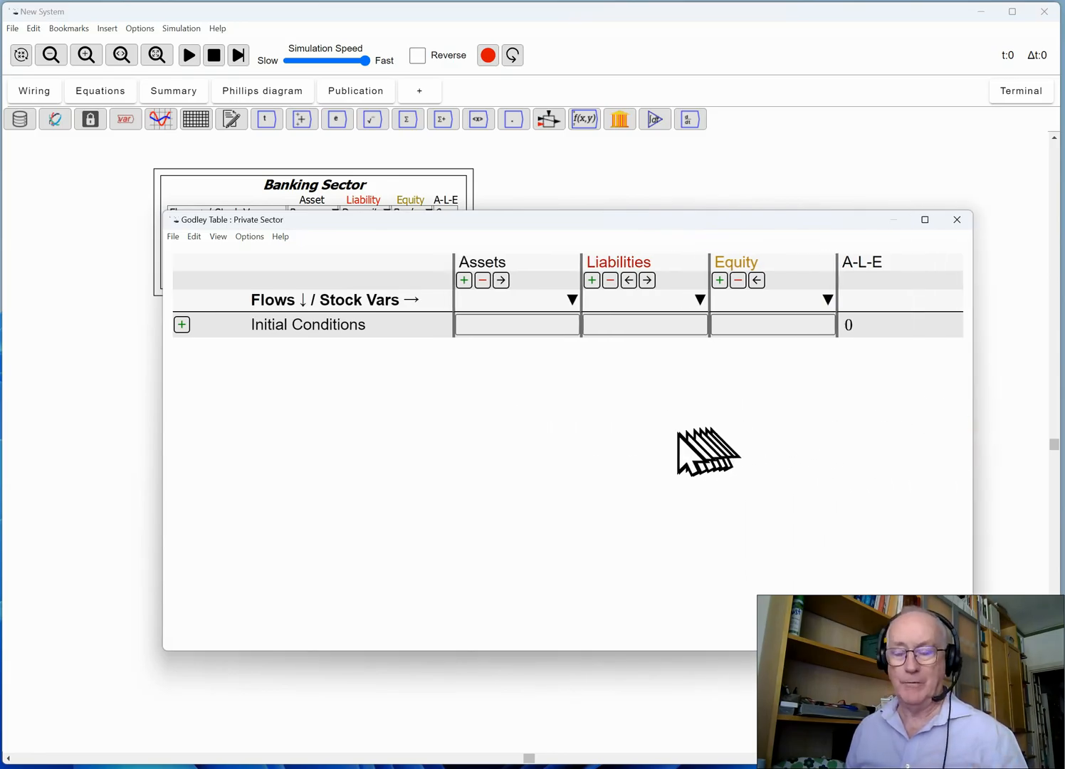
pyautogui.moveTo(686, 451)
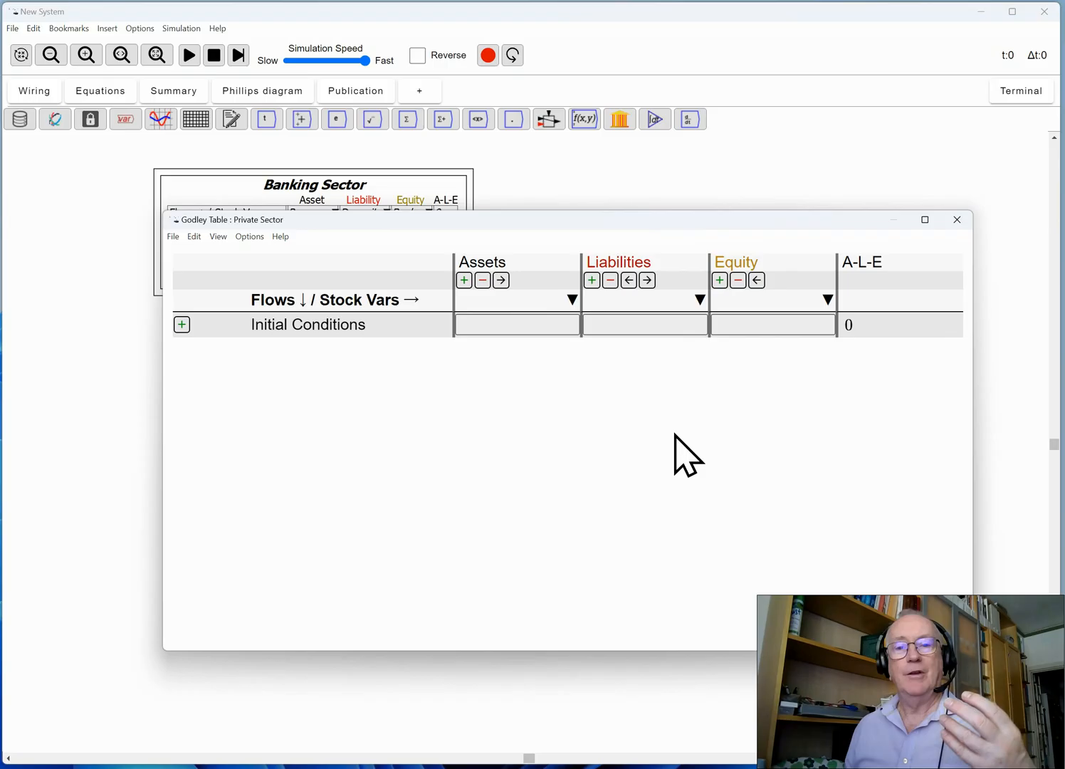
pyautogui.moveTo(541, 427)
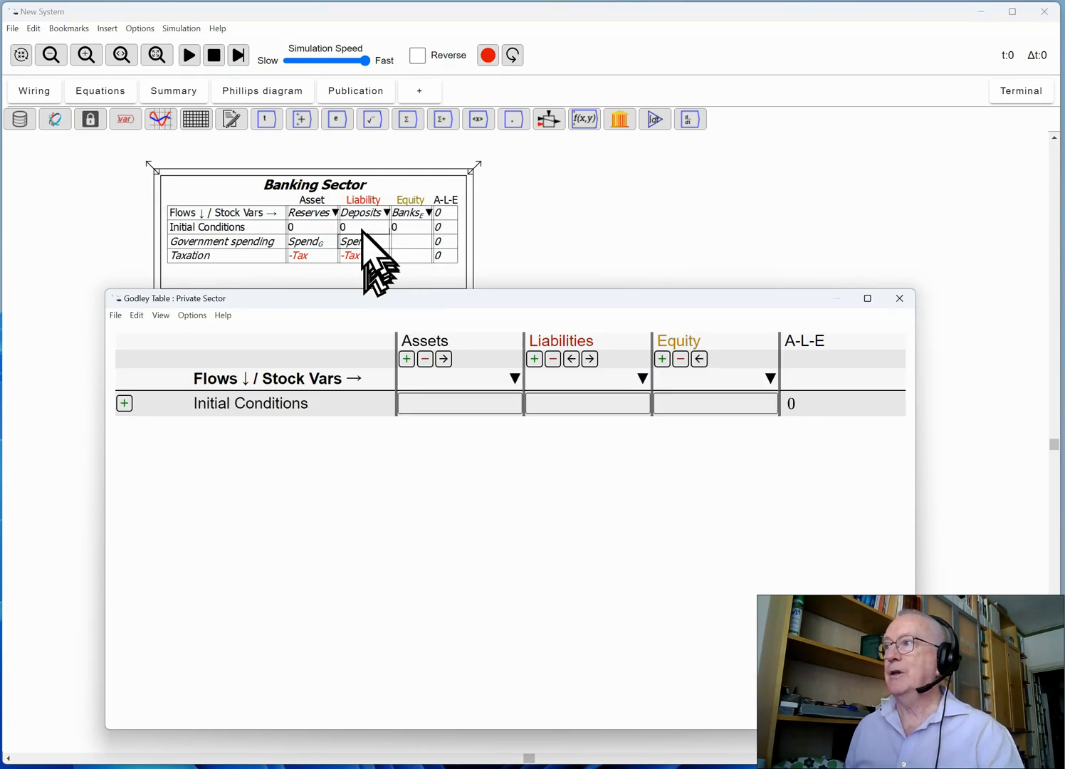
pyautogui.moveTo(367, 235)
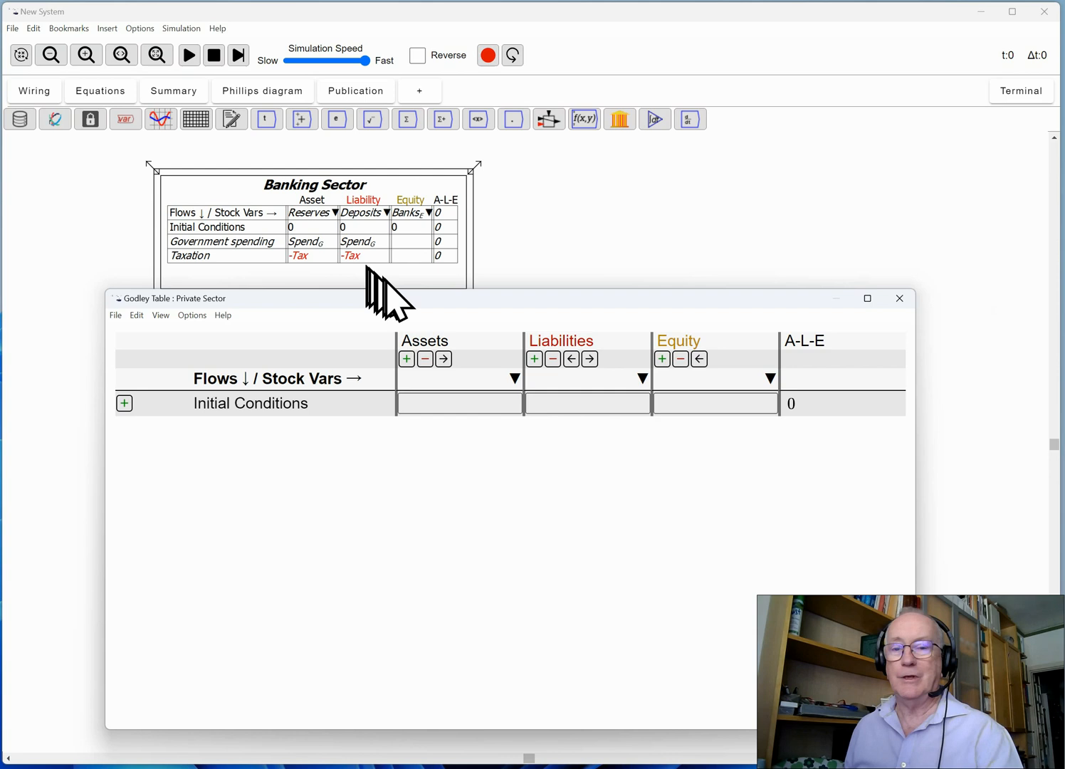
pyautogui.moveTo(396, 327)
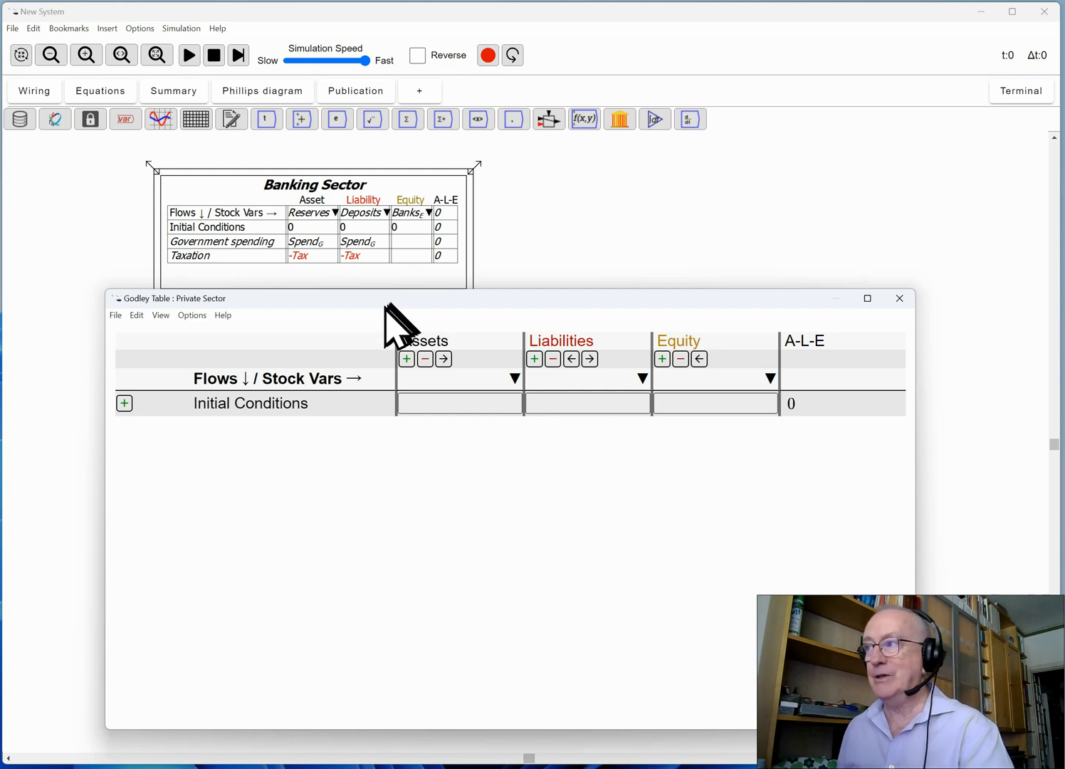
pyautogui.moveTo(643, 405)
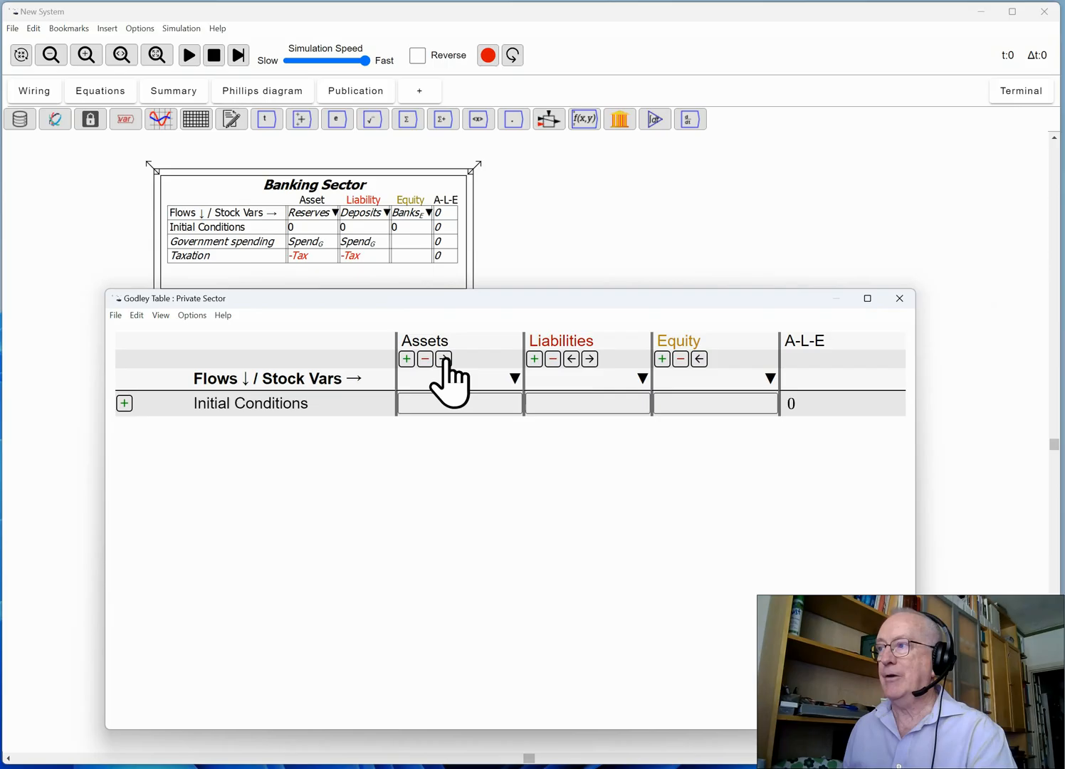
pyautogui.moveTo(513, 401)
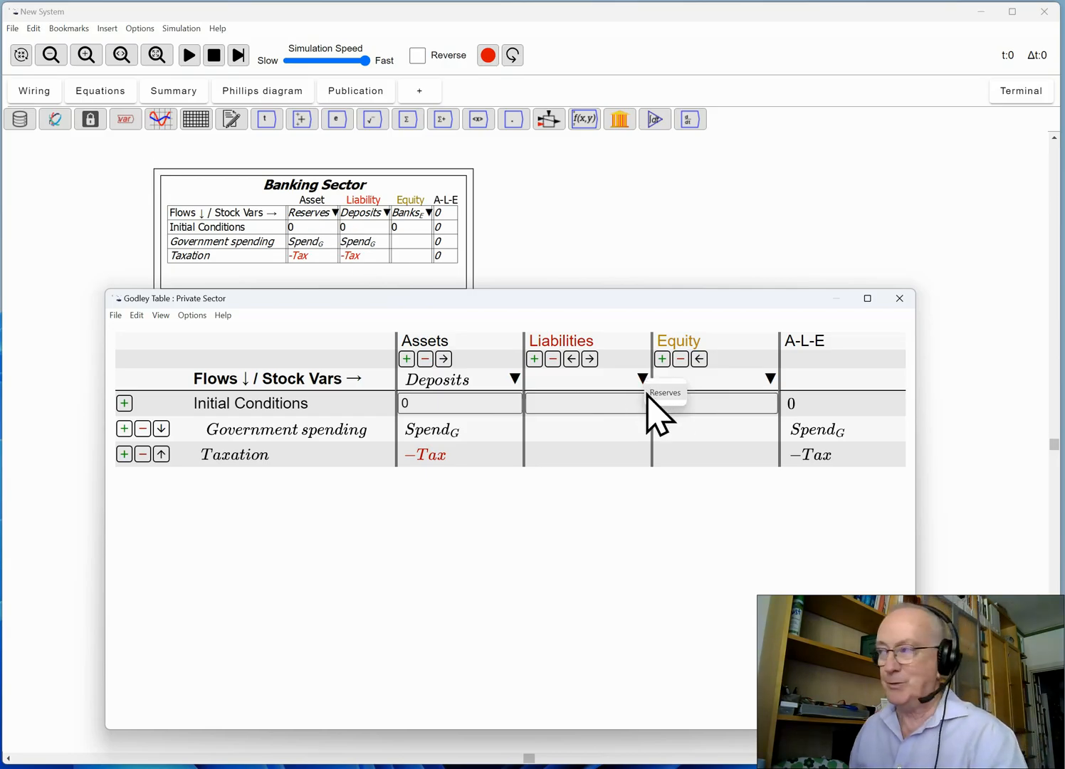
pyautogui.moveTo(582, 530)
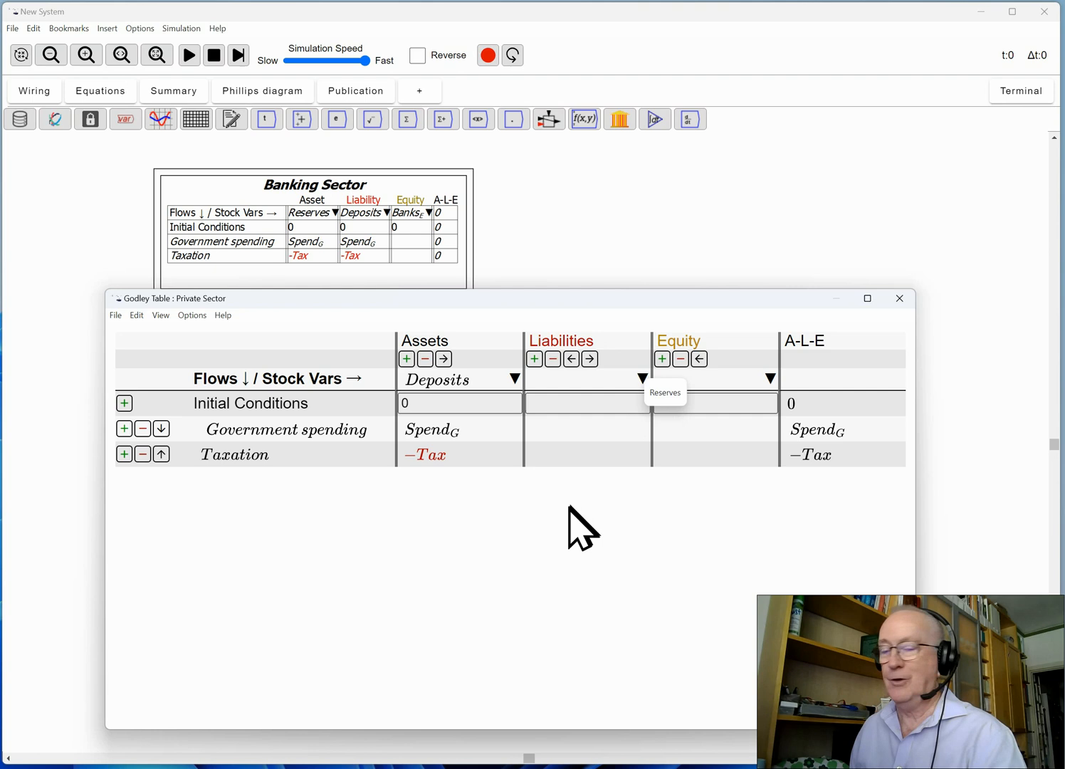
pyautogui.moveTo(583, 530)
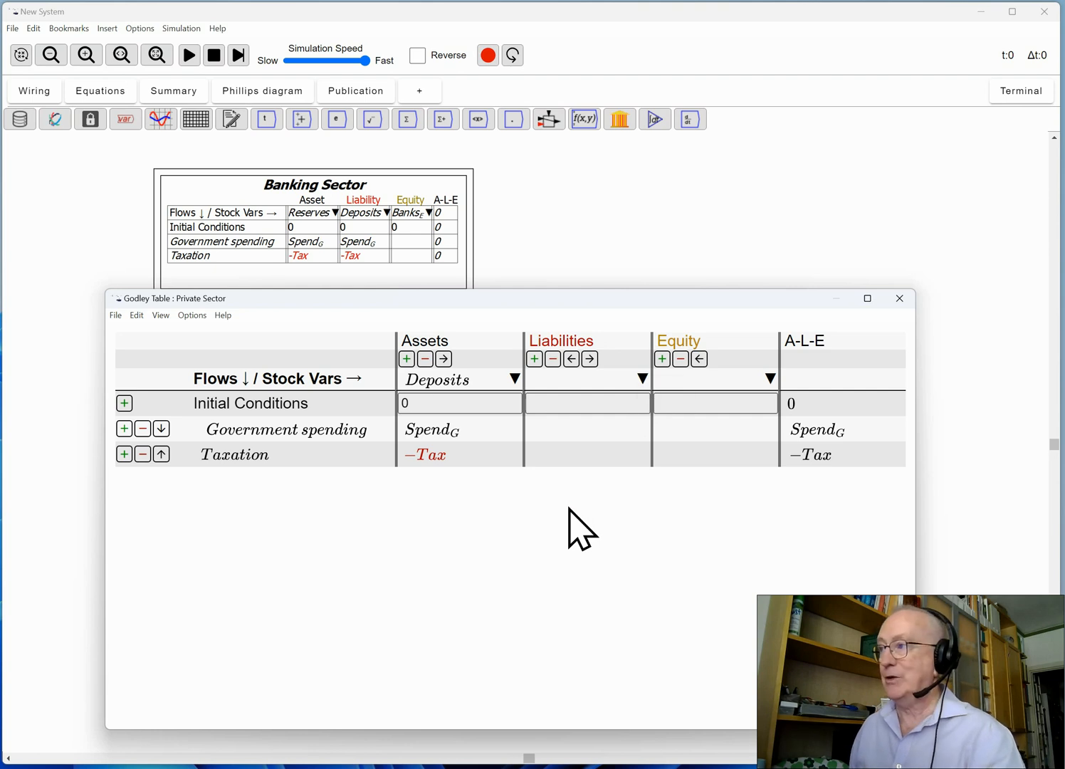
pyautogui.moveTo(686, 386)
pyautogui.write('Pri')
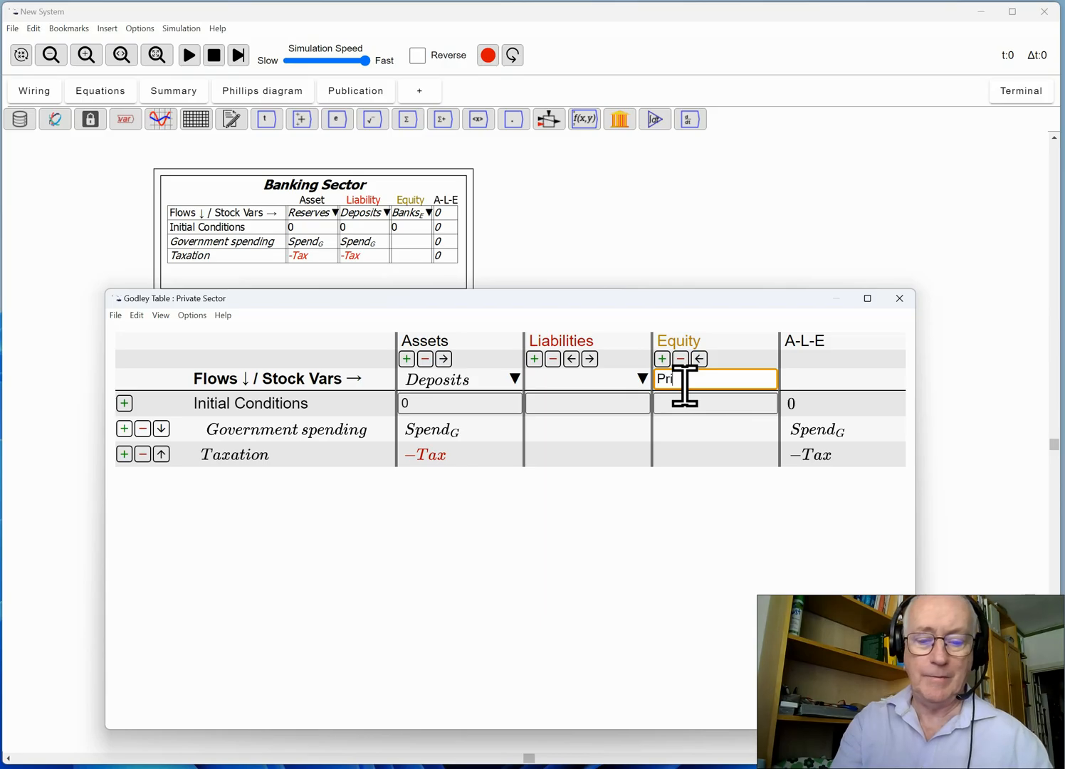
# - Name the equity Private_E and enter Spend_G and -Tax in it for the flow rows
pyautogui.write('vate_E')
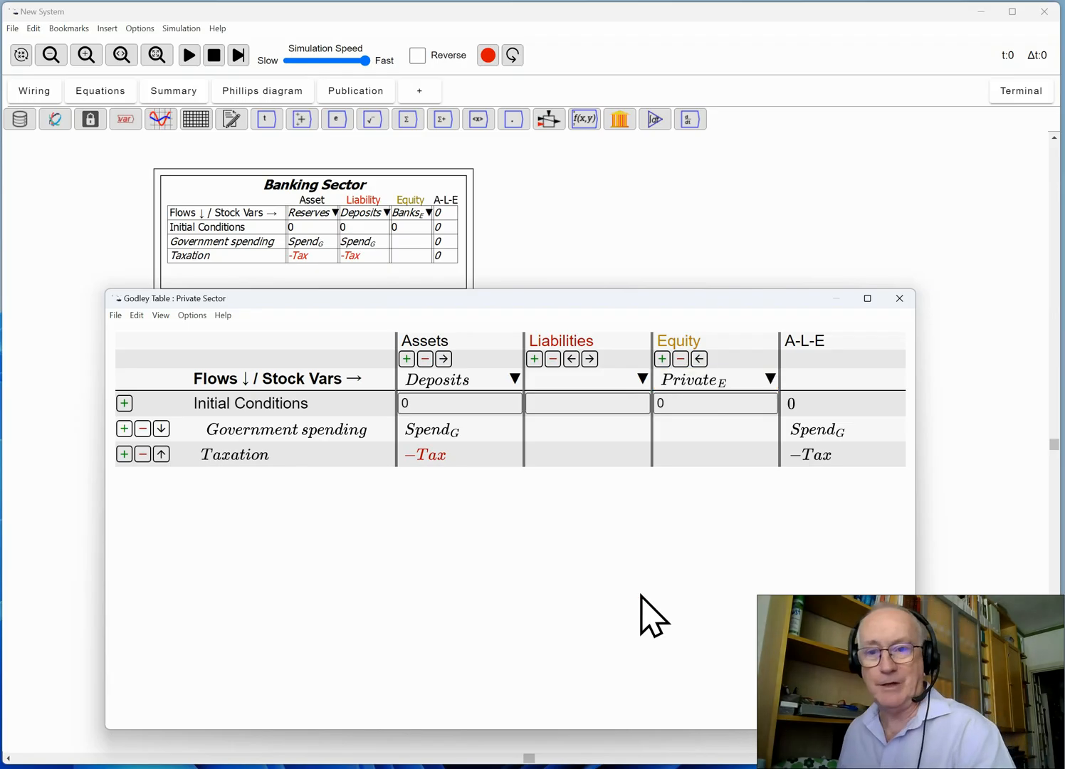
pyautogui.moveTo(672, 569)
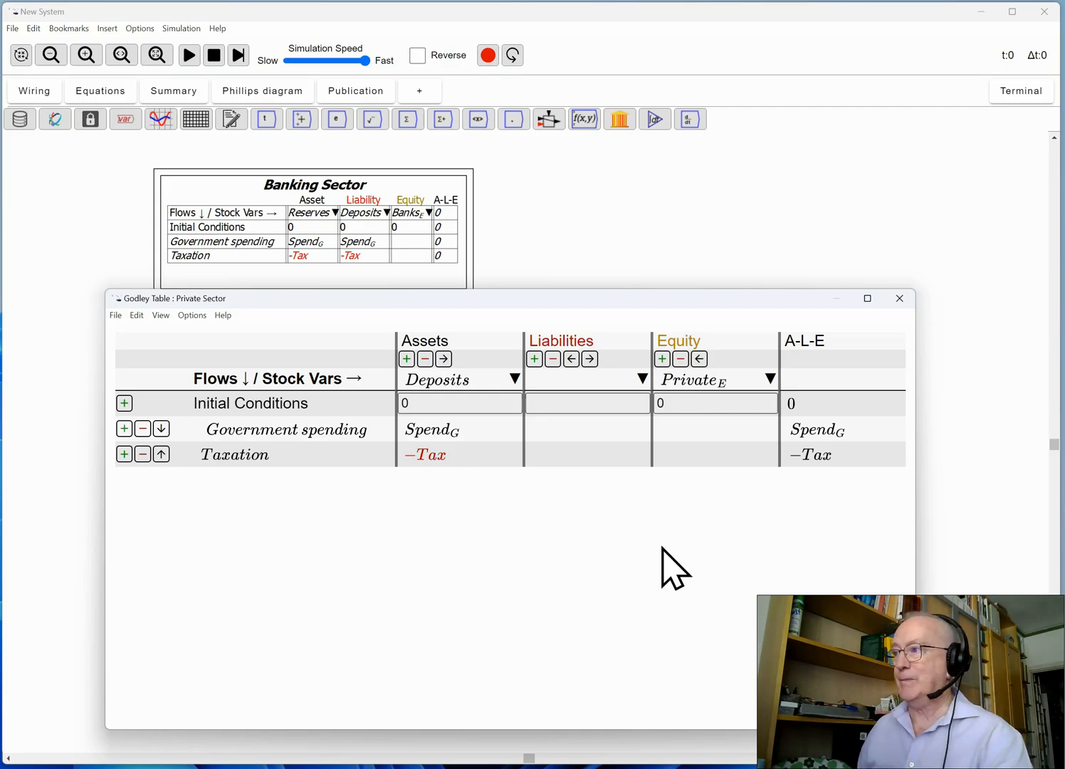
pyautogui.click(713, 428)
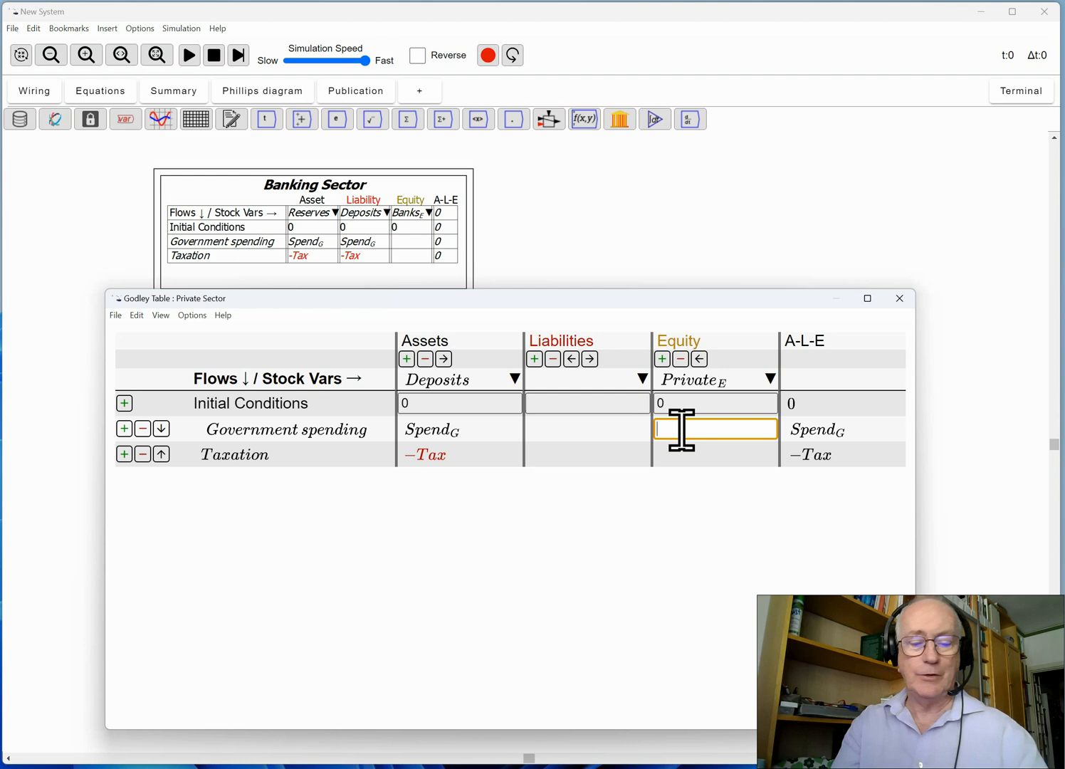
pyautogui.write('Spend_G')
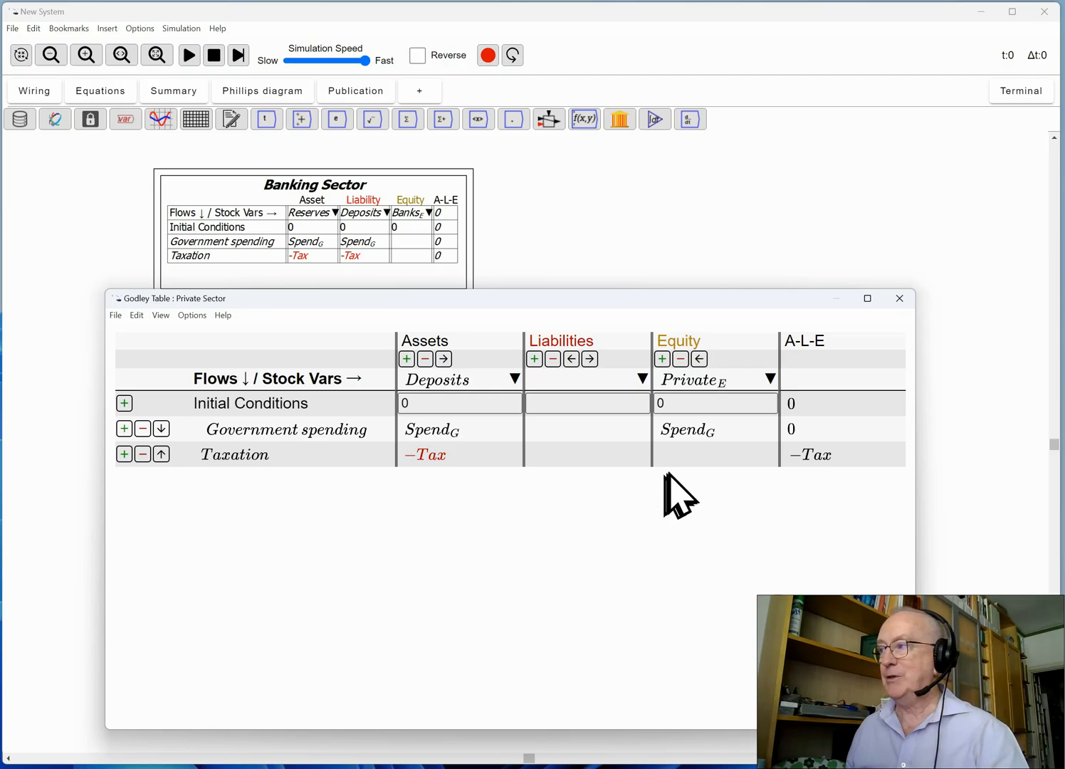
pyautogui.click(713, 454)
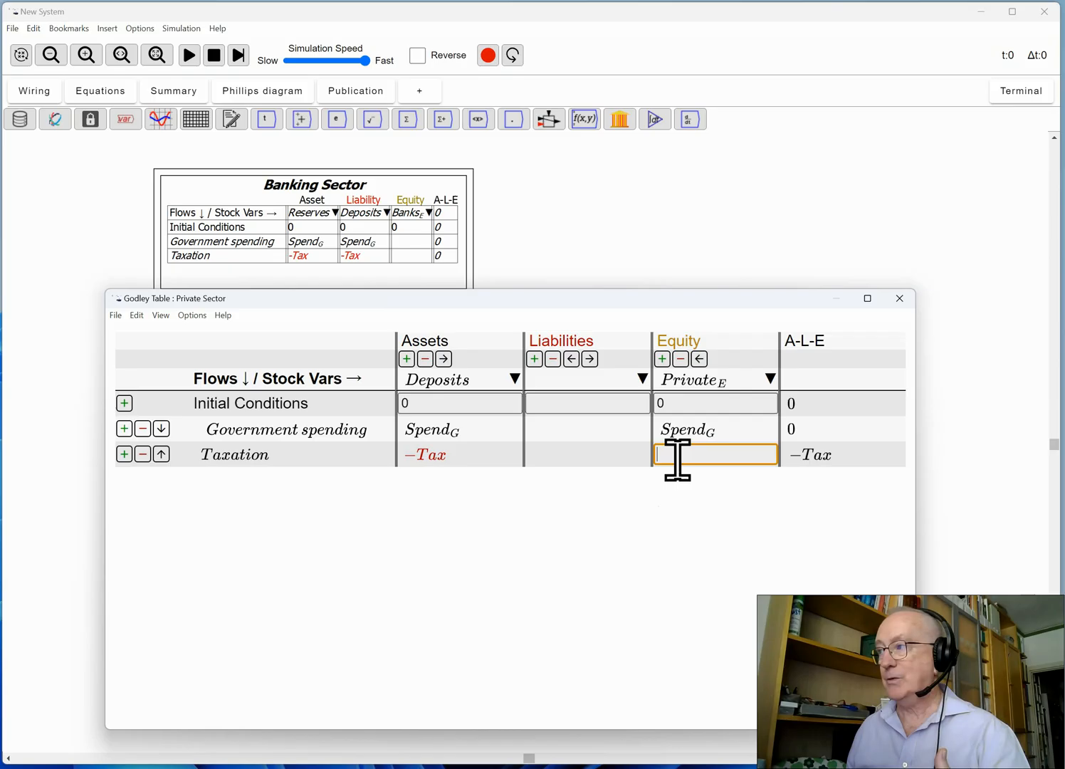
pyautogui.write('-Ta')
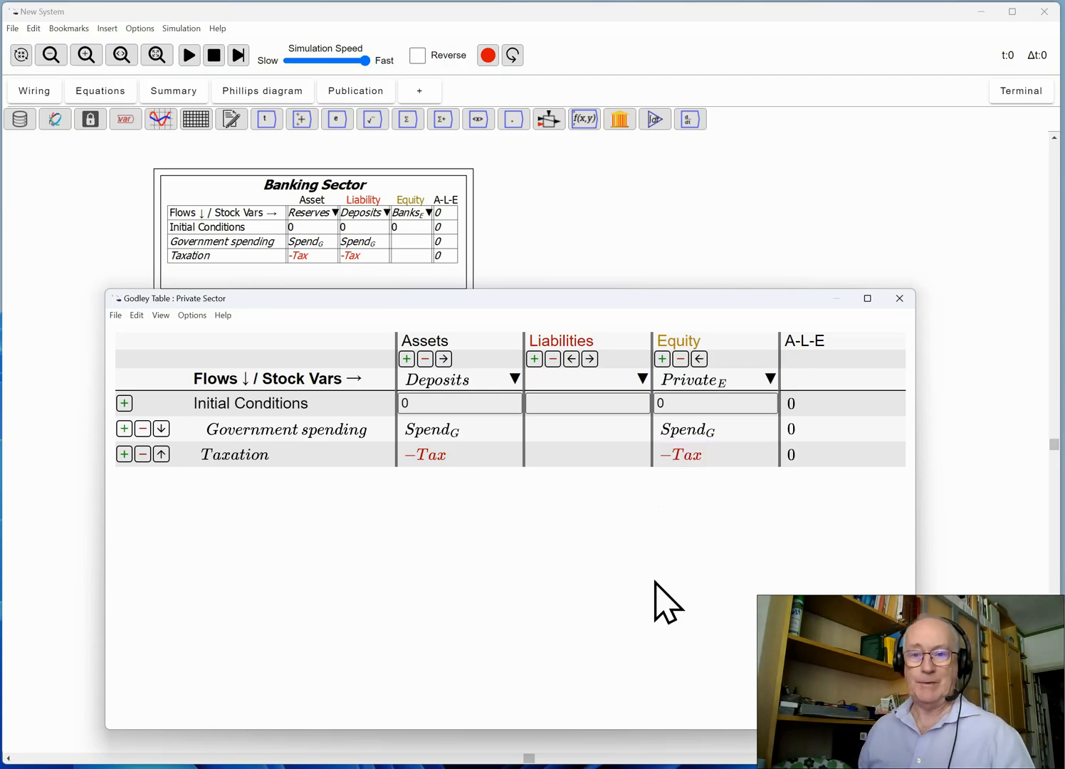
pyautogui.moveTo(692, 292)
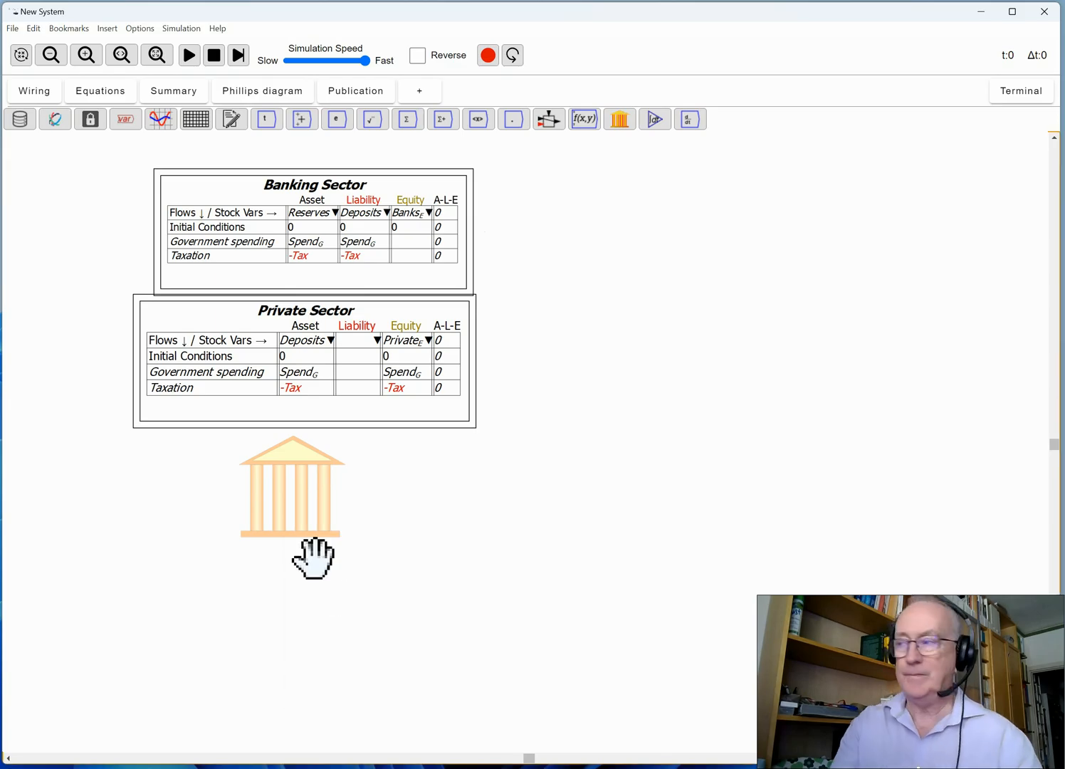
# - Title the third Godley table 'Central Bank' and save it
pyautogui.doubleClick(290, 487)
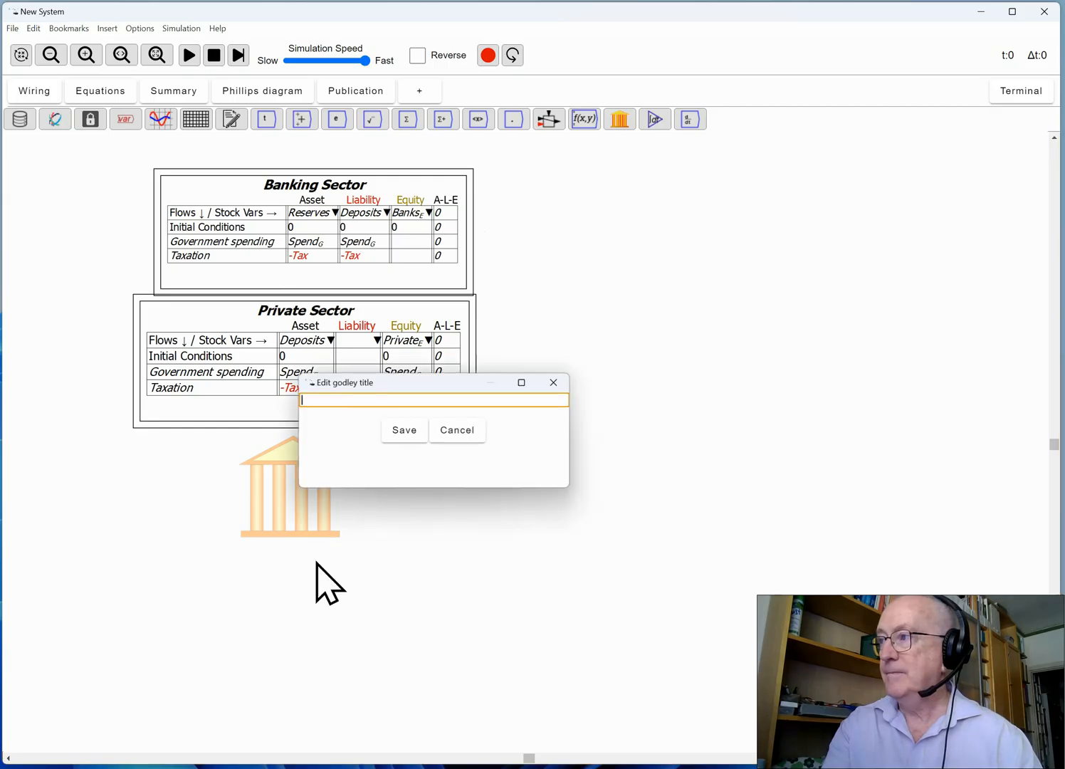
pyautogui.write('Central')
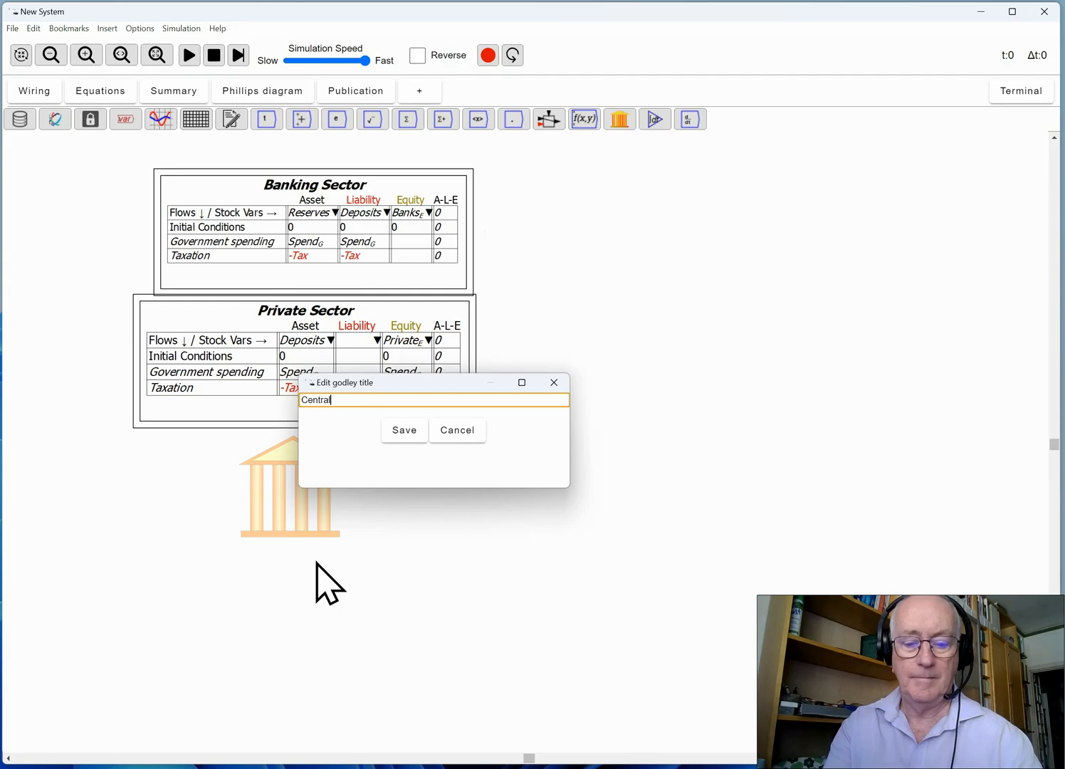
pyautogui.write('Bank')
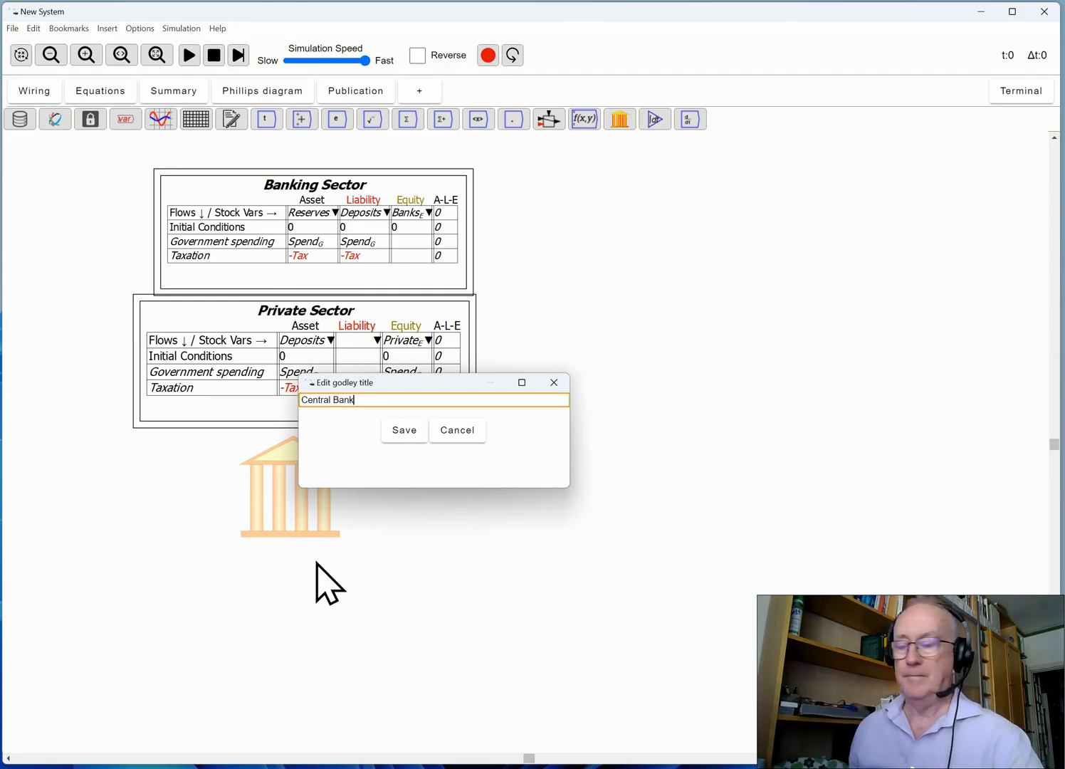
pyautogui.click(404, 430)
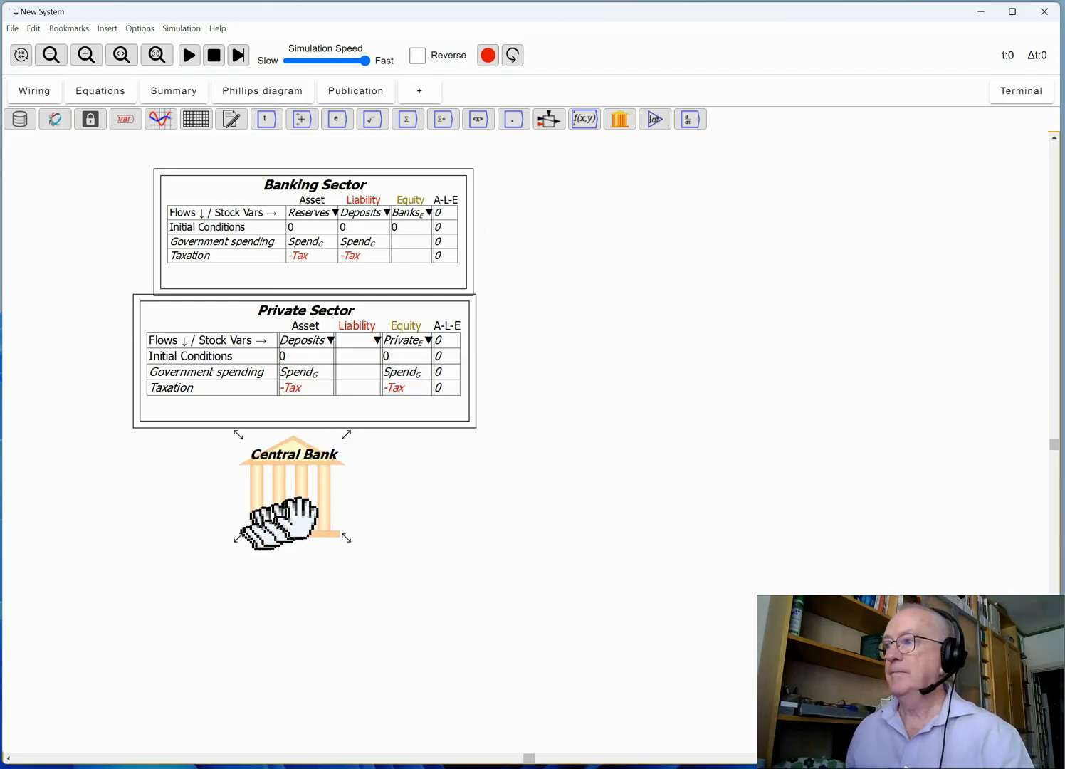
# - Switch the Central Bank table to editor mode and open it for editing
pyautogui.rightClick(292, 491)
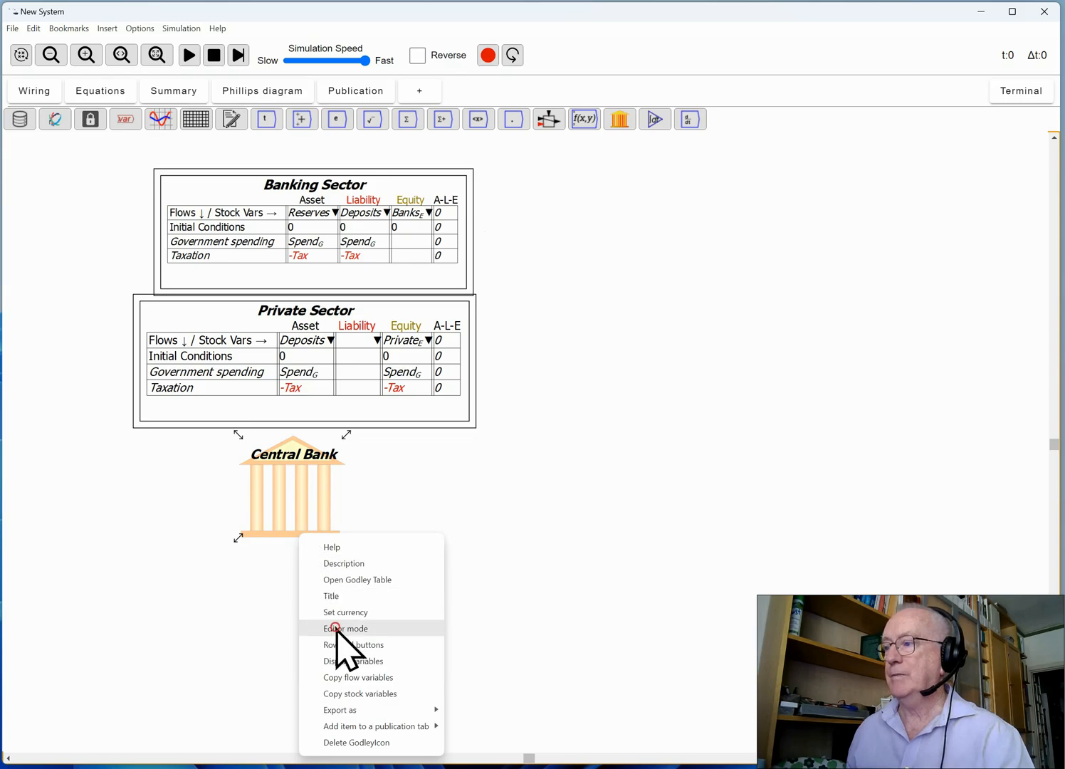
pyautogui.click(344, 628)
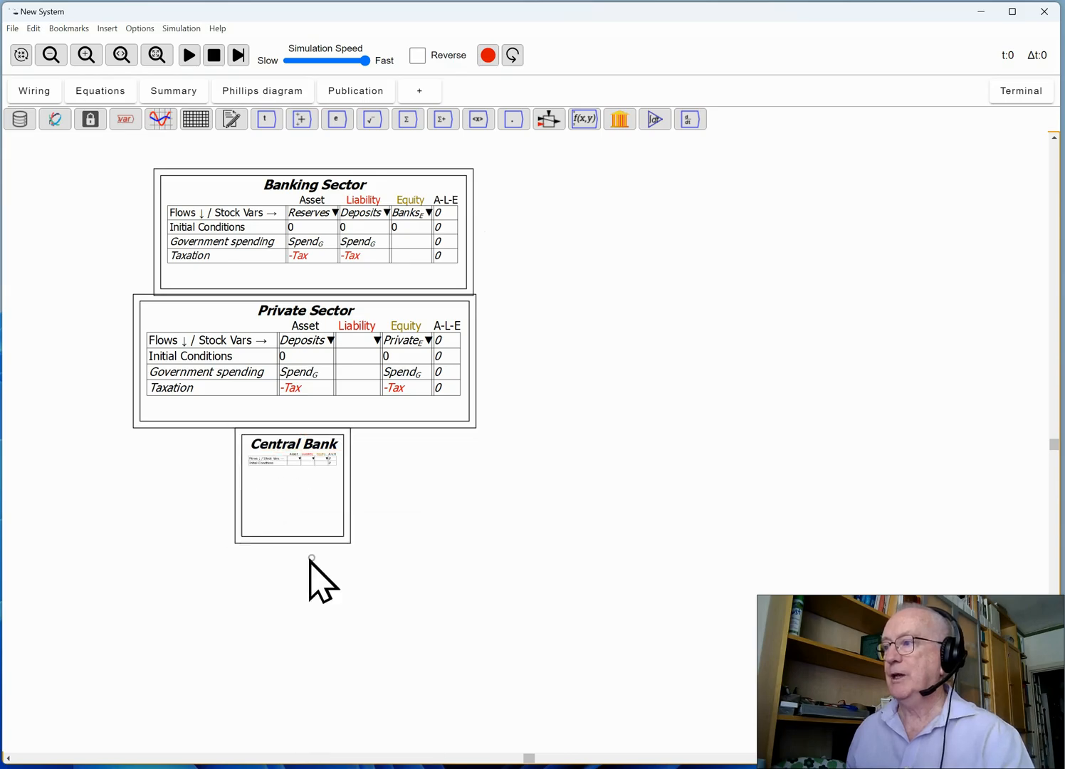
pyautogui.moveTo(373, 555)
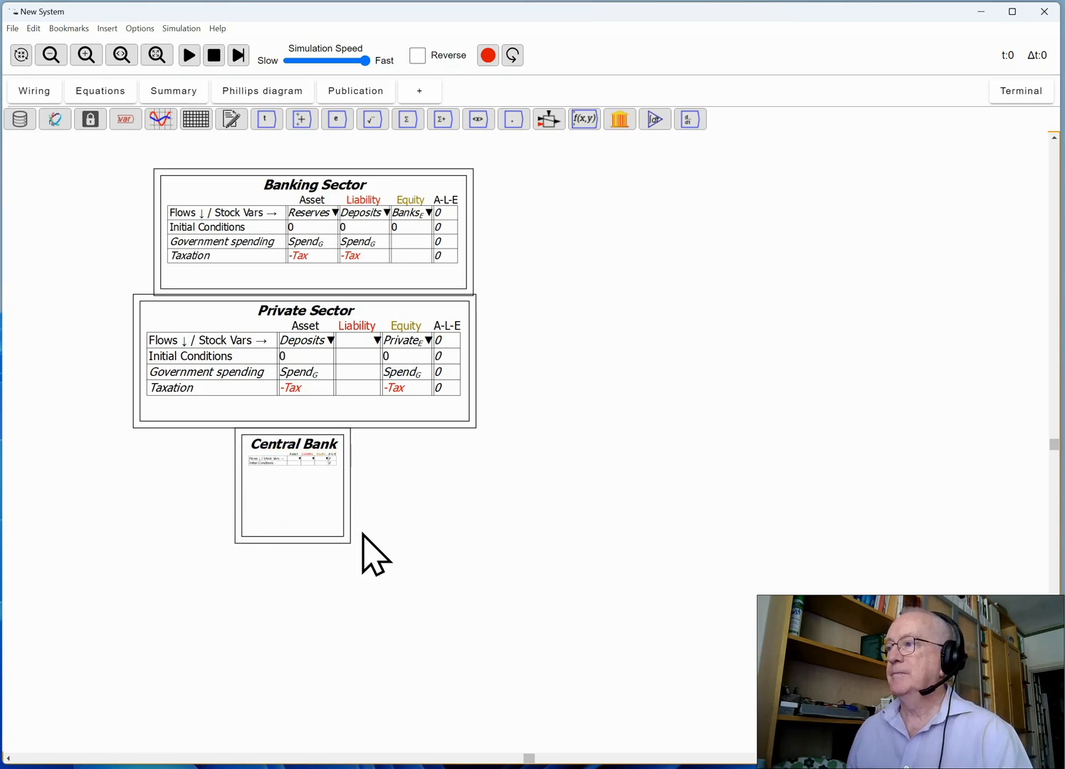
pyautogui.doubleClick(292, 484)
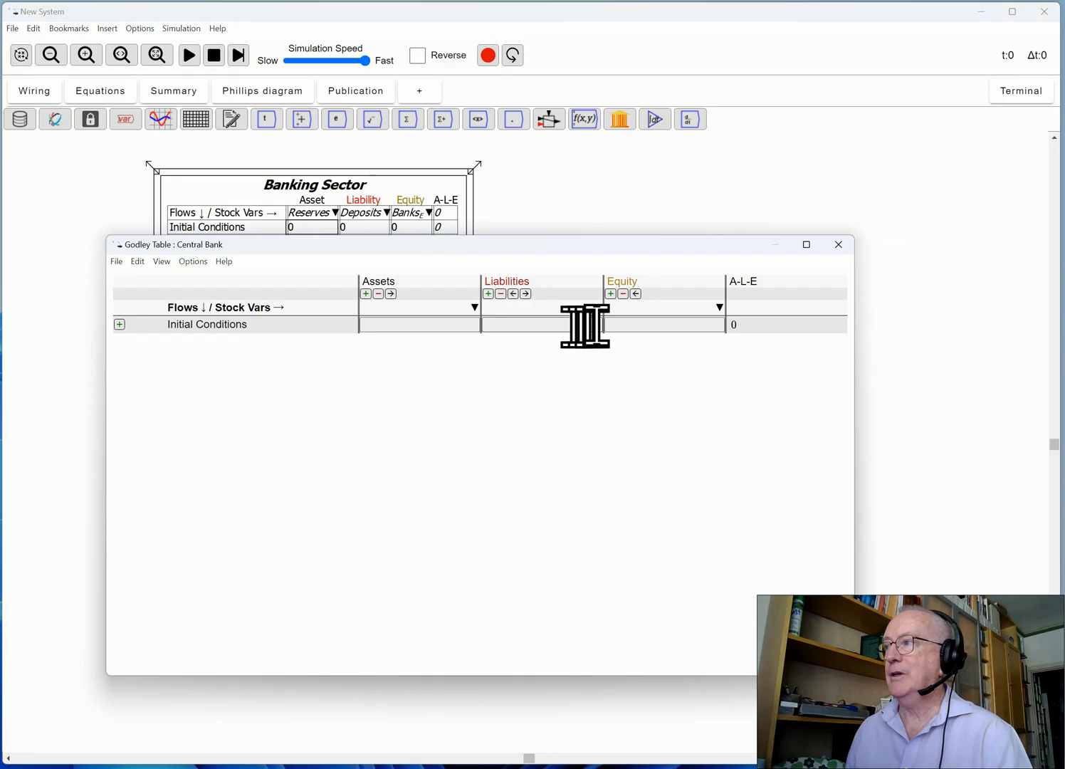
pyautogui.moveTo(619, 324)
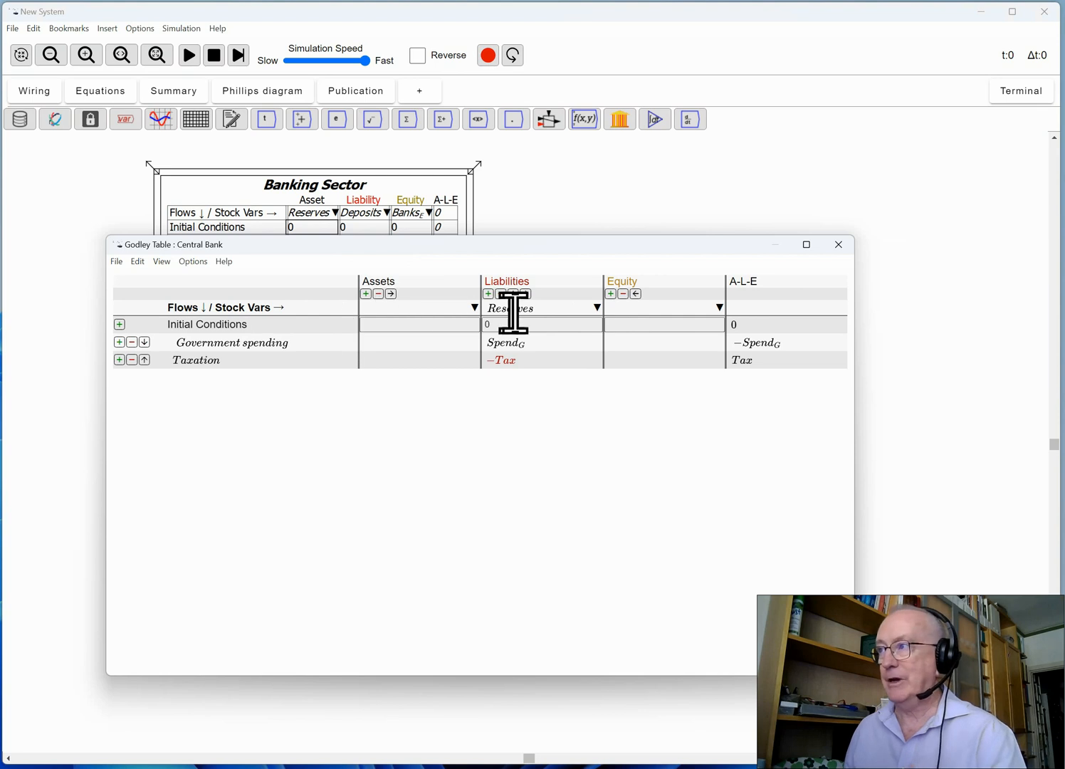
# - Name the Central Bank's equity stock CB_E
pyautogui.click(663, 307)
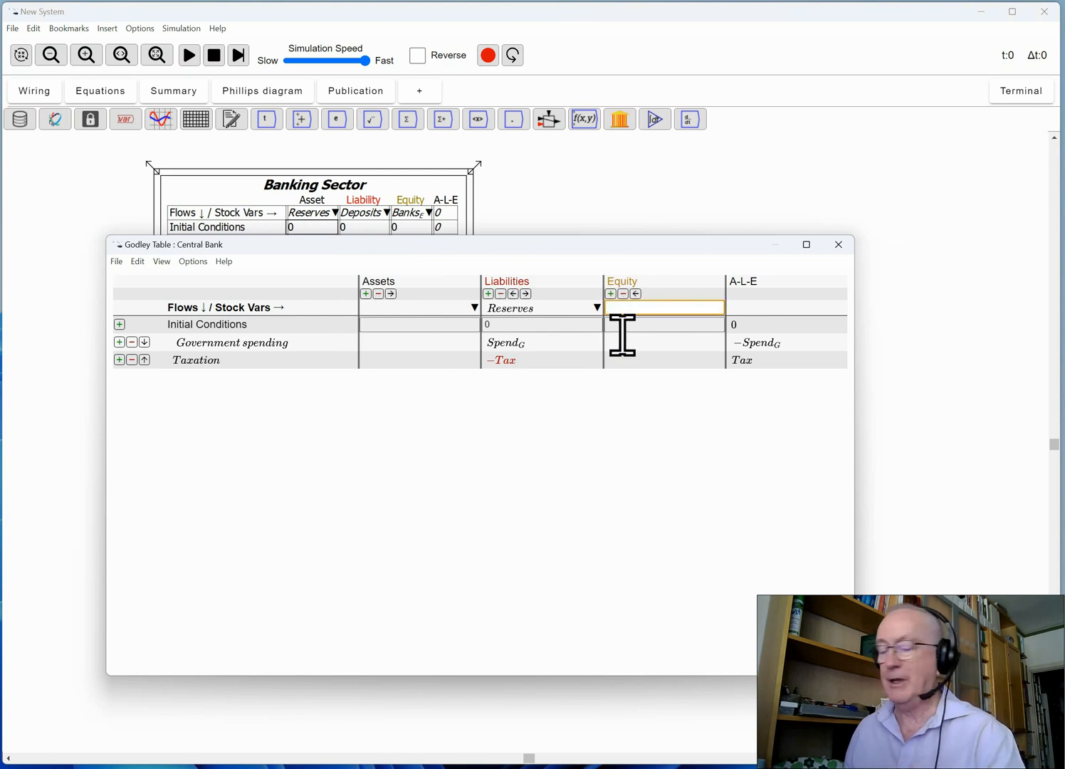
pyautogui.write('Ce')
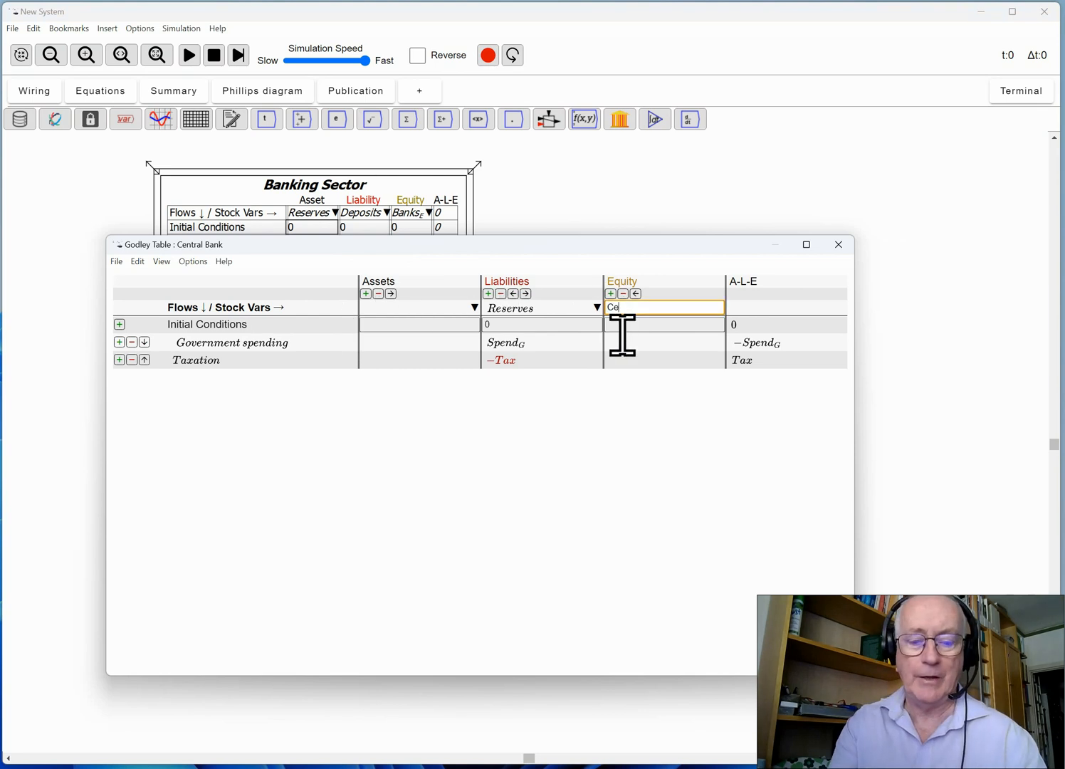
pyautogui.write('CB_E')
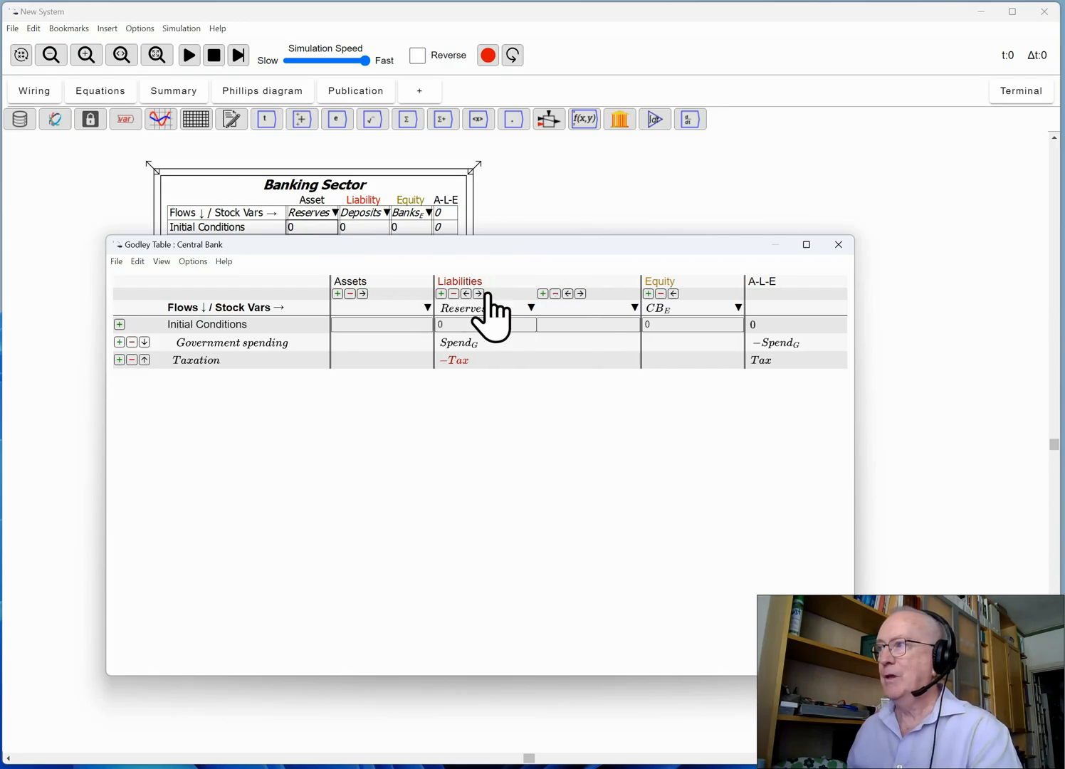
pyautogui.moveTo(505, 413)
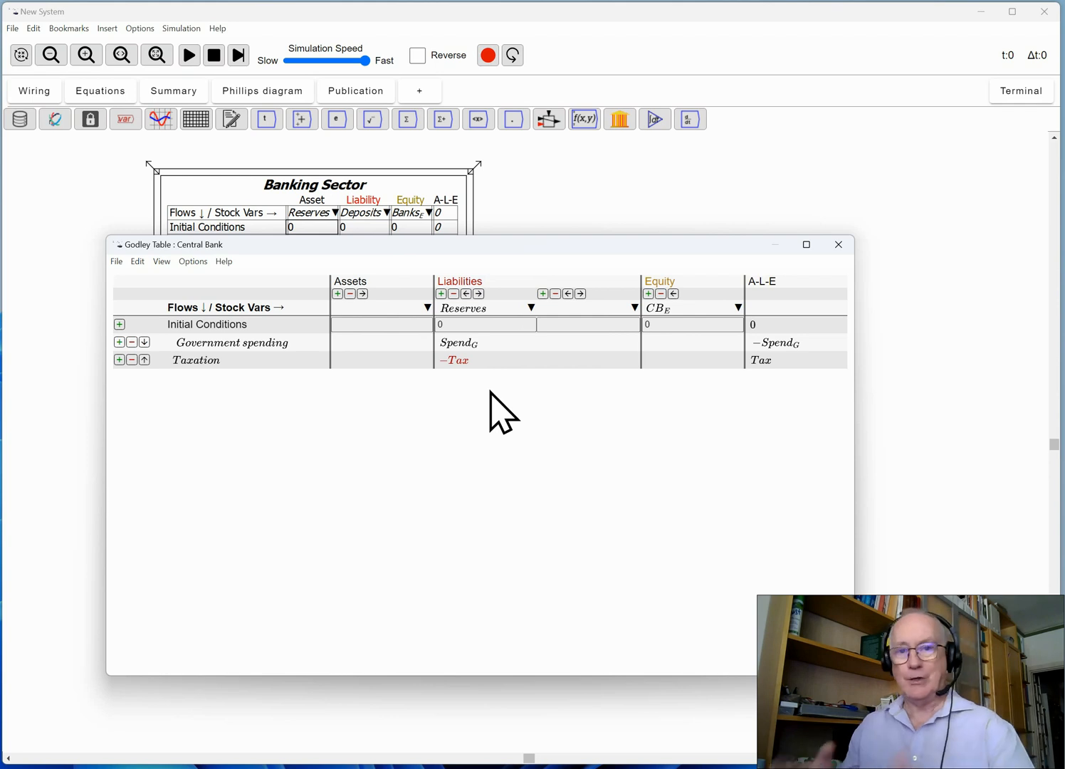
pyautogui.moveTo(548, 320)
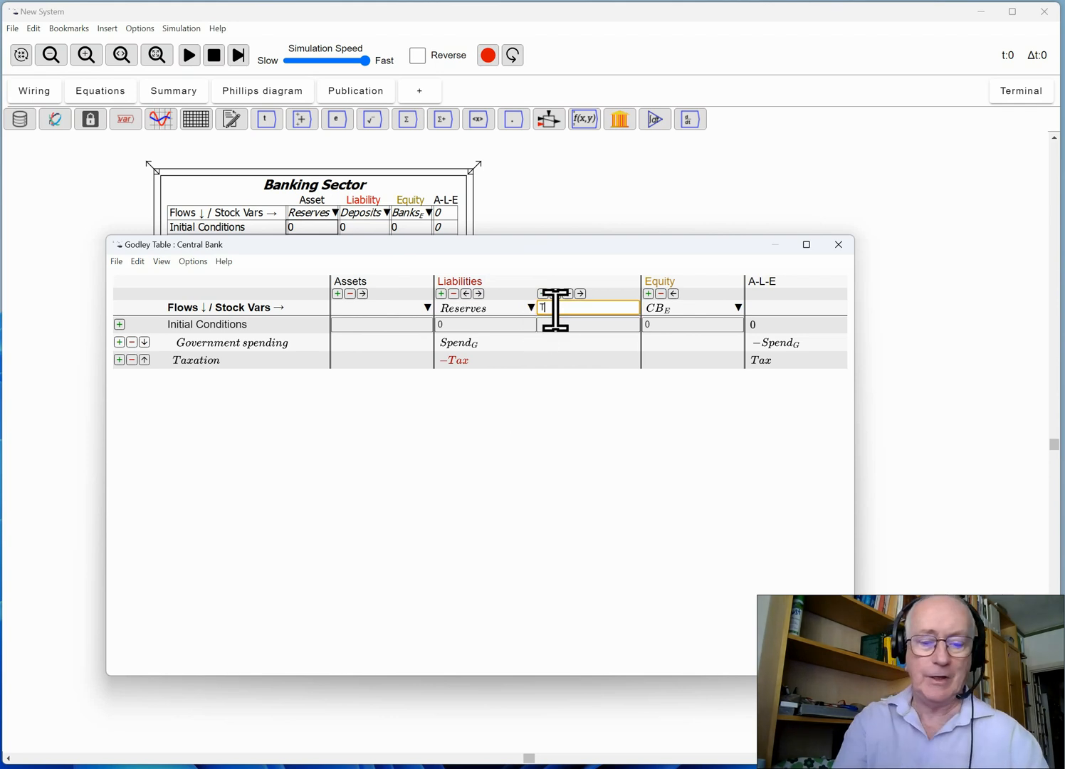
# - Name the Central Bank's second liability column Treasury_CRF
pyautogui.write('Treasury')
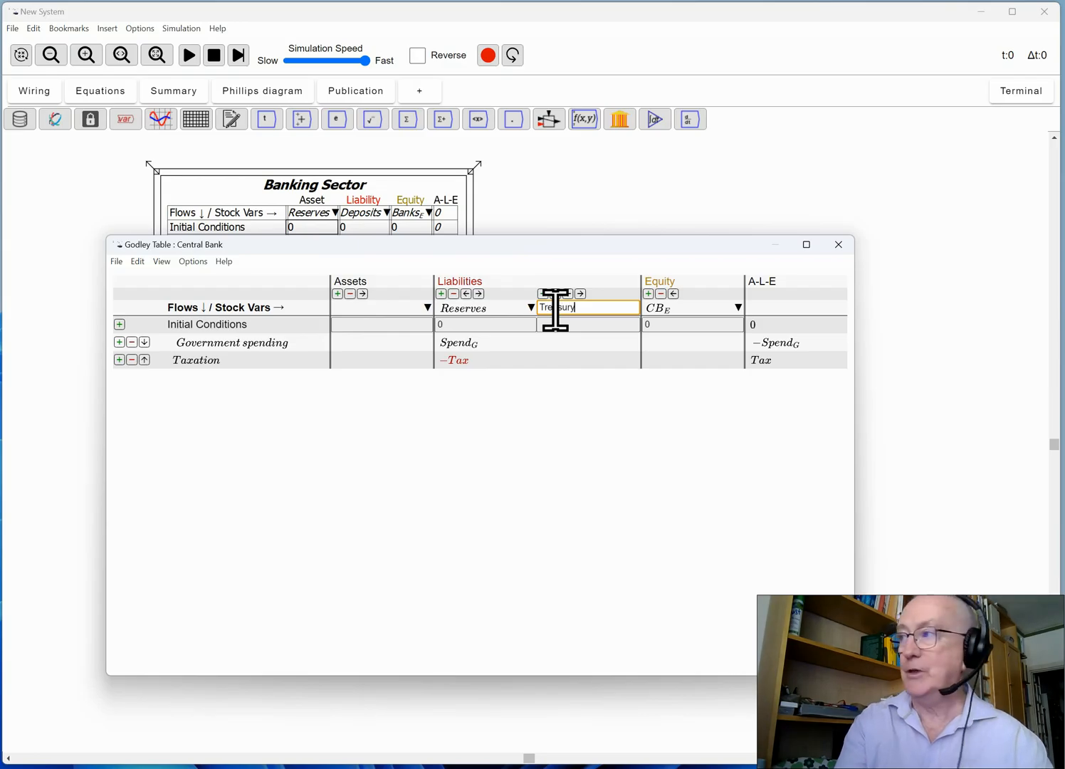
pyautogui.write('_{')
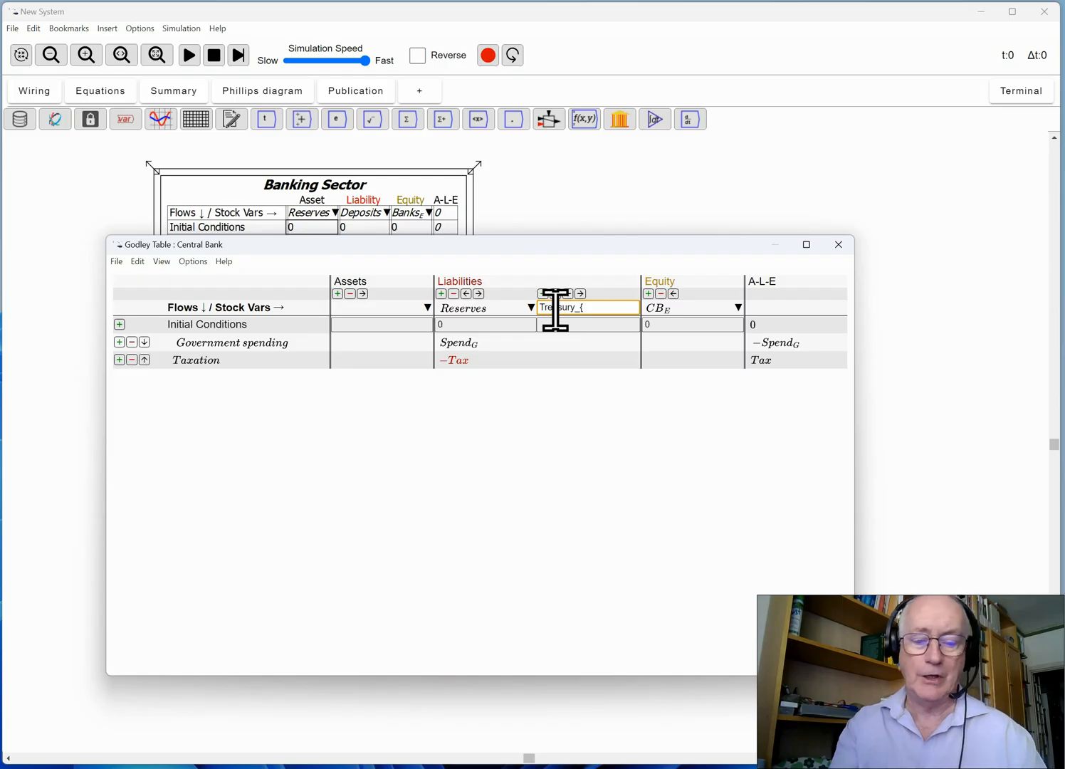
pyautogui.write('CRF')
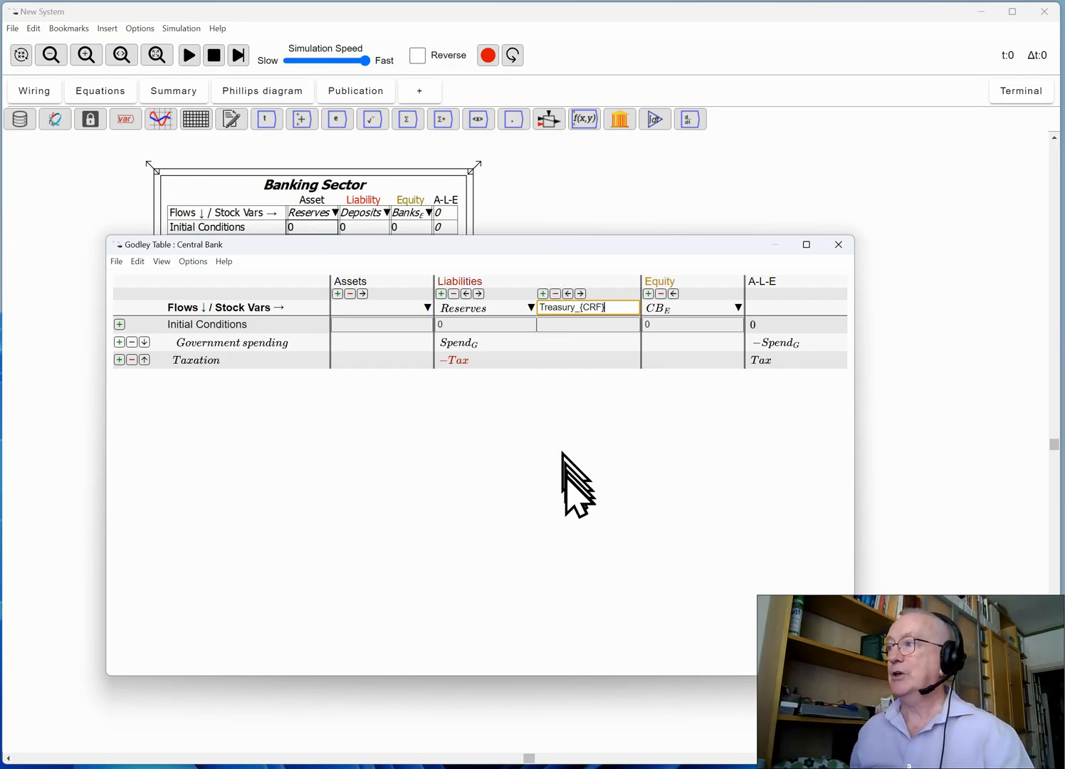
# - Record government spending as -Spend_G under Treasury_CRF
pyautogui.click(588, 342)
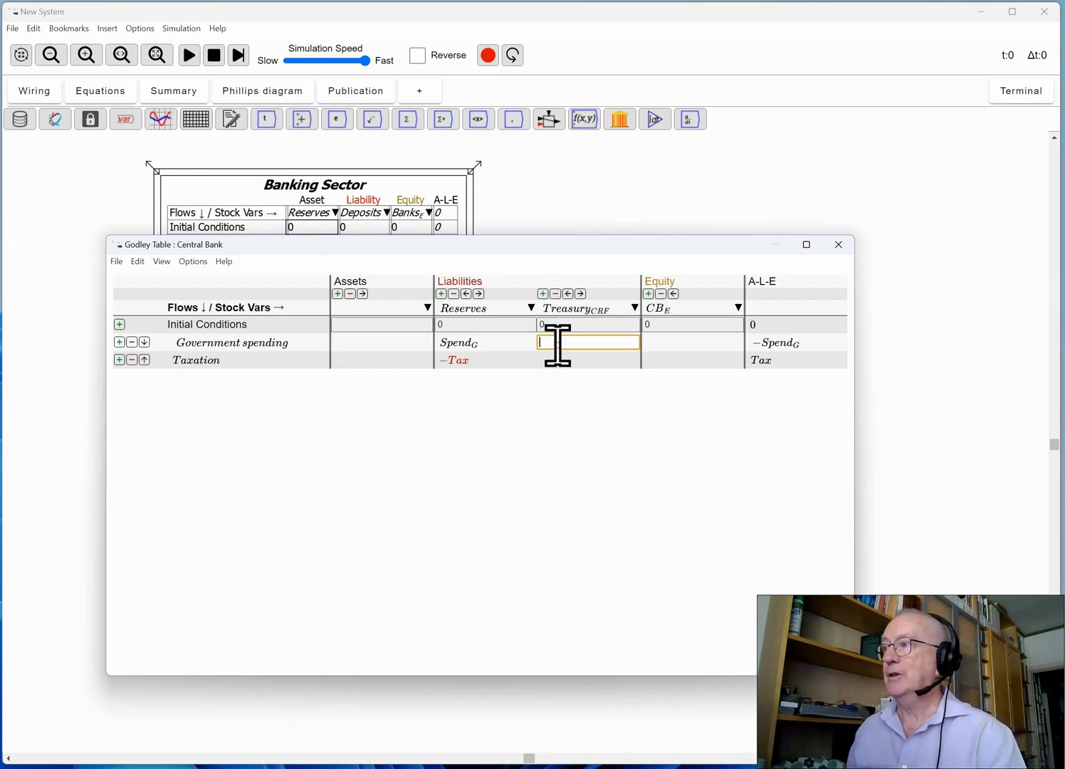
pyautogui.write('-S')
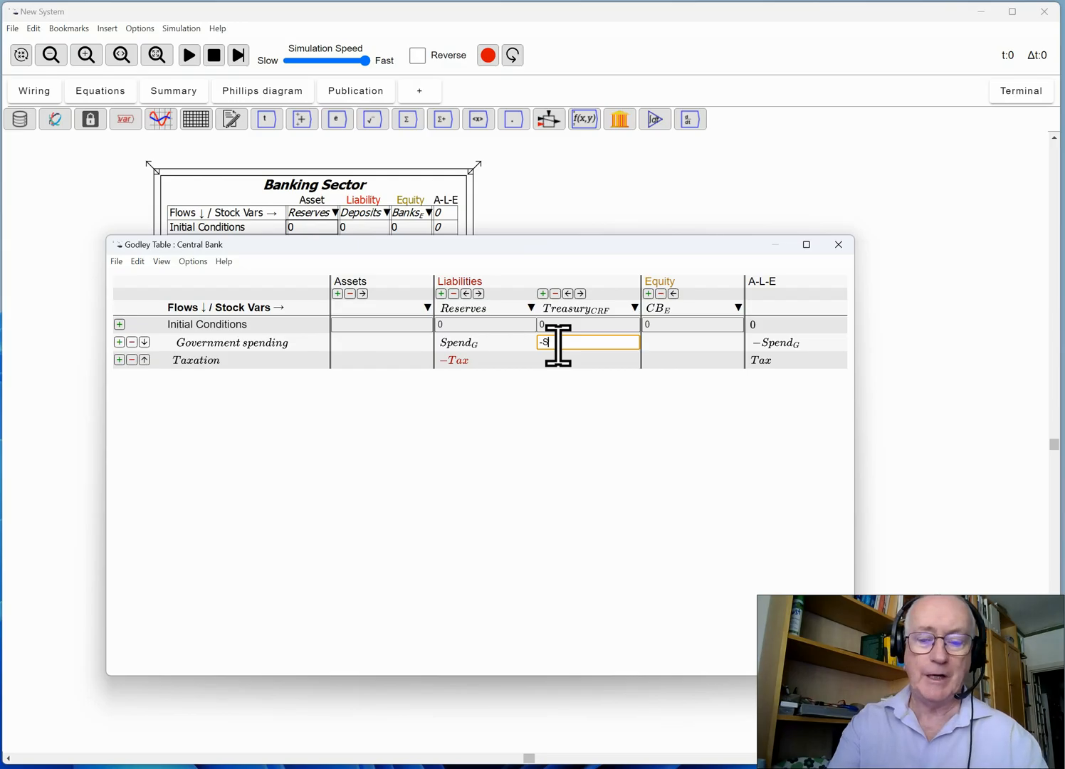
pyautogui.write('pendG')
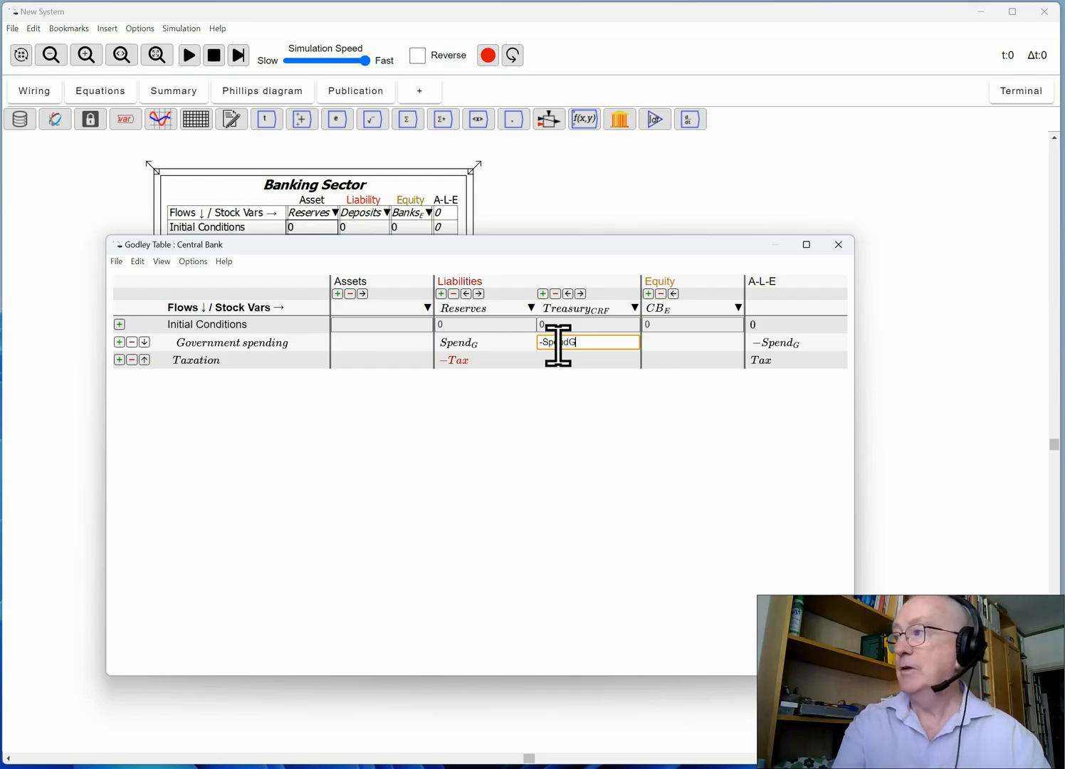
pyautogui.write('_')
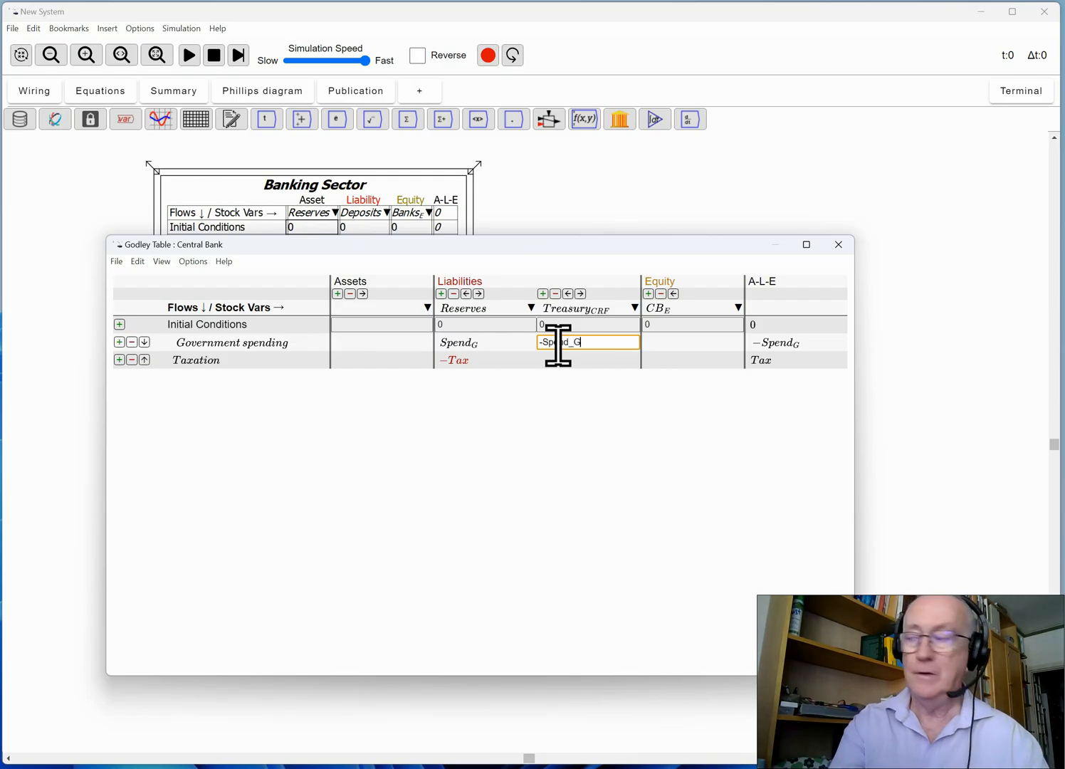
pyautogui.press('Return')
pyautogui.write('Tax')
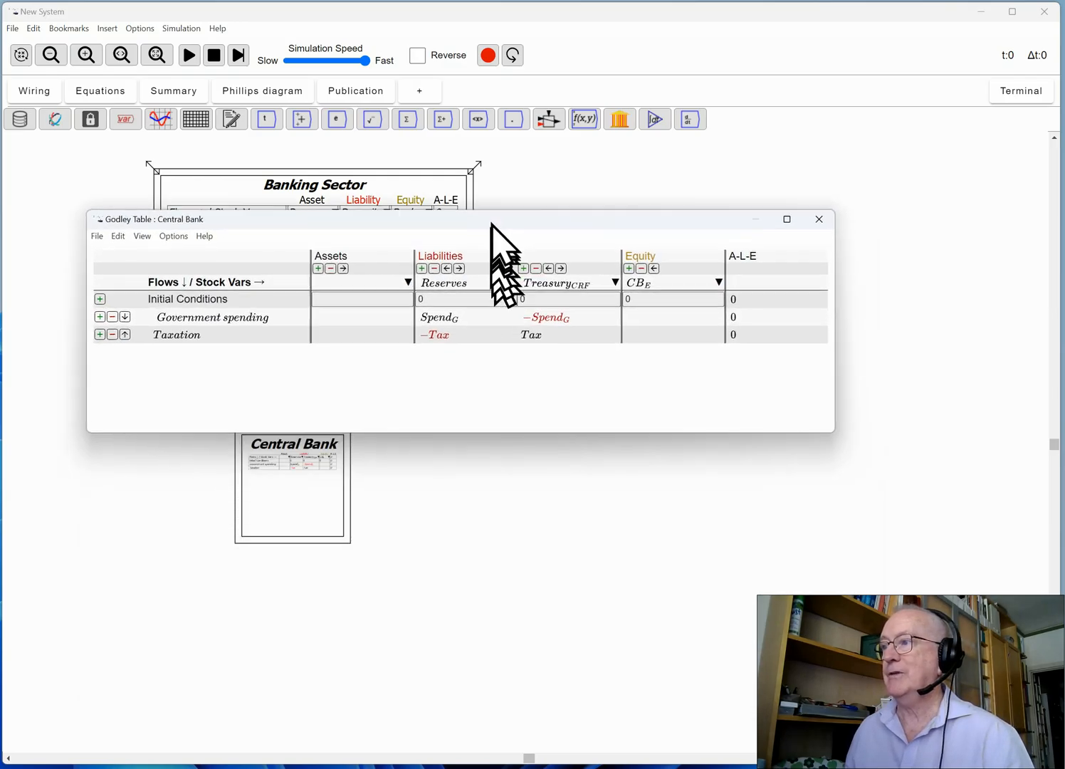
# - Close the Central Bank editor and title the new Godley table 'Treasury'
pyautogui.click(818, 219)
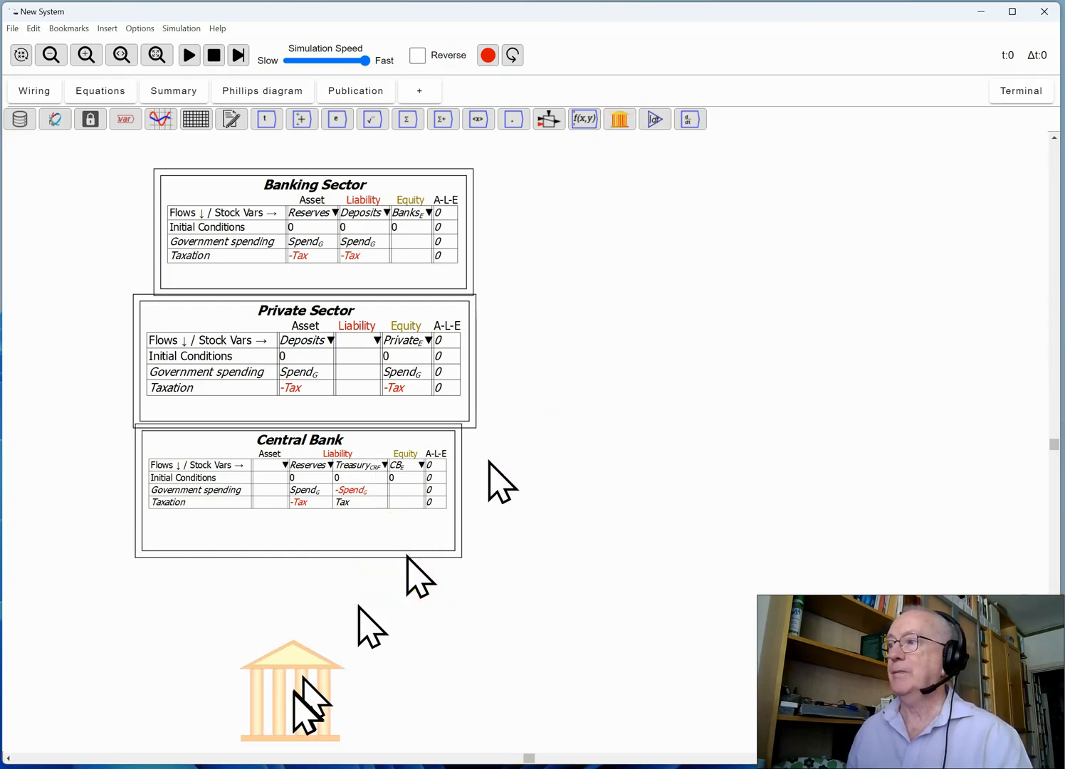
pyautogui.rightClick(290, 686)
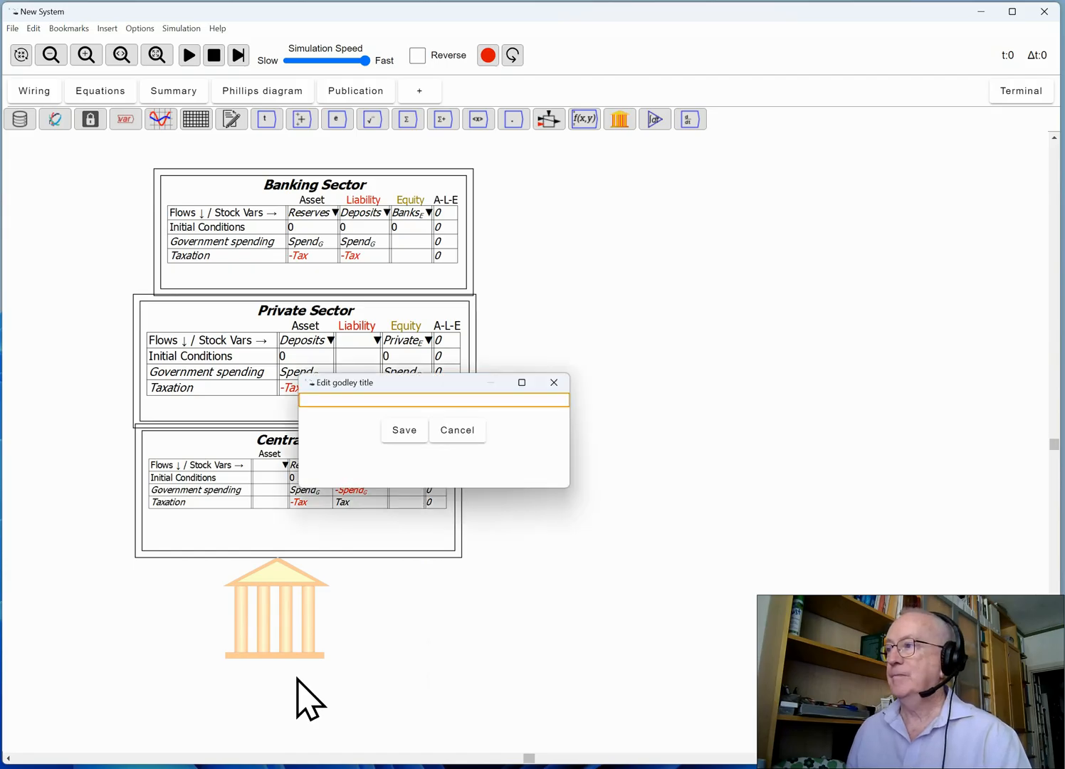
pyautogui.write('Treasu')
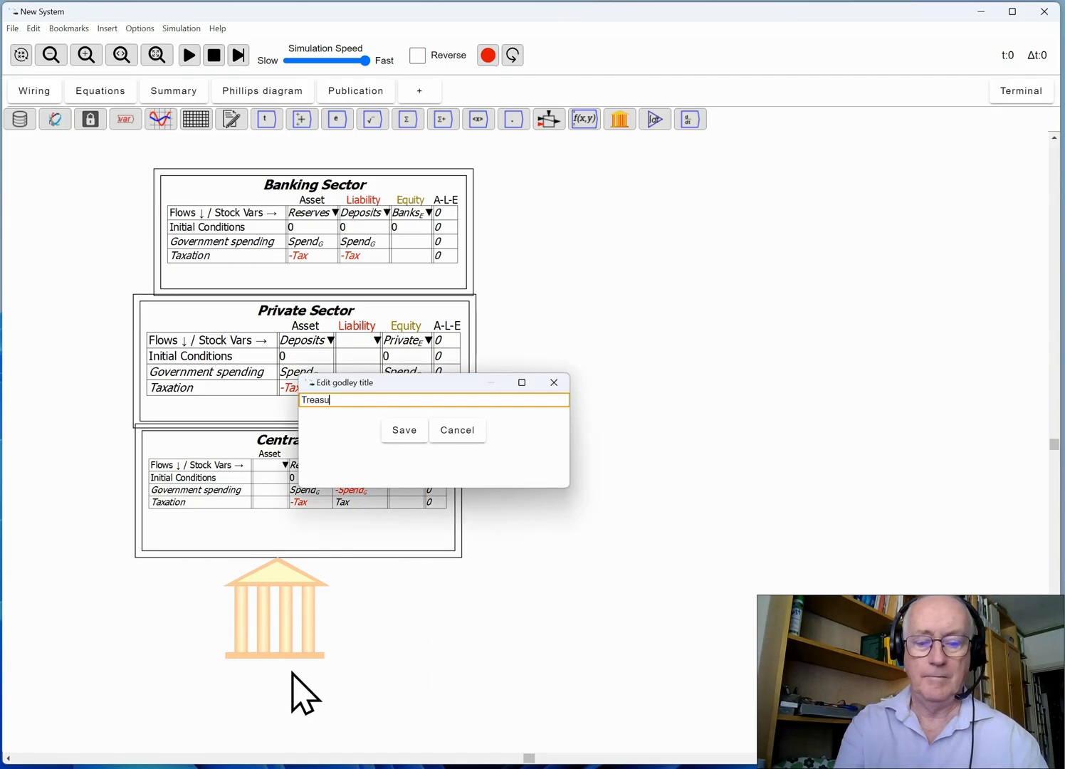
pyautogui.write('ry')
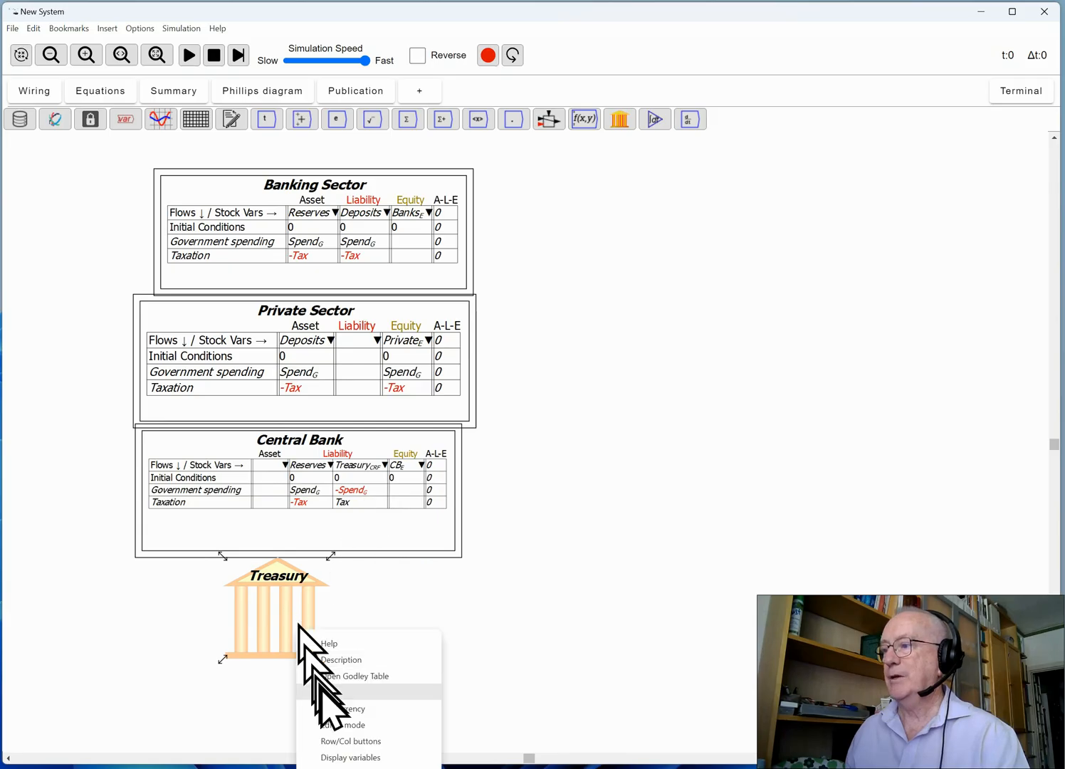
# - Show the Treasury table's rows and columns on canvas and open it for editing
pyautogui.click(358, 674)
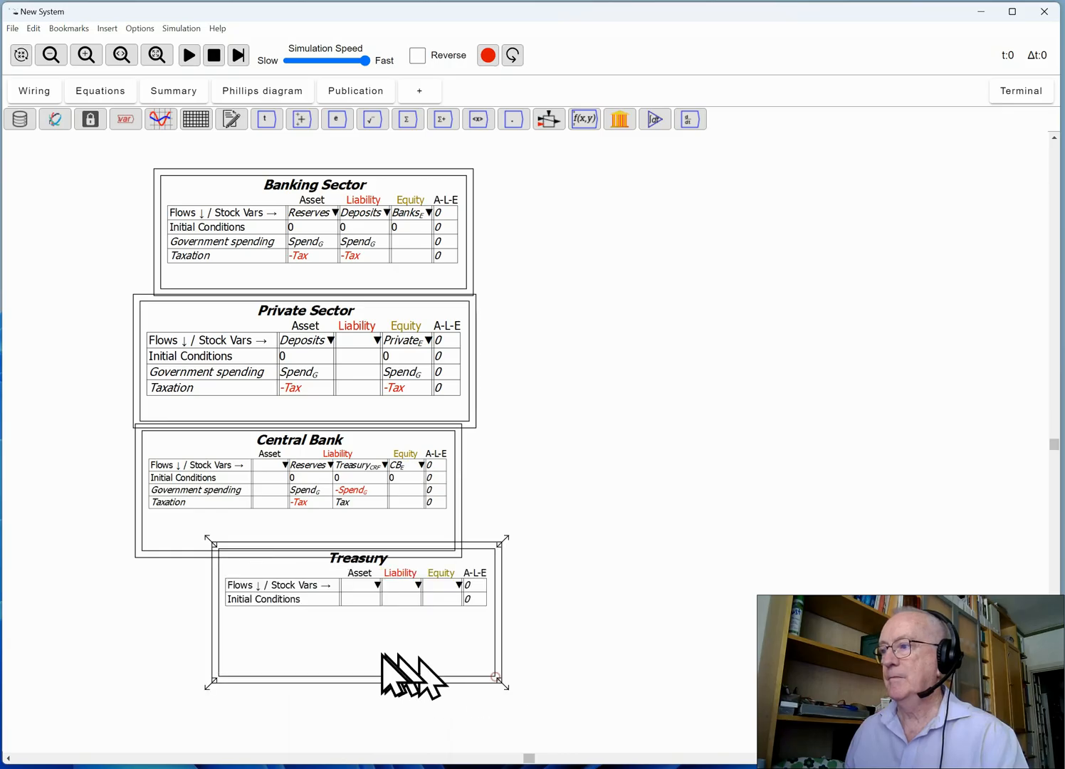
pyautogui.rightClick(413, 672)
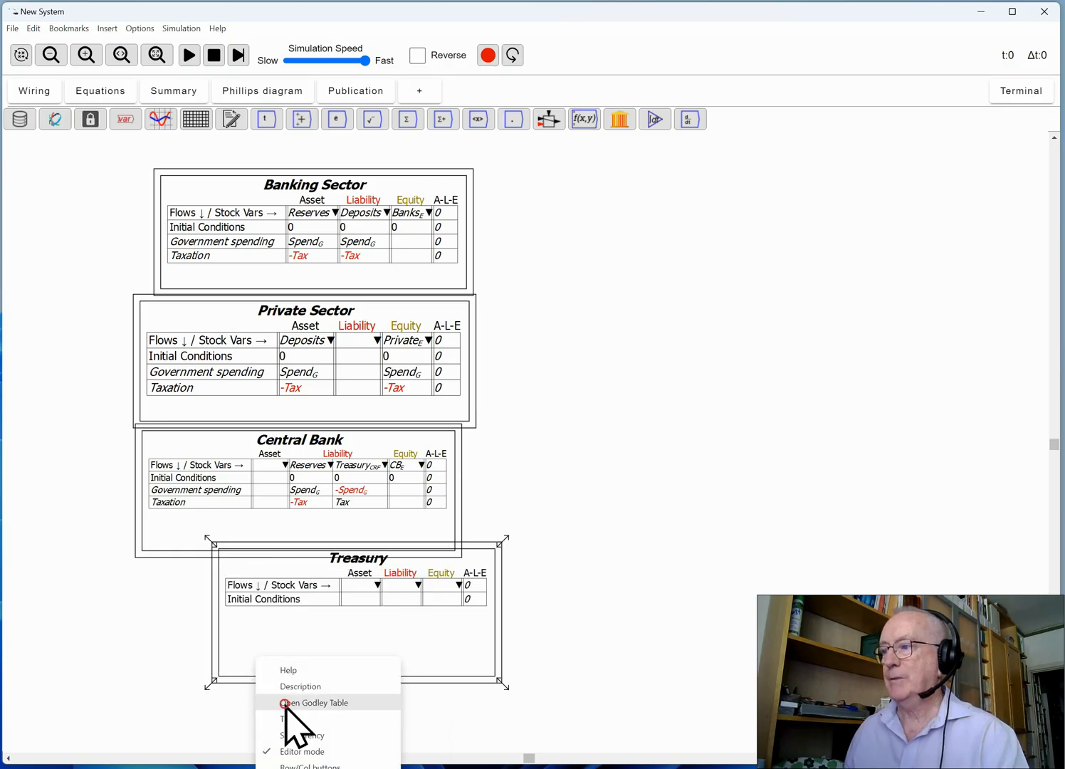
pyautogui.click(313, 703)
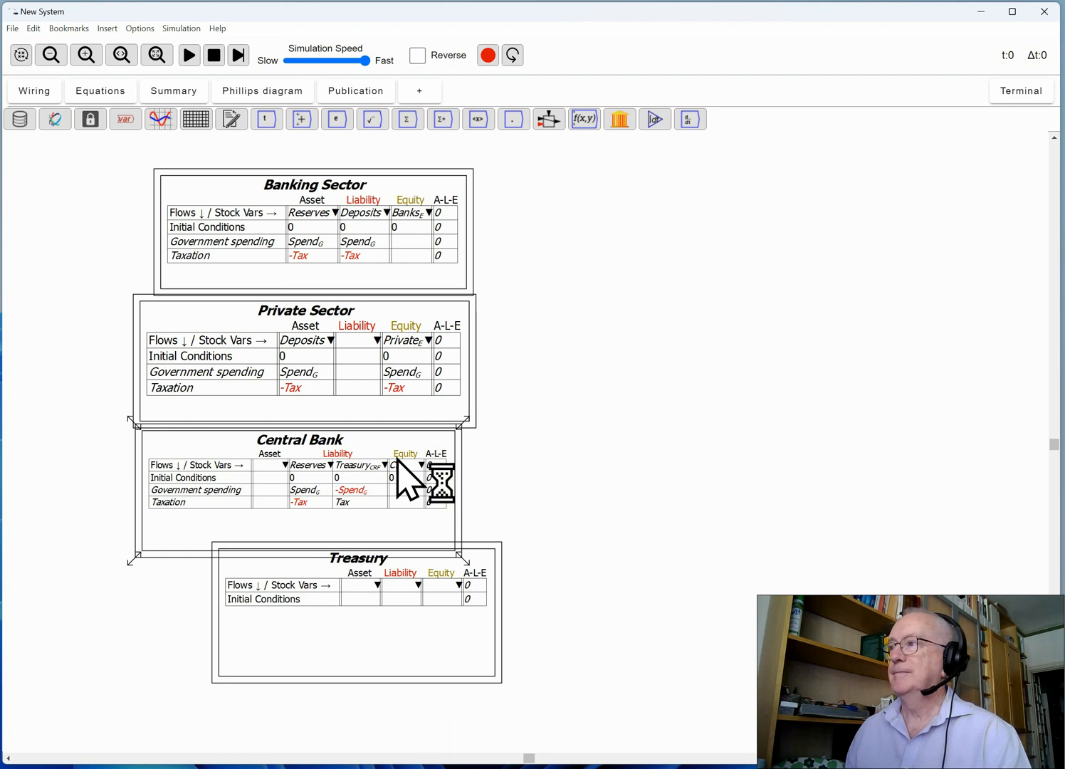
# - Set Treasury_CRF as the Treasury's asset stock and Treasury_E as its equity
pyautogui.doubleClick(355, 612)
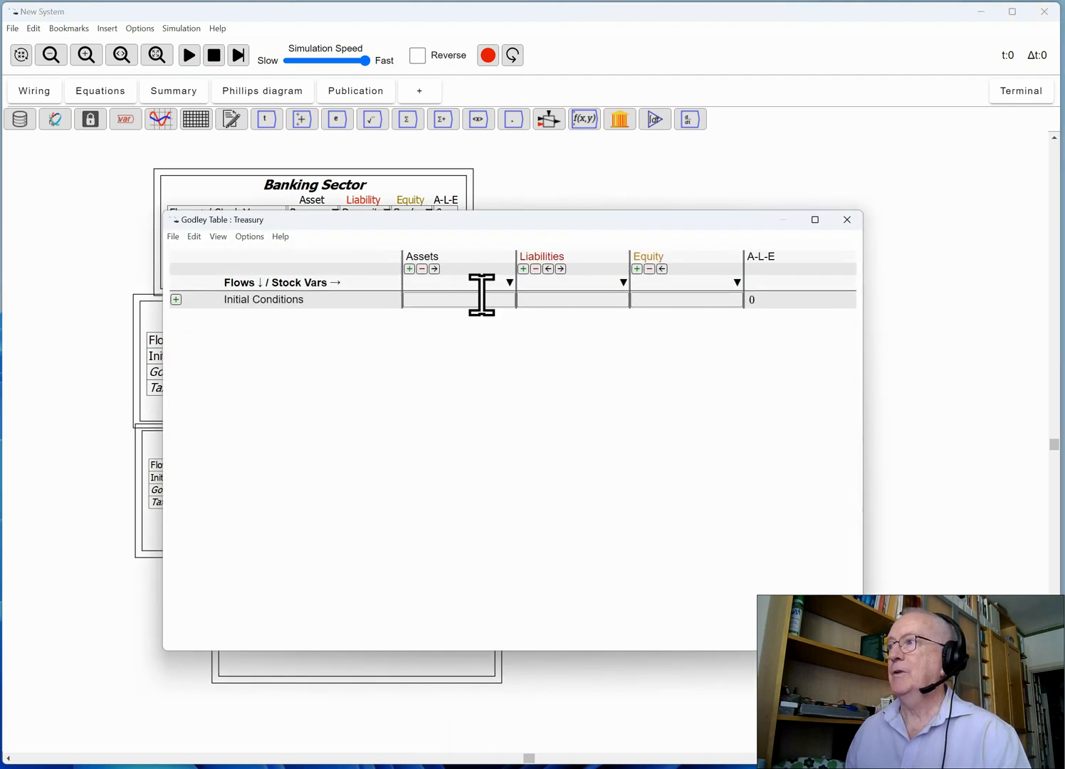
pyautogui.moveTo(467, 651)
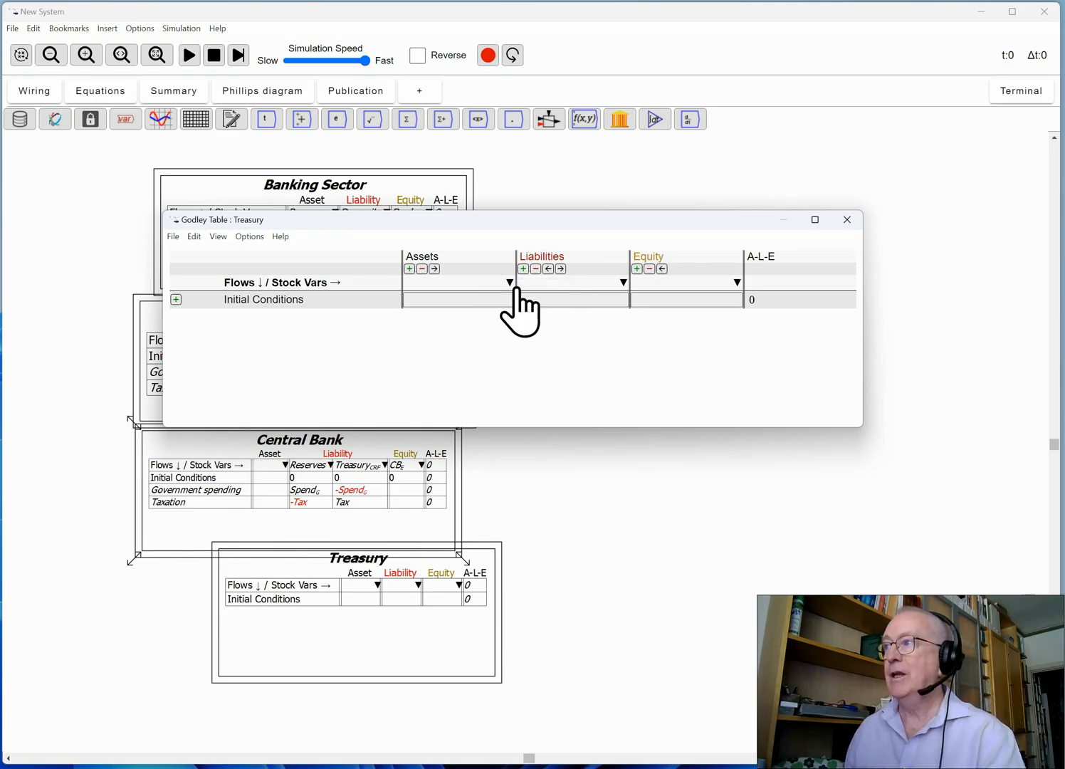
pyautogui.click(507, 282)
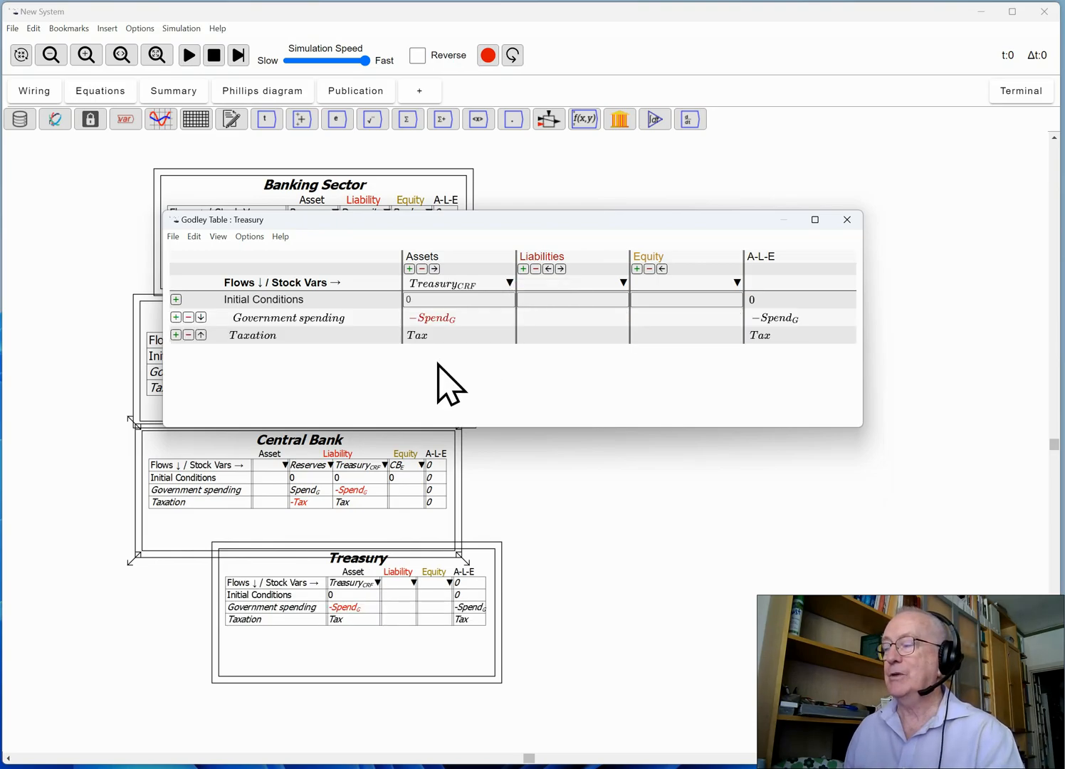
pyautogui.moveTo(632, 278)
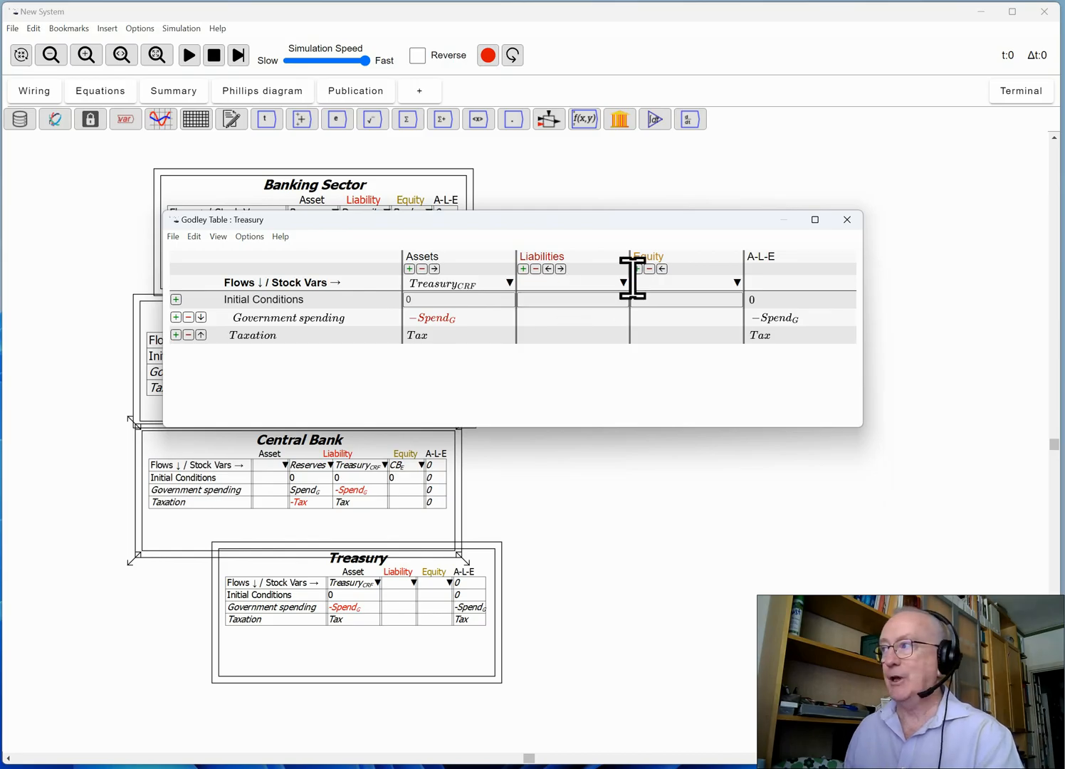
pyautogui.click(684, 282)
pyautogui.write('Treasury_E')
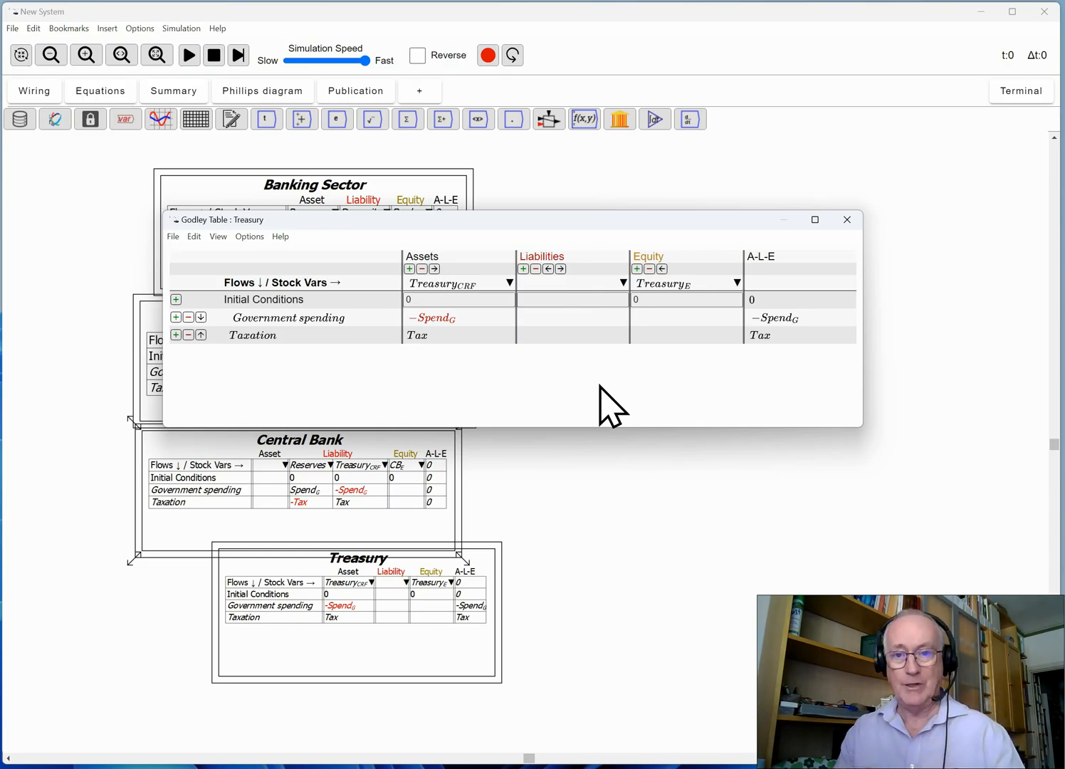
pyautogui.moveTo(643, 322)
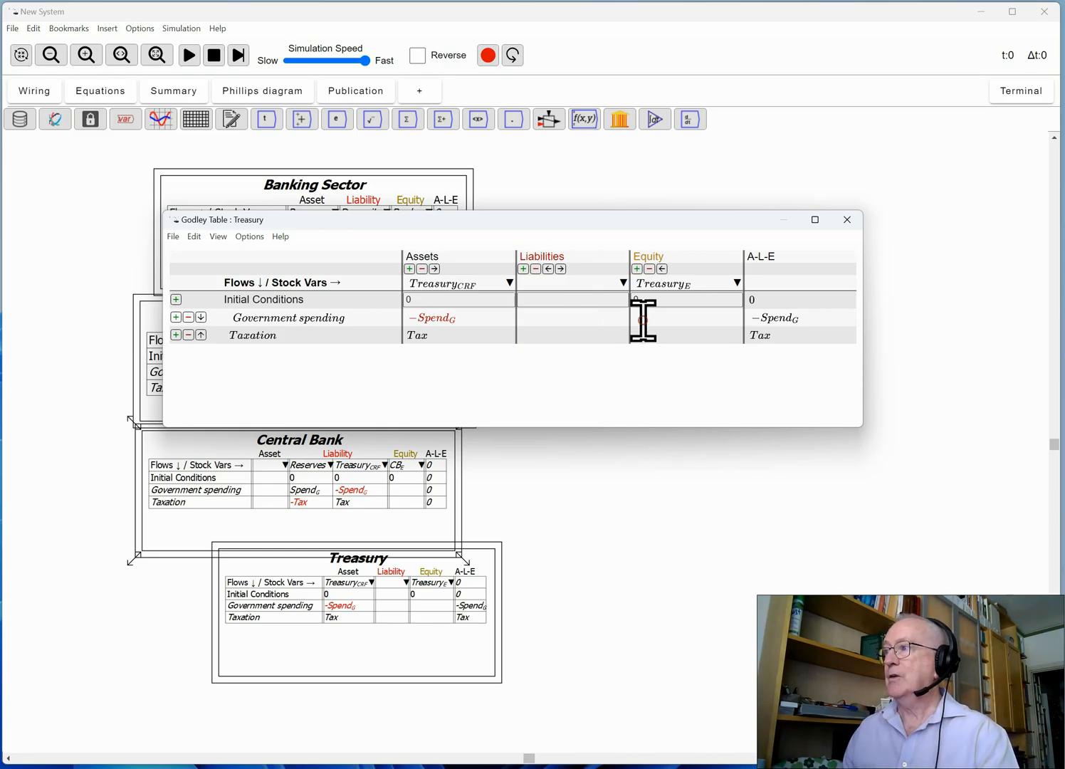
# - Enter -Spend_G under Treasury equity for government spending and close the editor
pyautogui.click(686, 317)
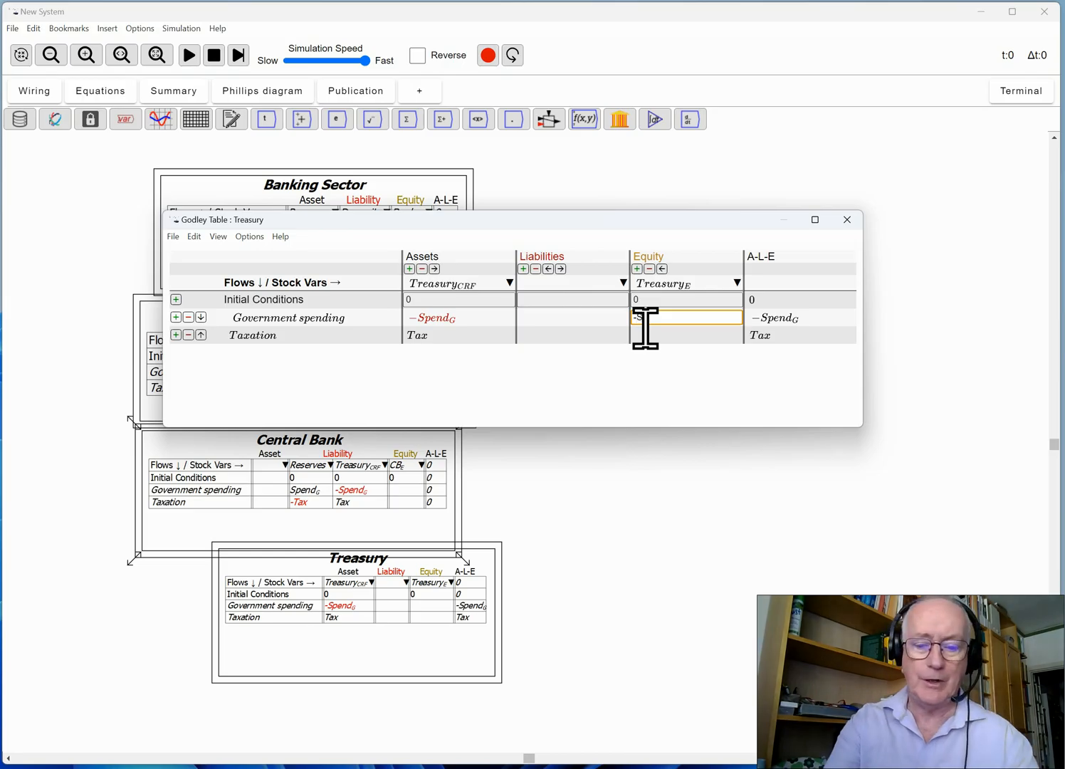
pyautogui.write('-Spend_G')
pyautogui.click(686, 335)
pyautogui.write('Tax')
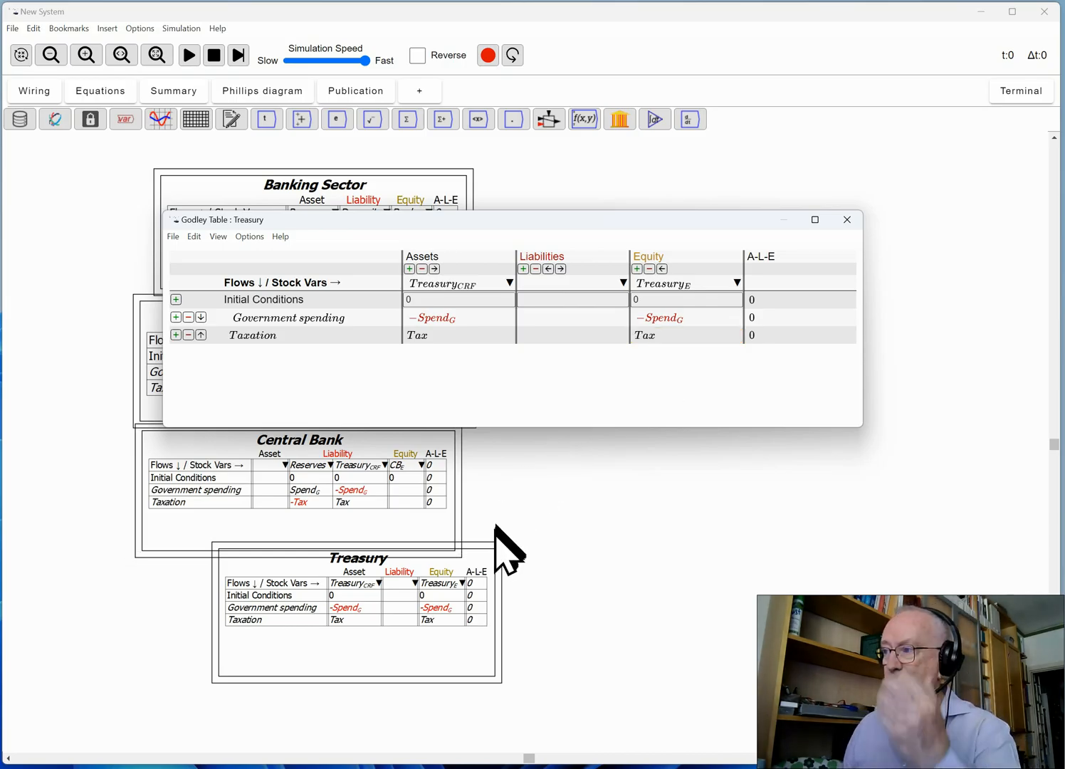
pyautogui.click(845, 219)
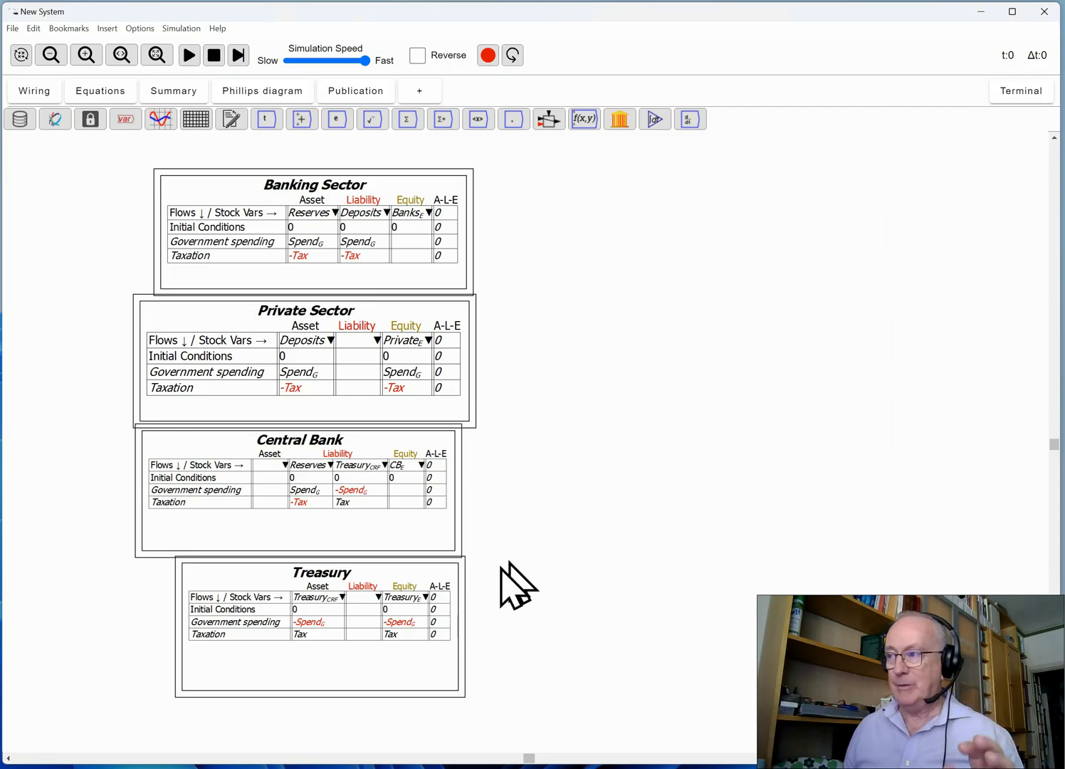
pyautogui.moveTo(484, 641)
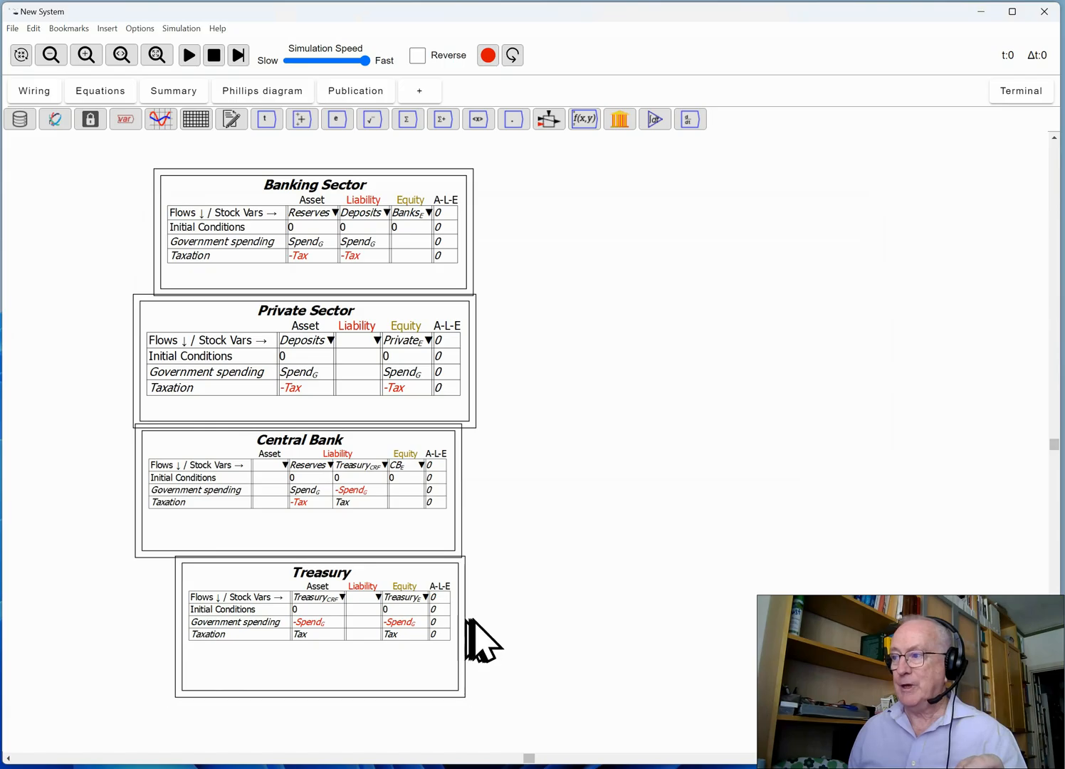
pyautogui.moveTo(569, 644)
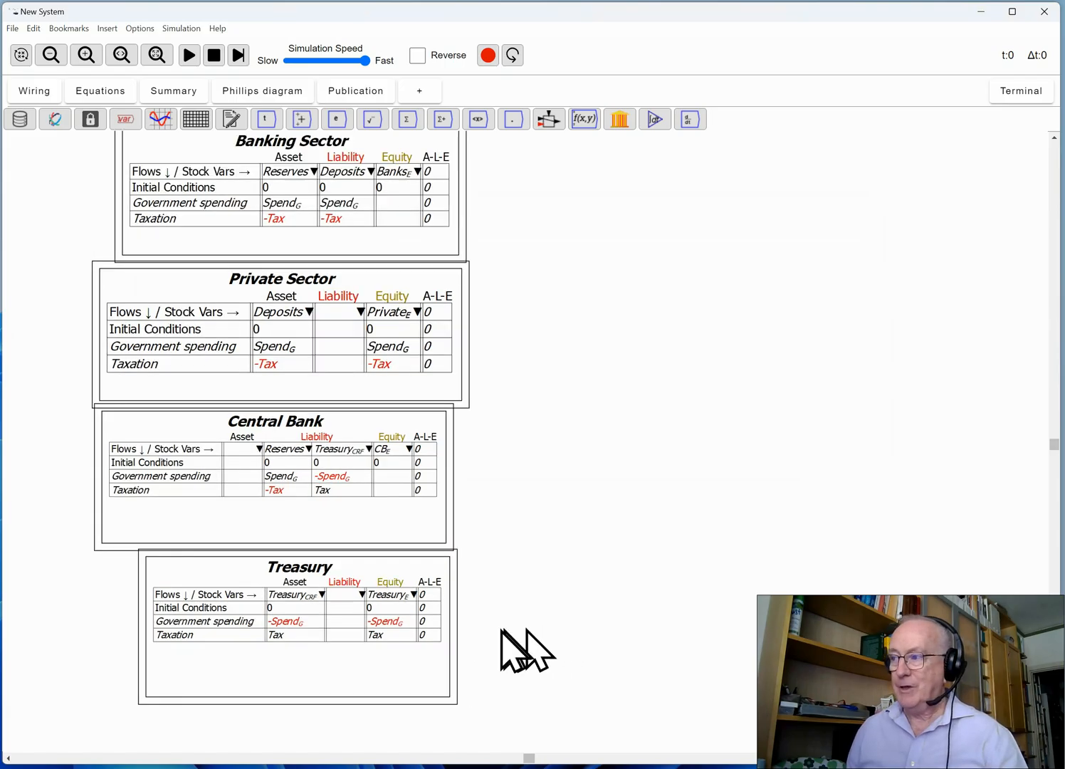
pyautogui.moveTo(555, 655)
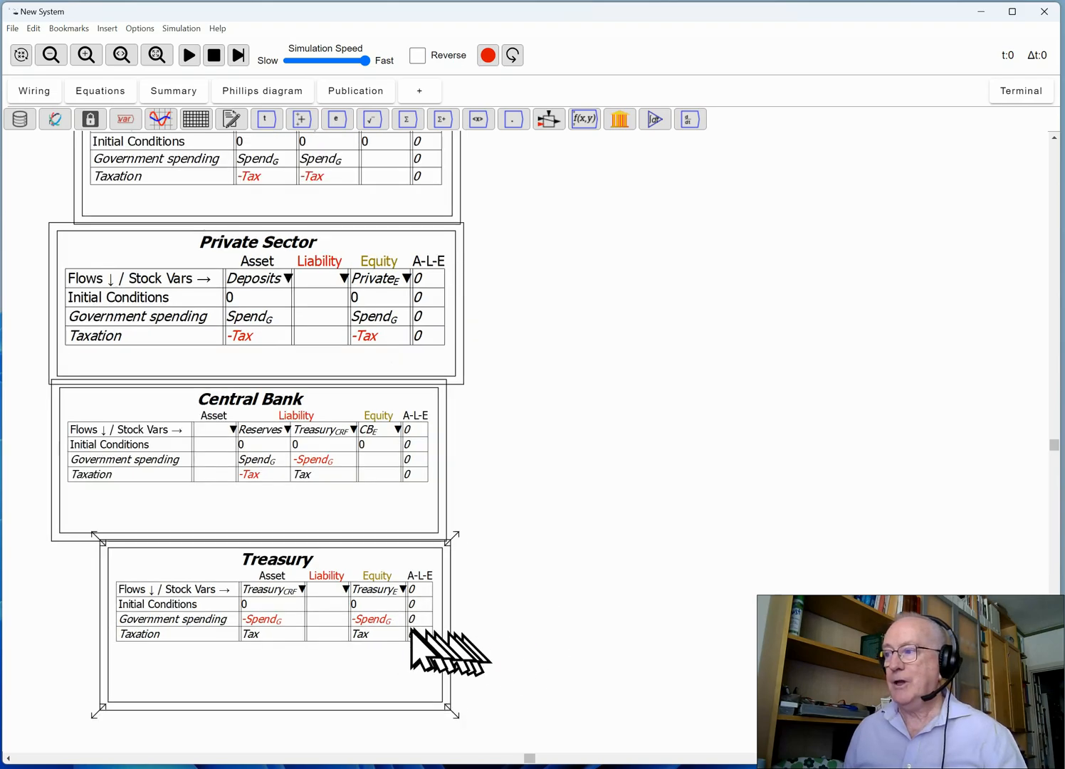
pyautogui.moveTo(378, 644)
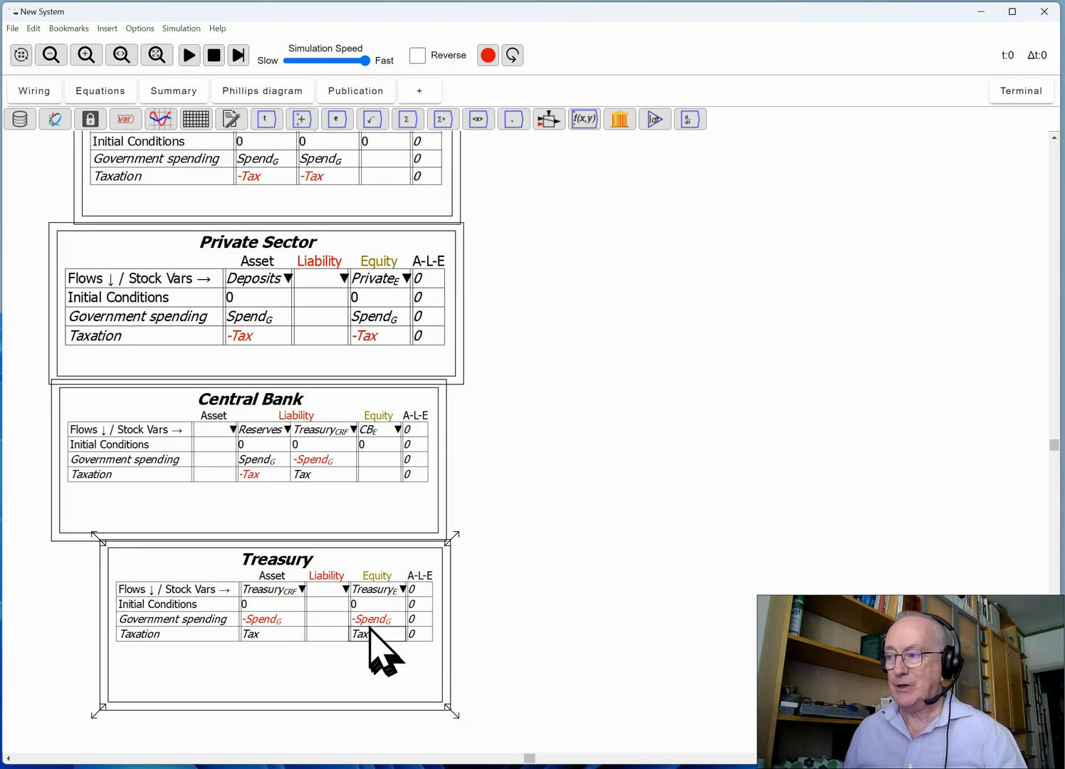
pyautogui.moveTo(373, 652)
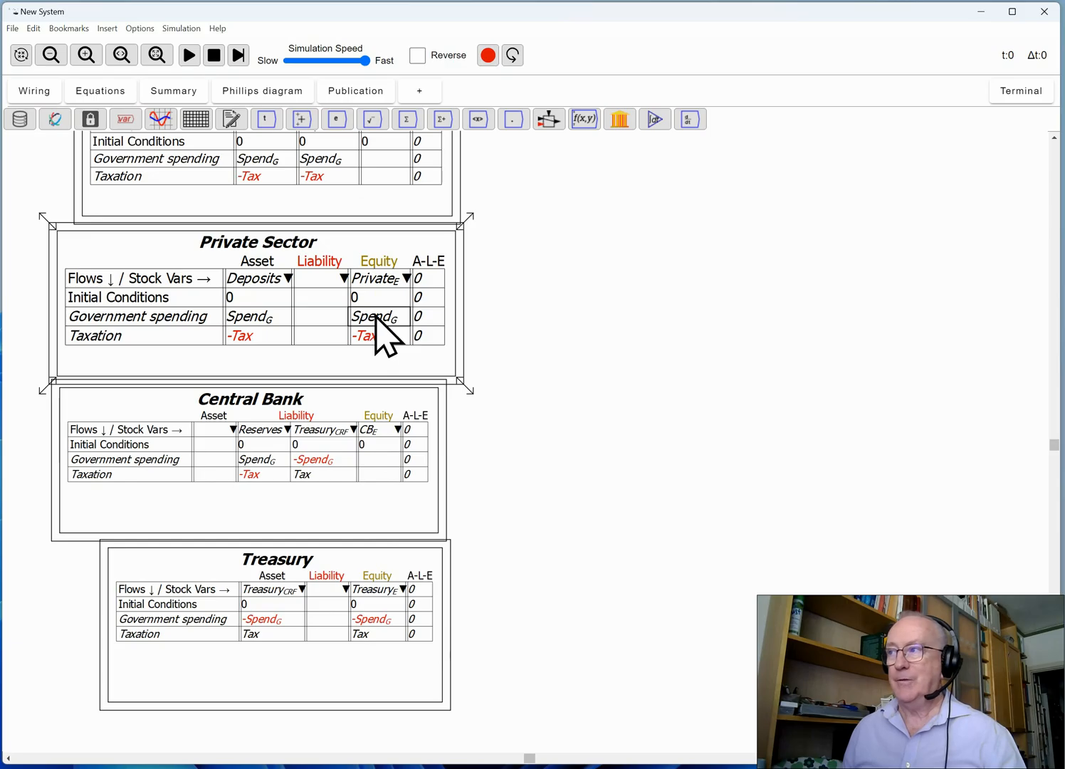
pyautogui.moveTo(378, 299)
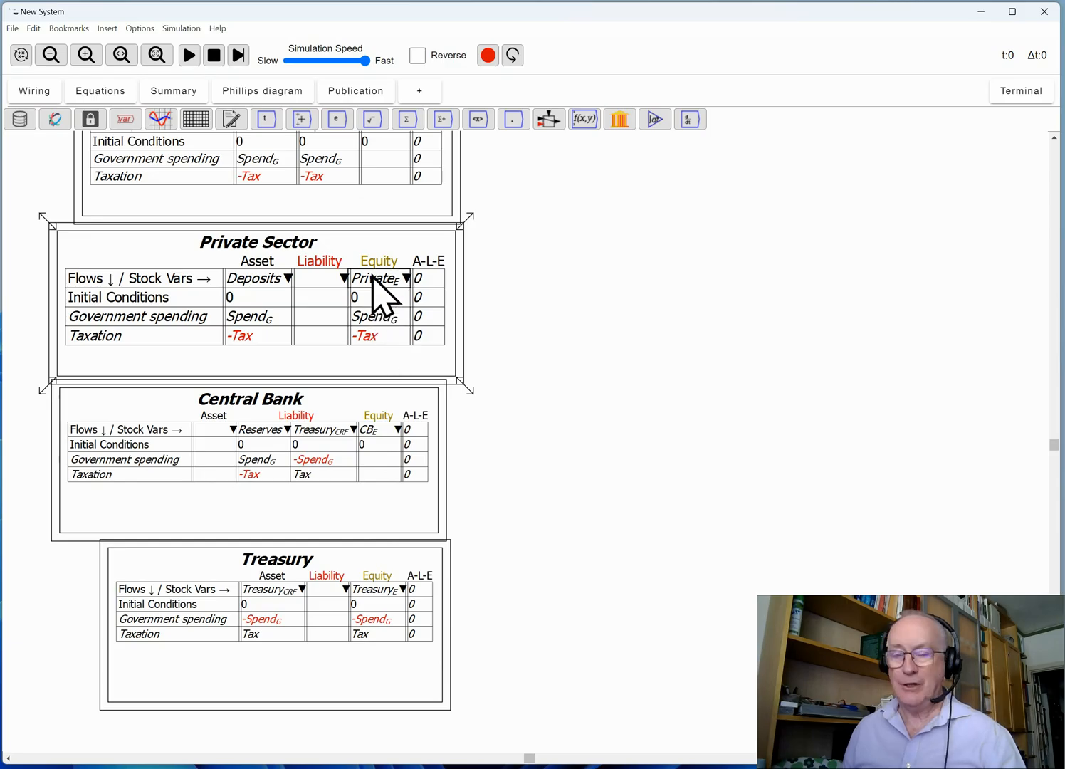